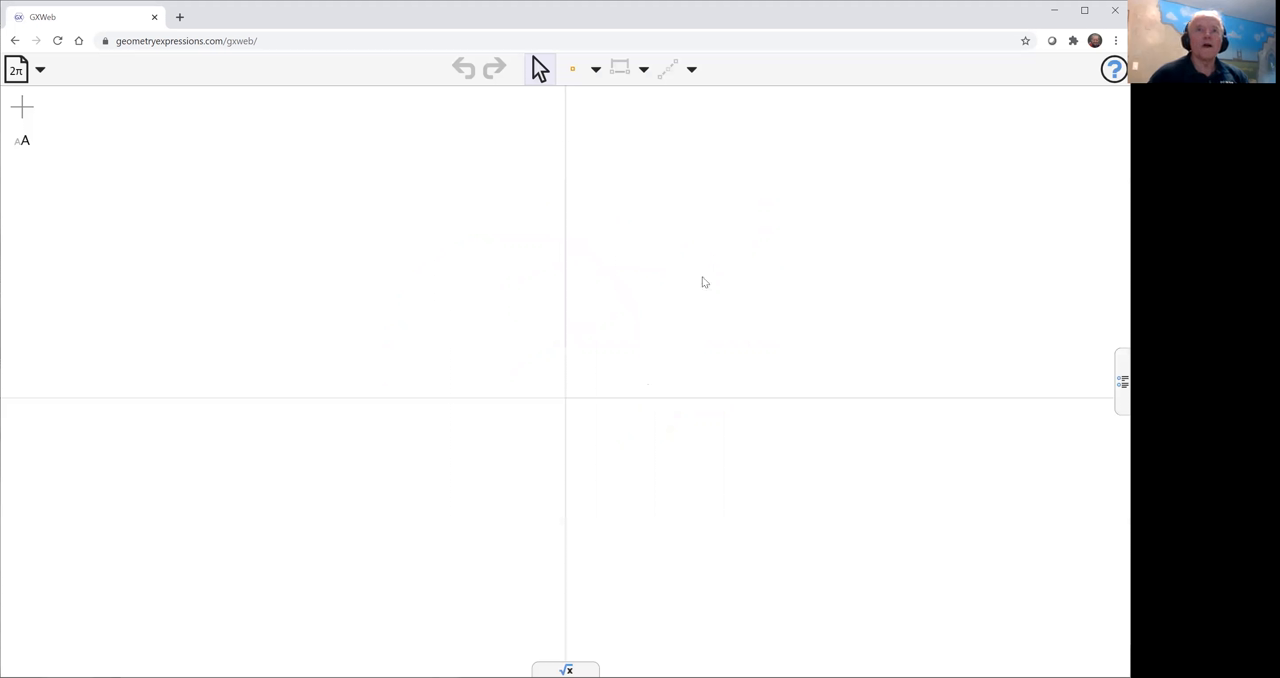
mouse_move(862, 252)
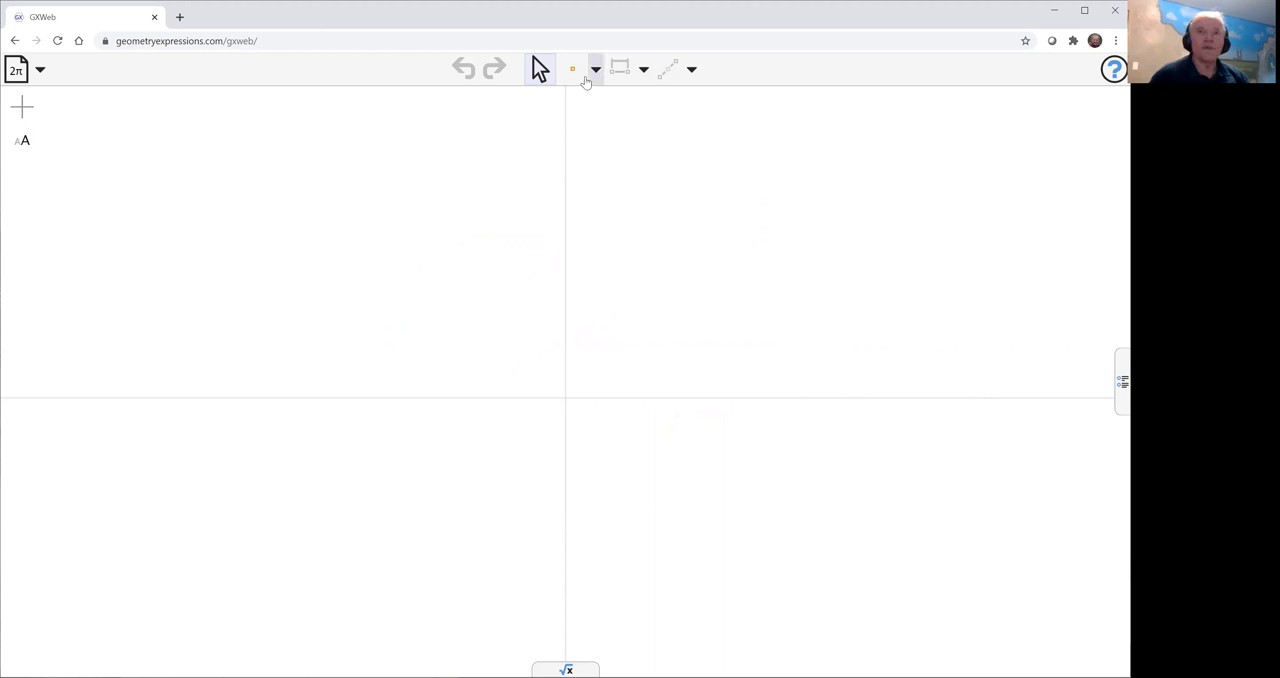
Step: Draw segment AB upward from the origin and segment AC downward with the Segment tool
left_click(596, 68)
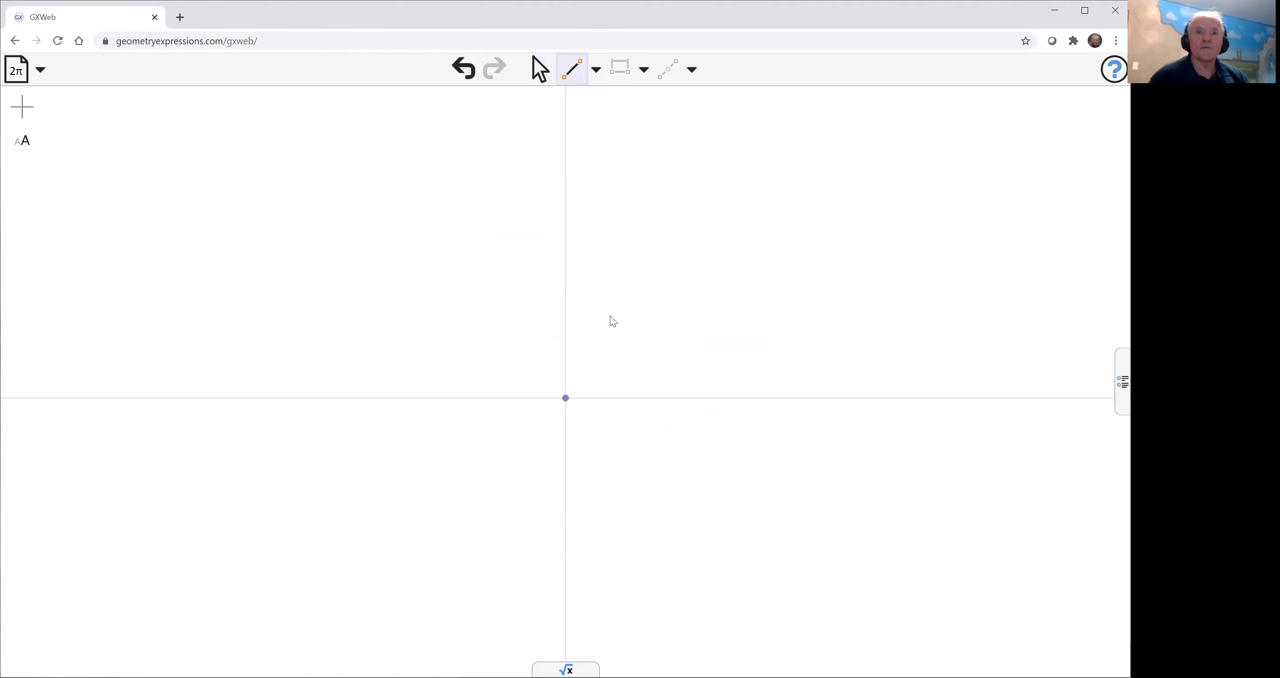
left_click_drag(564, 396, 684, 228)
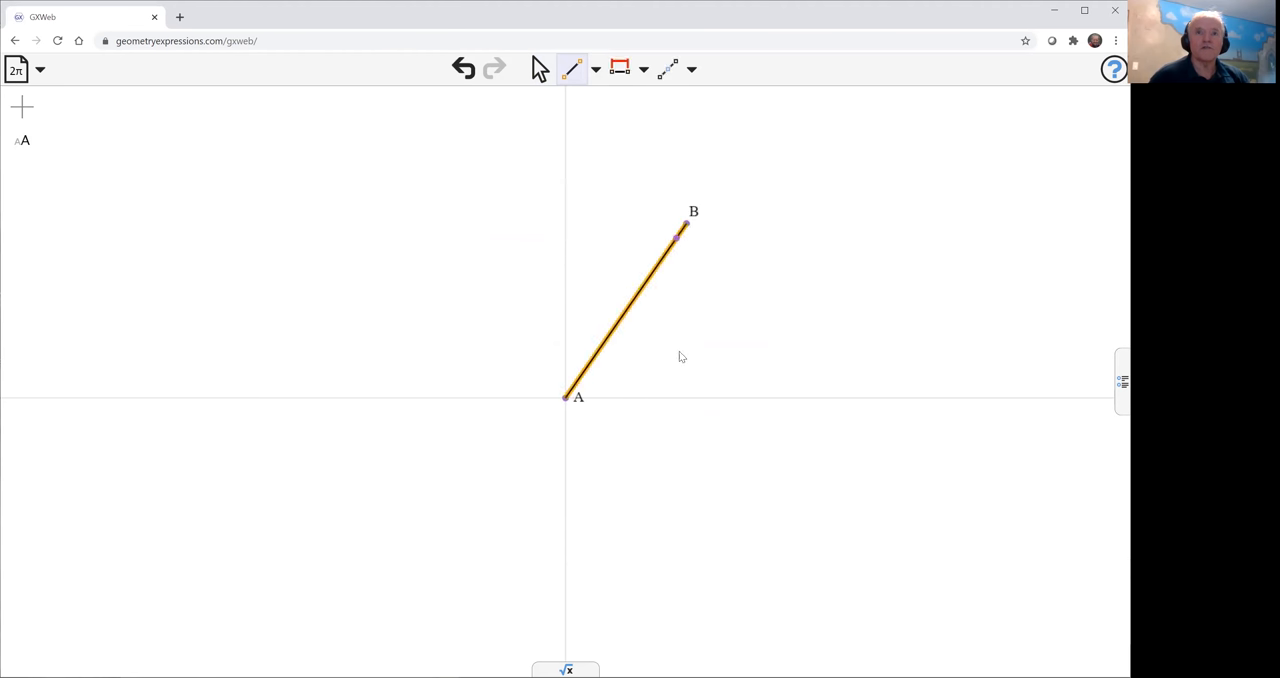
left_click_drag(568, 398, 684, 504)
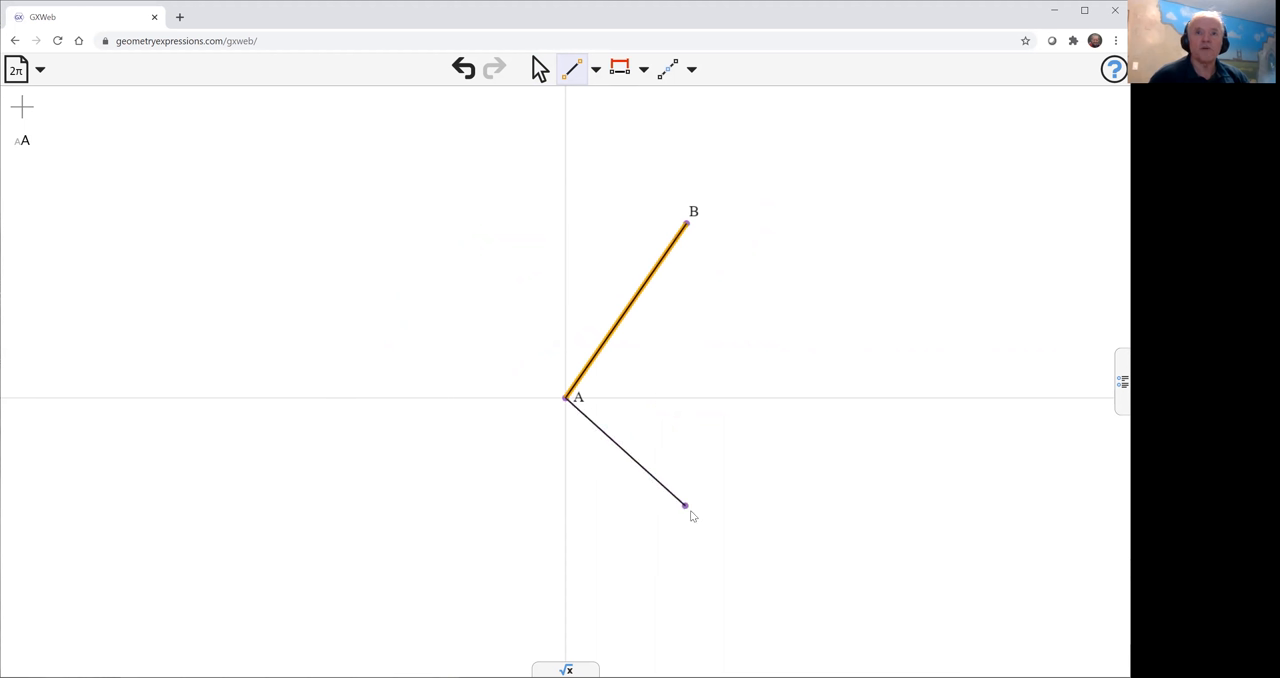
left_click_drag(684, 504, 712, 522)
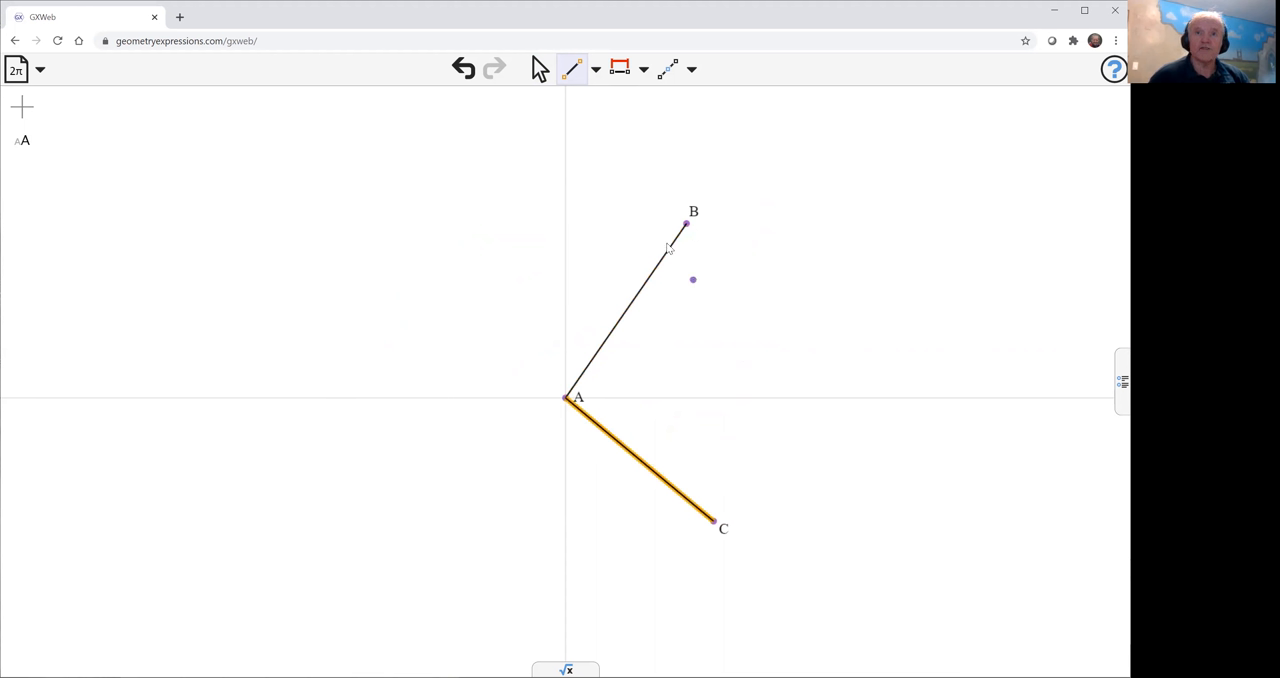
left_click(540, 68)
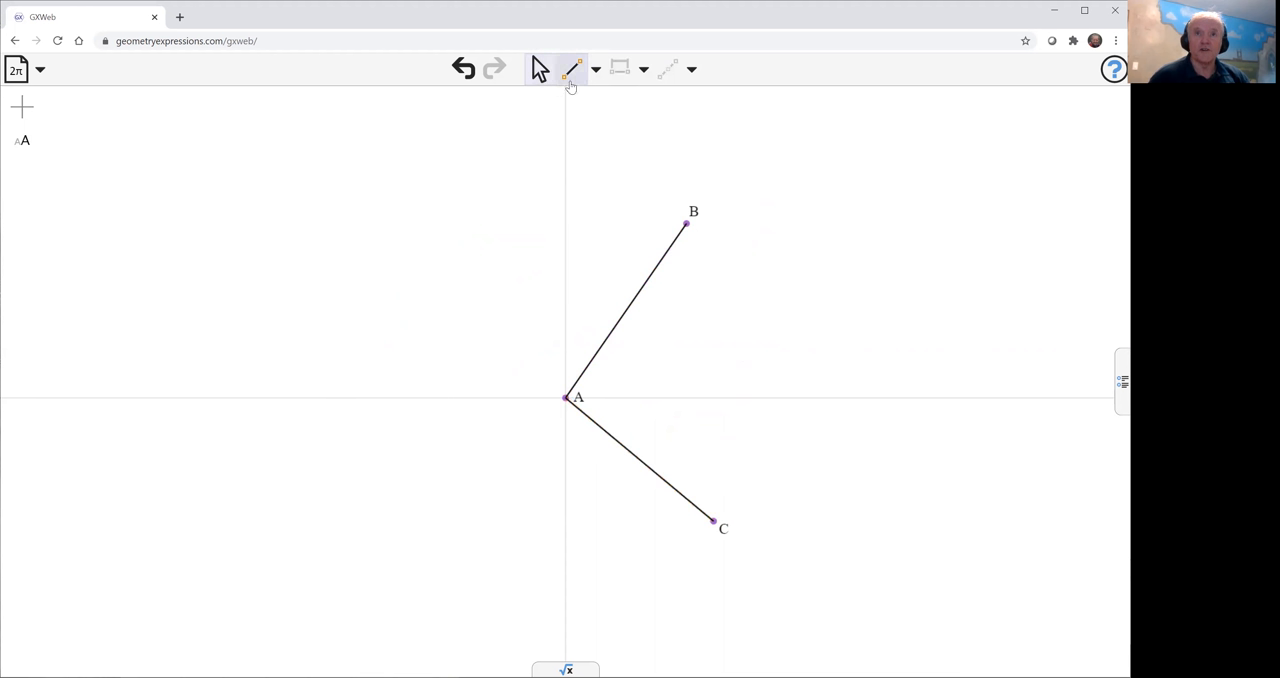
Step: Constrain point B to the symbolic coordinates (x, y)
left_click(572, 68)
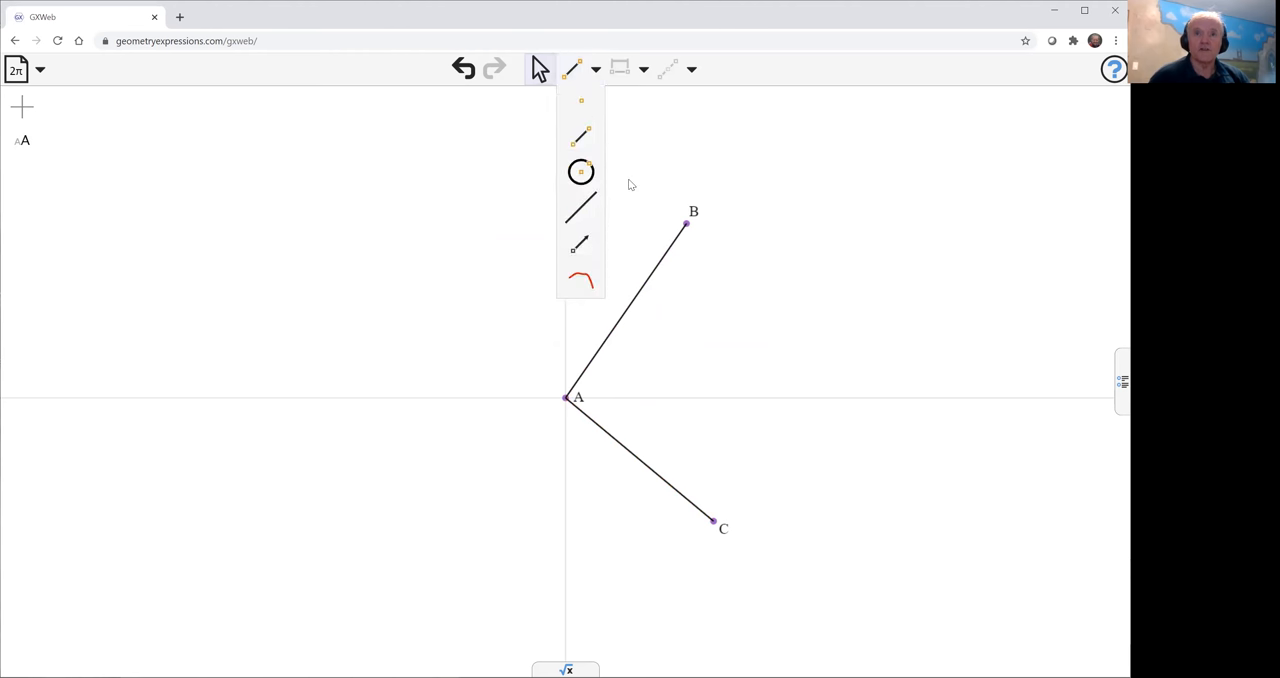
left_click(576, 68)
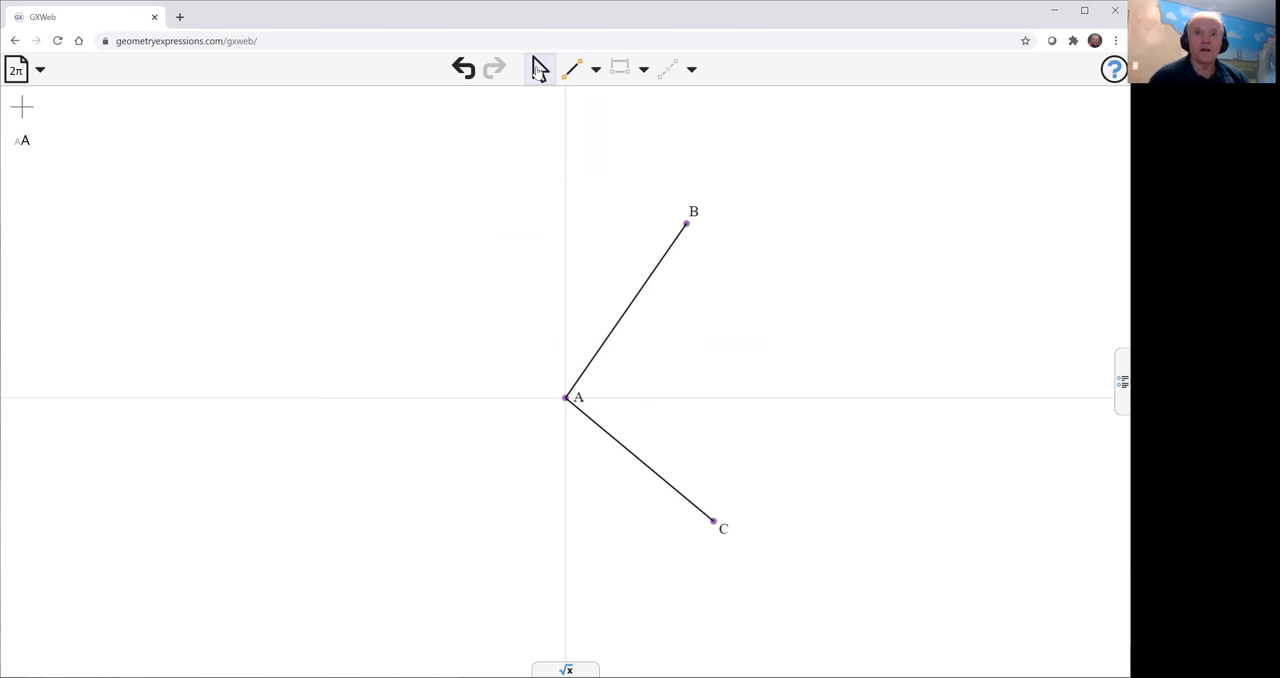
left_click(636, 304)
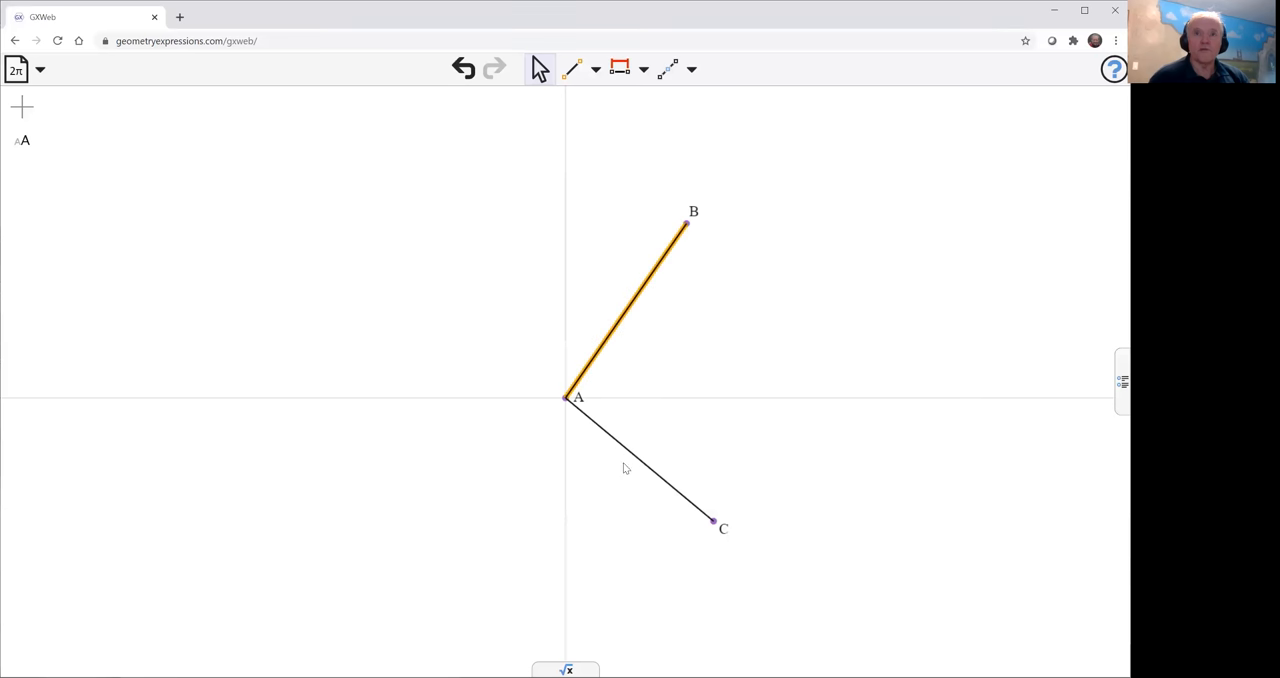
left_click(644, 70)
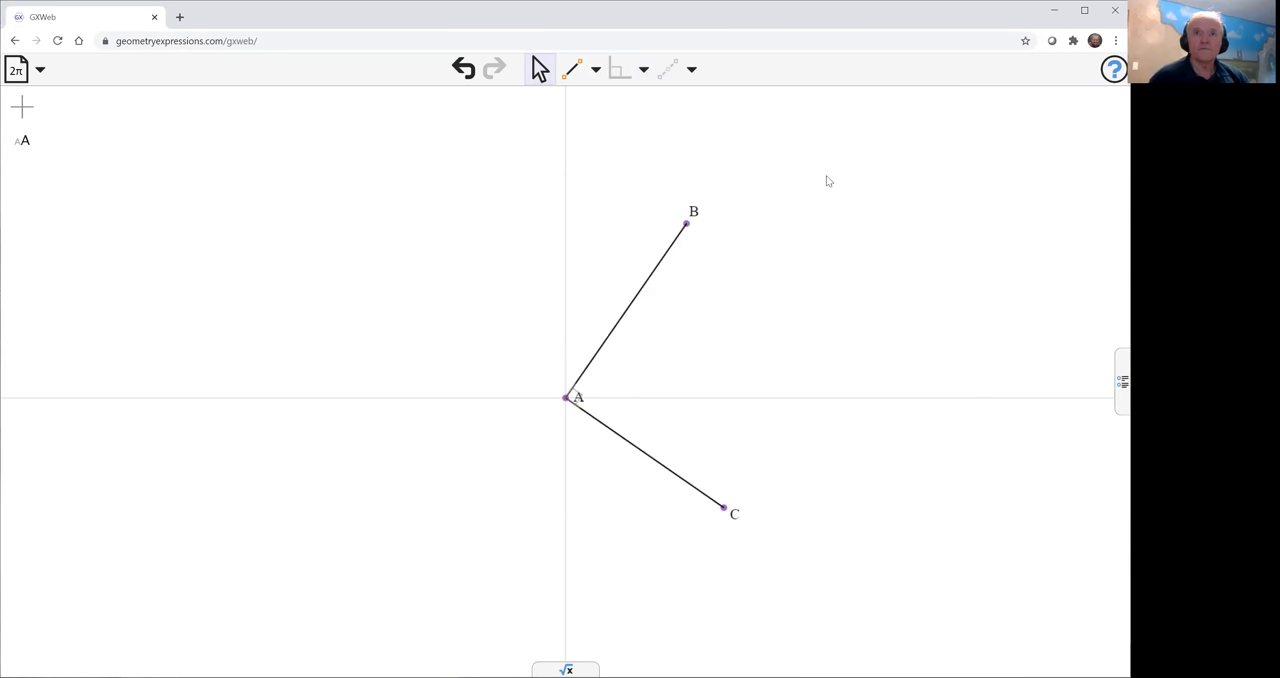
left_click(686, 222)
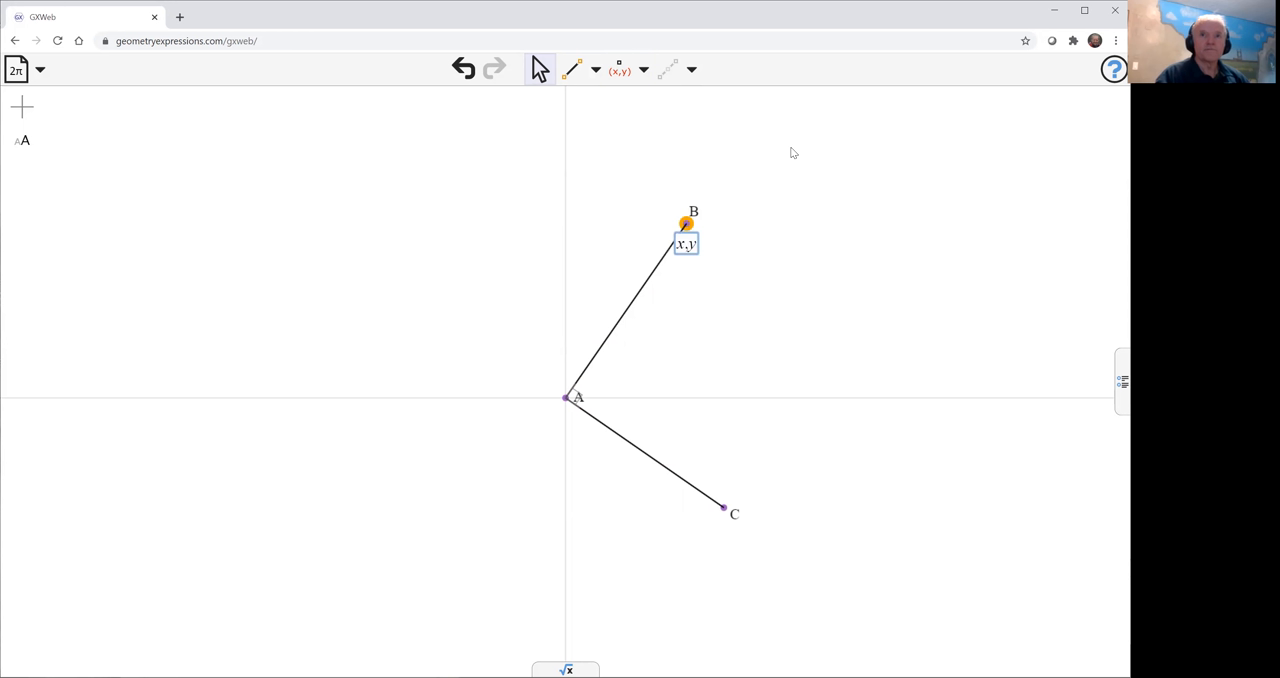
left_click(792, 160)
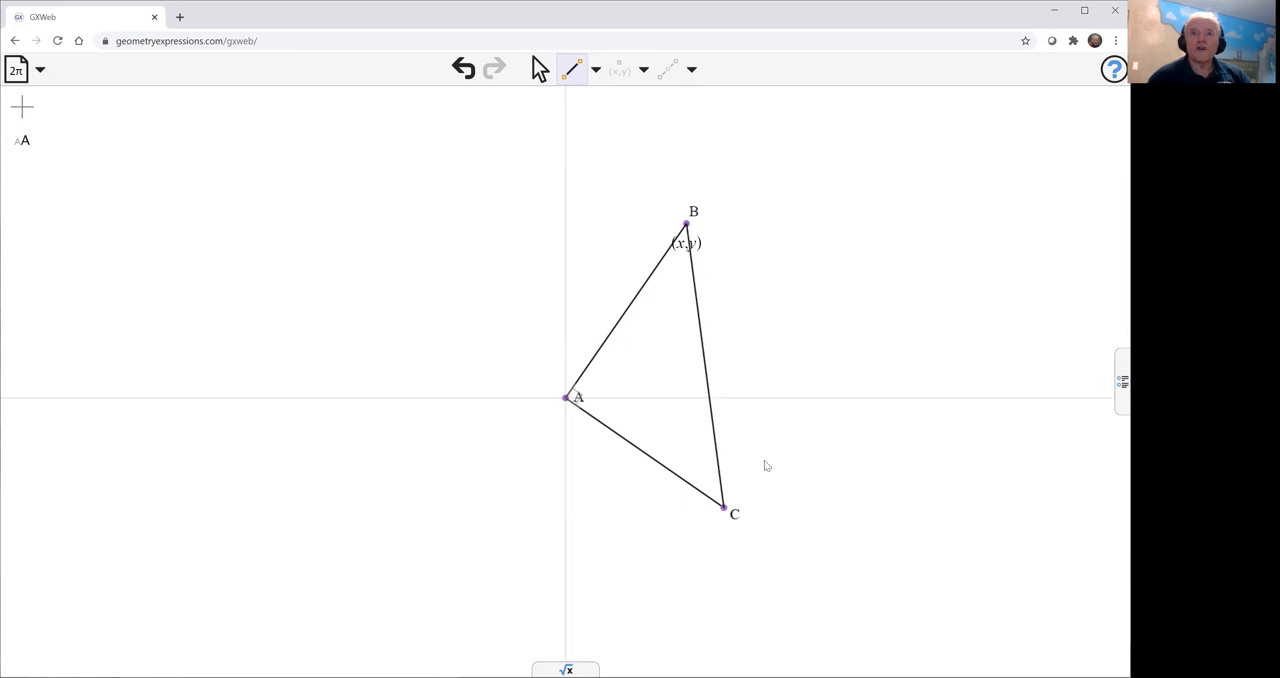
Step: Add segment BC and constrain it perpendicular to the x-axis
left_click(688, 364)
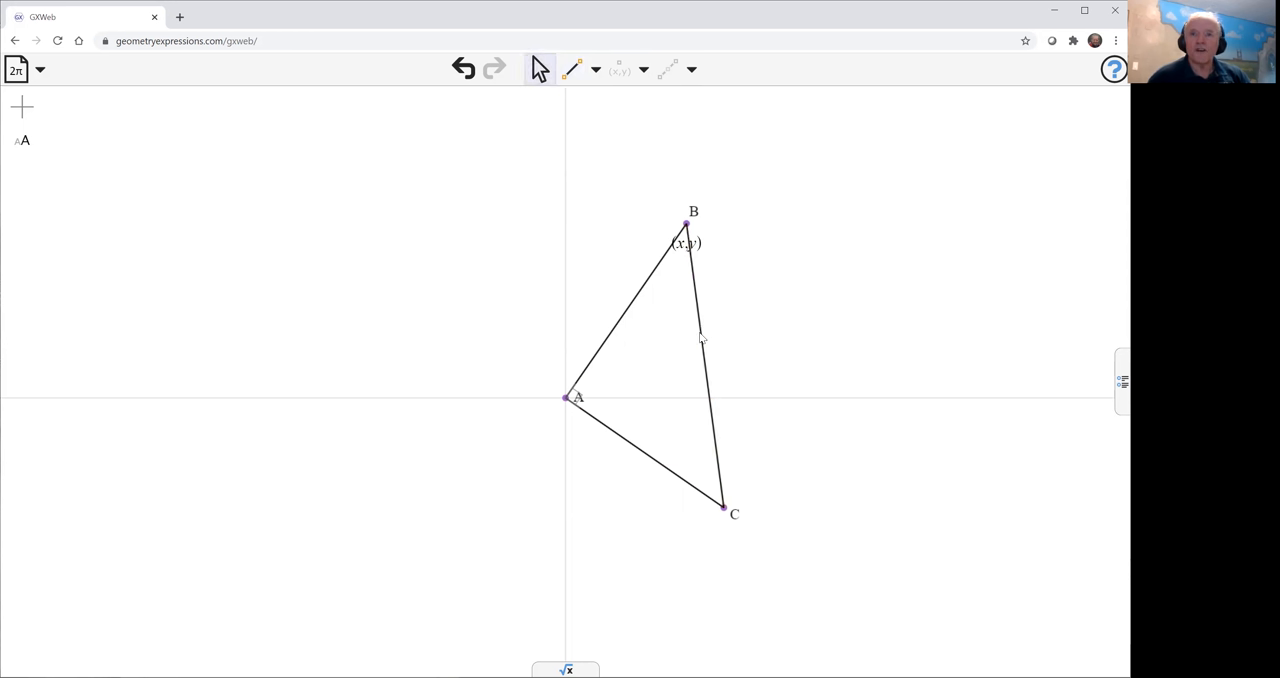
left_click(704, 340)
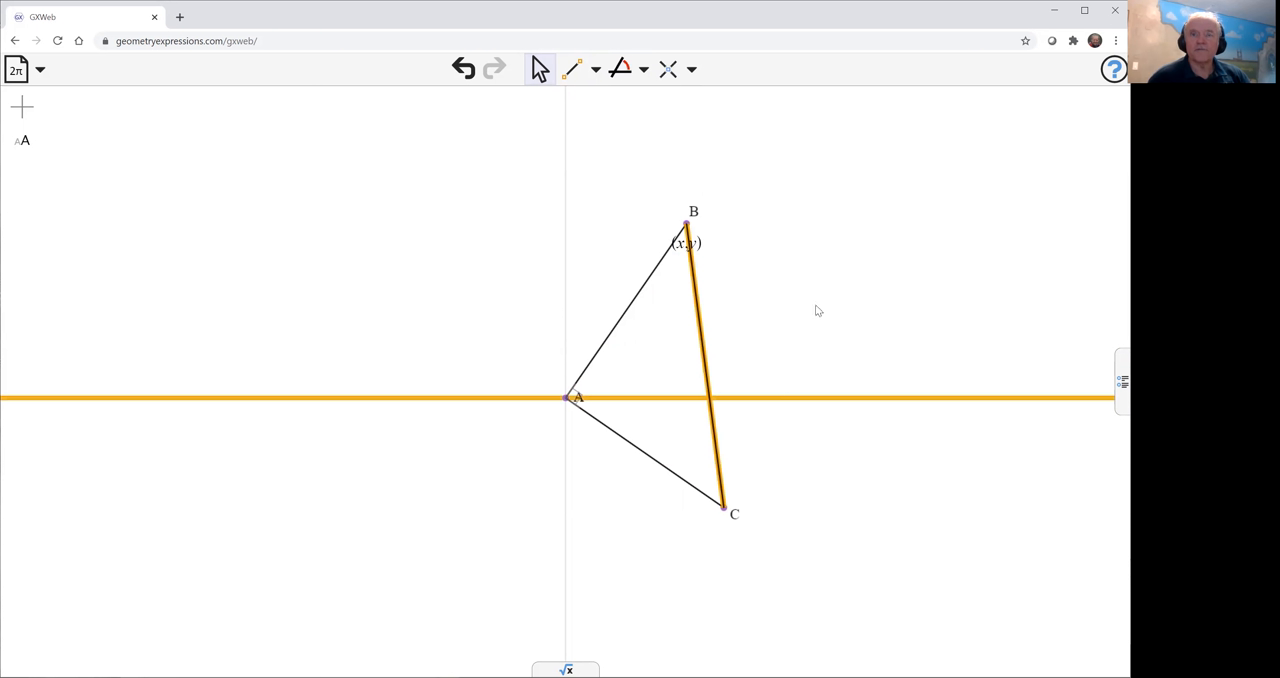
left_click(644, 68)
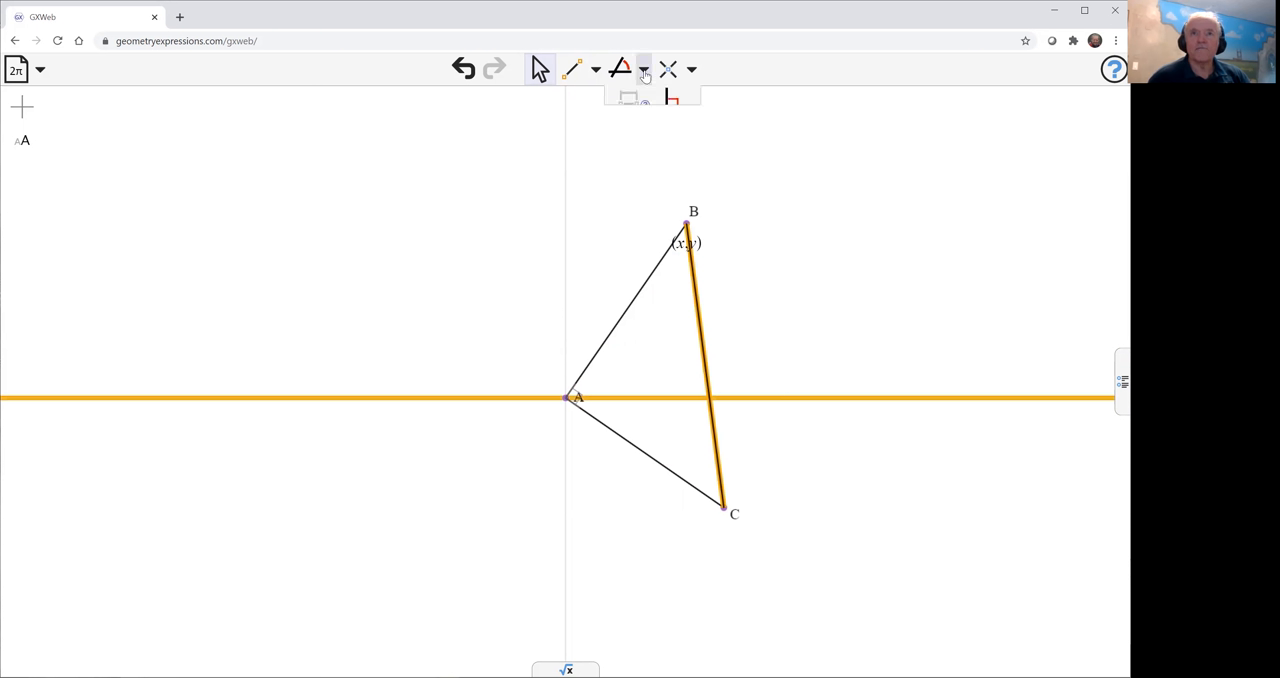
left_click(644, 68)
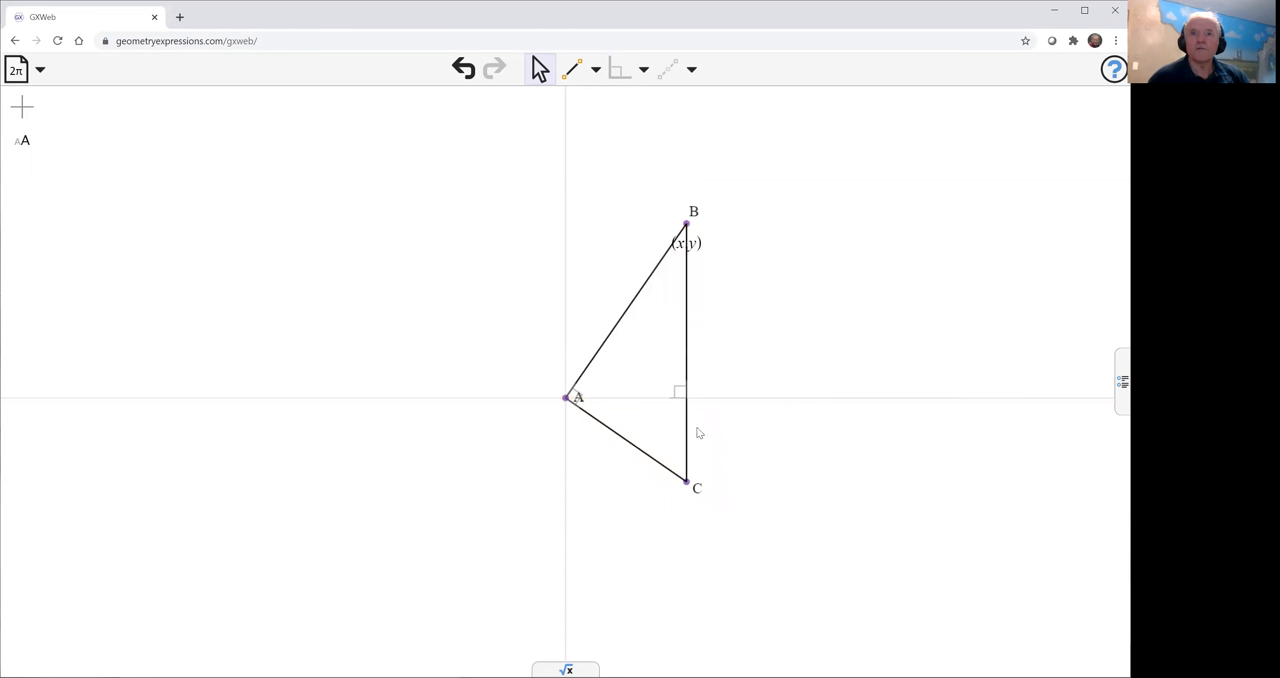
mouse_move(724, 224)
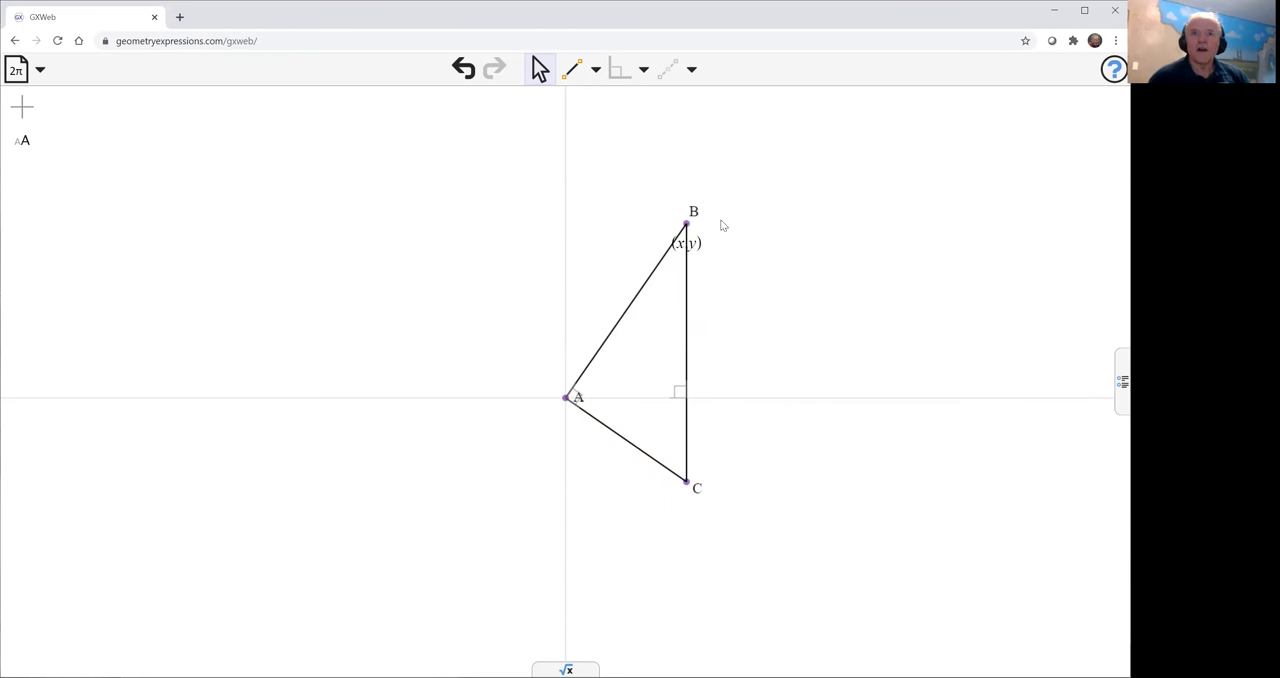
mouse_move(770, 276)
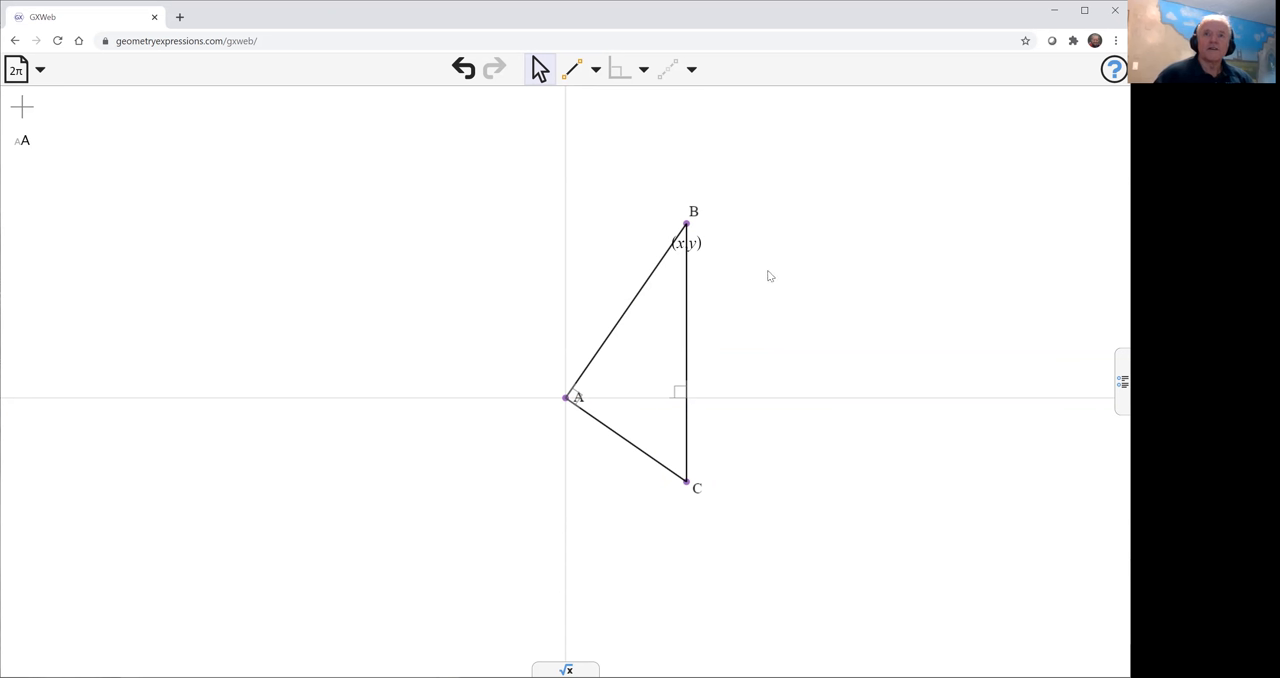
mouse_move(656, 244)
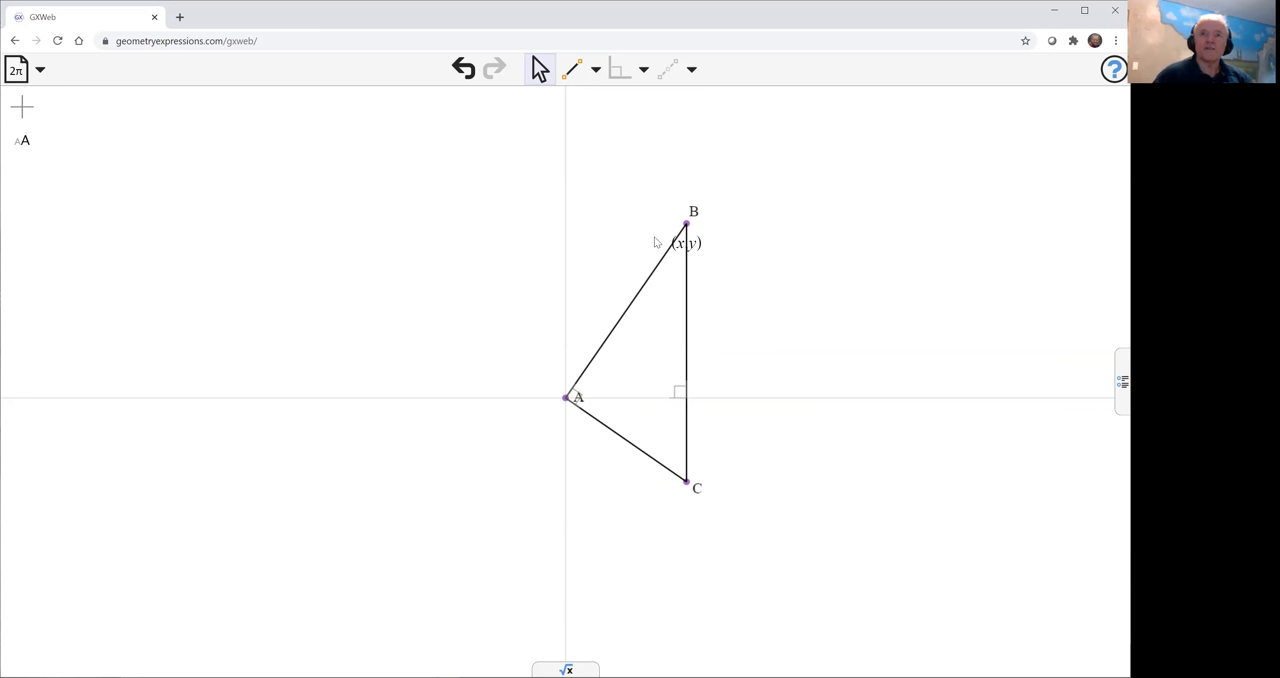
mouse_move(696, 276)
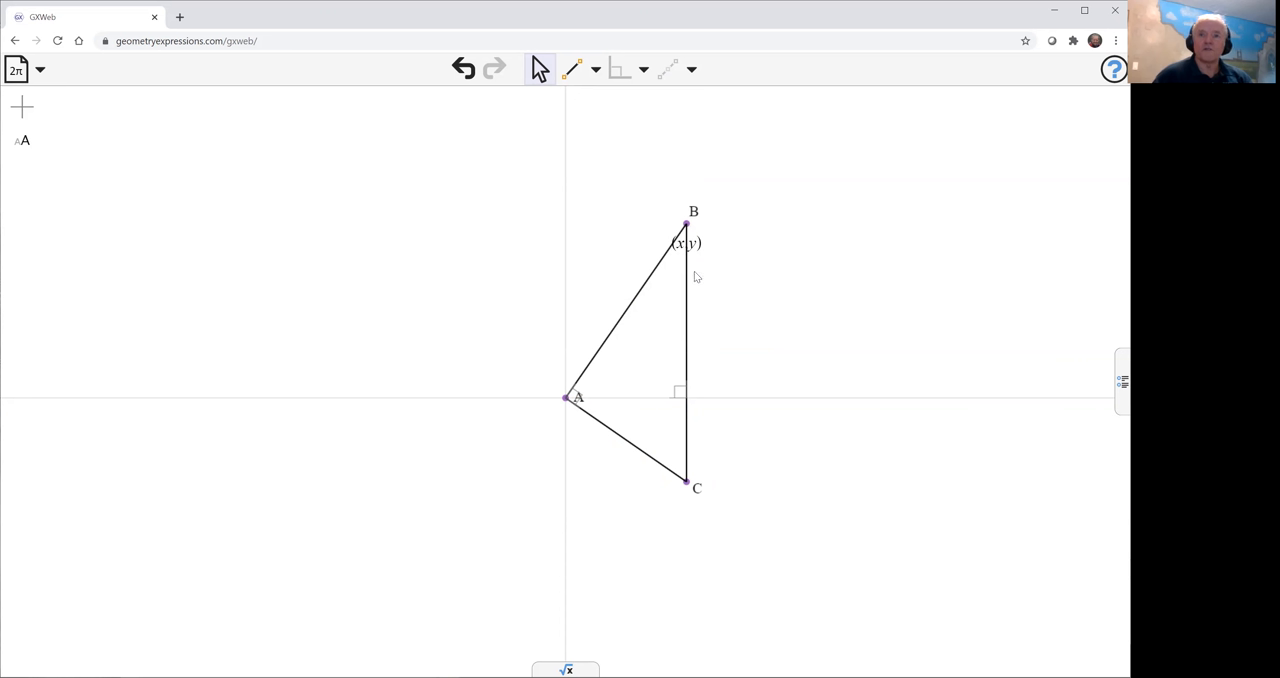
mouse_move(744, 276)
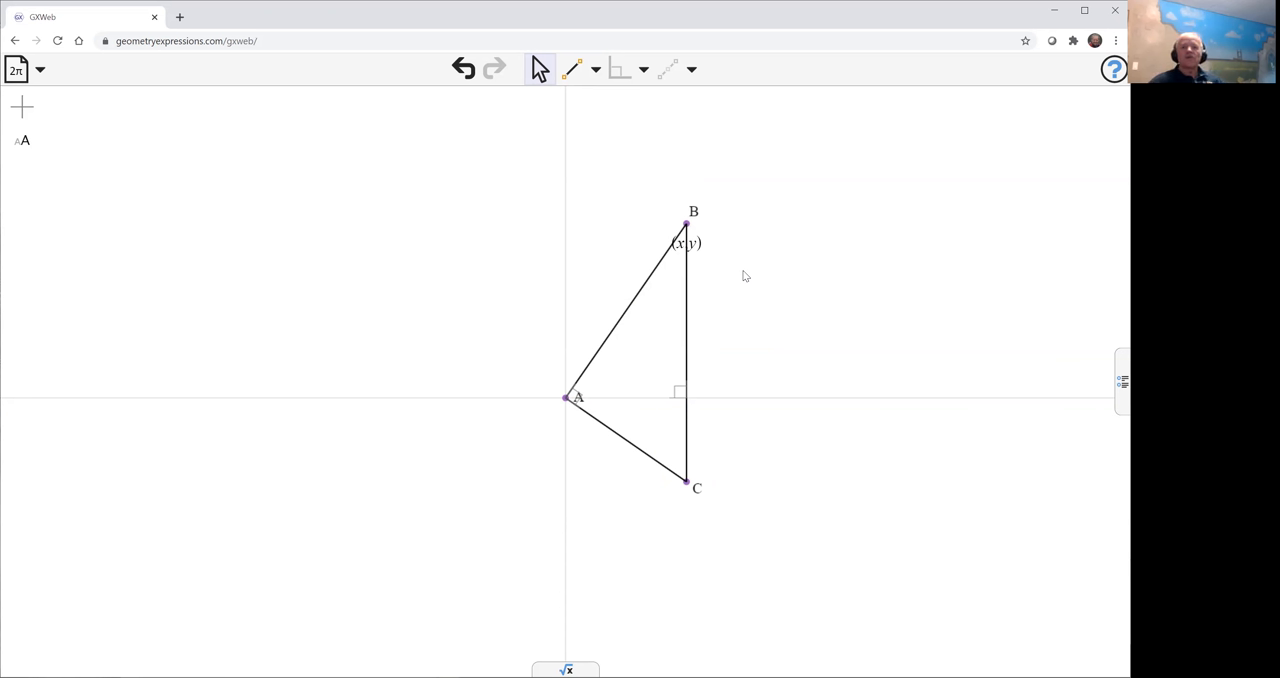
mouse_move(752, 304)
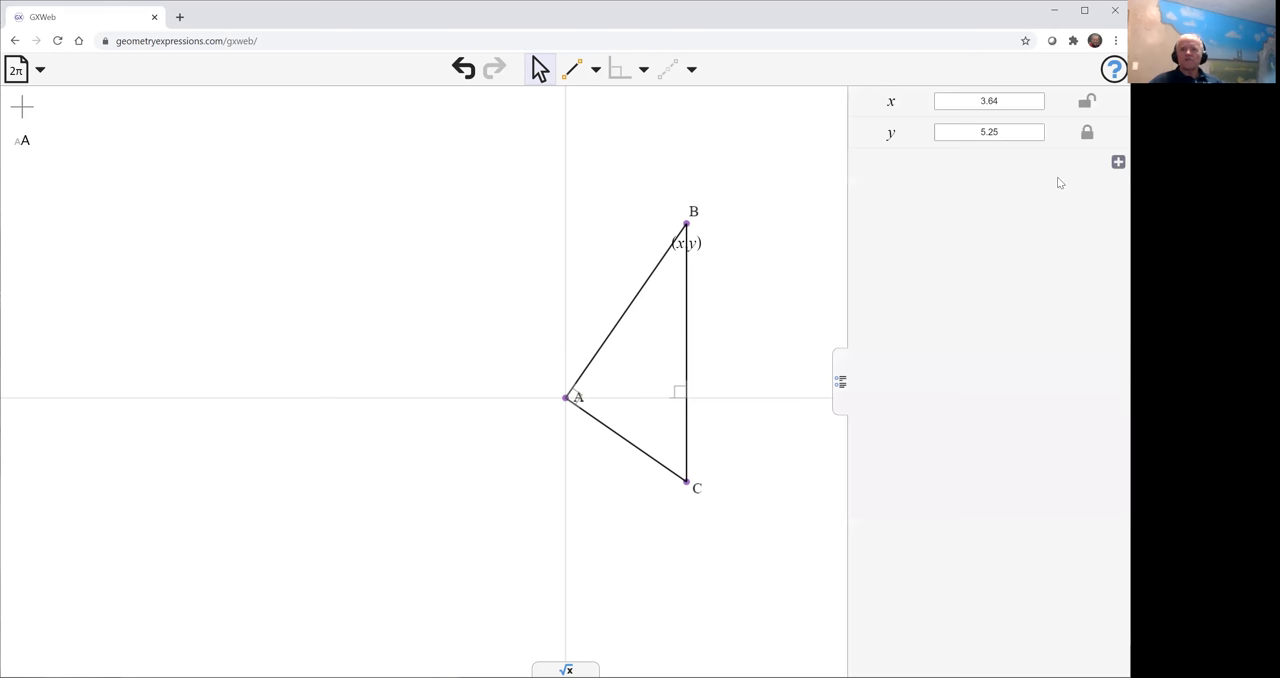
Step: Drag point B to several positions to check BC stays vertical
left_click(1086, 132)
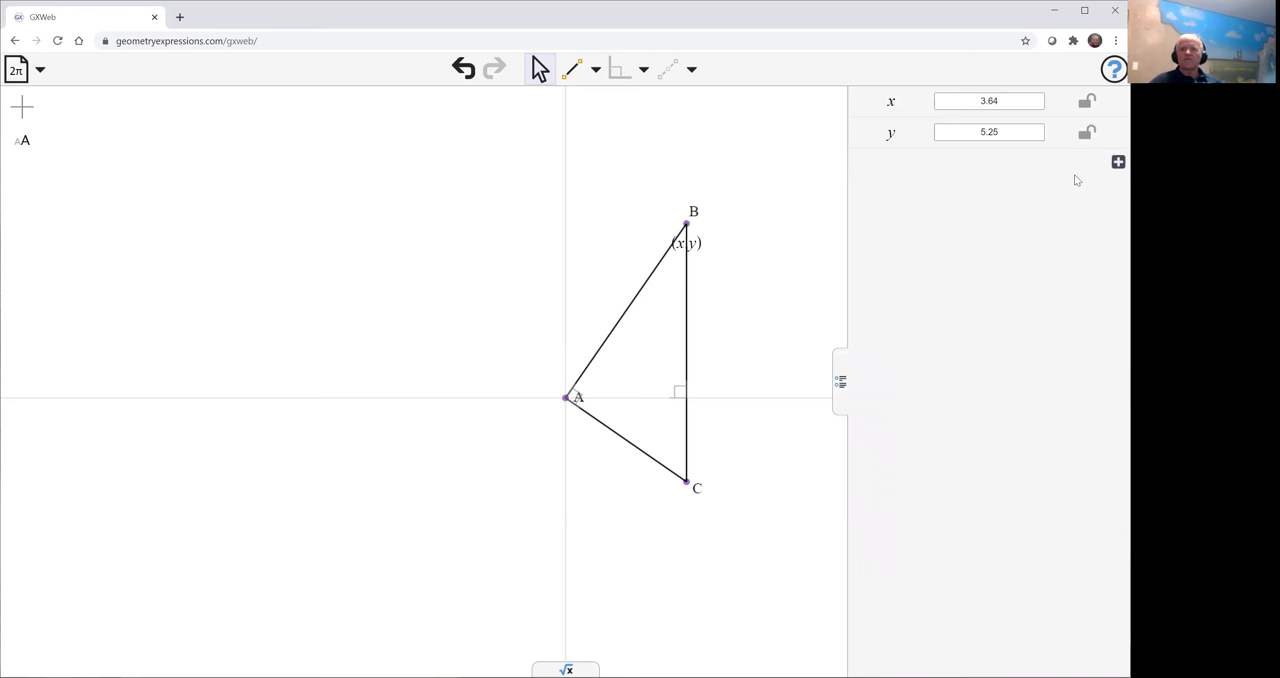
mouse_move(716, 208)
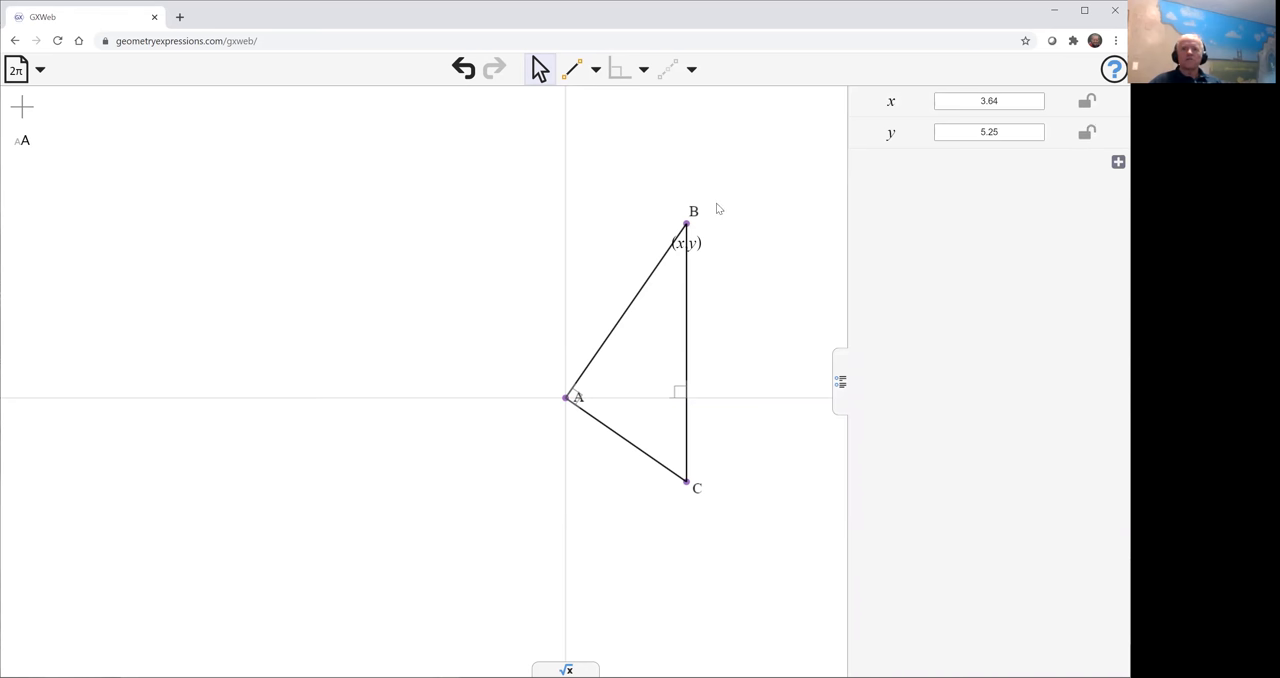
left_click_drag(684, 224, 716, 256)
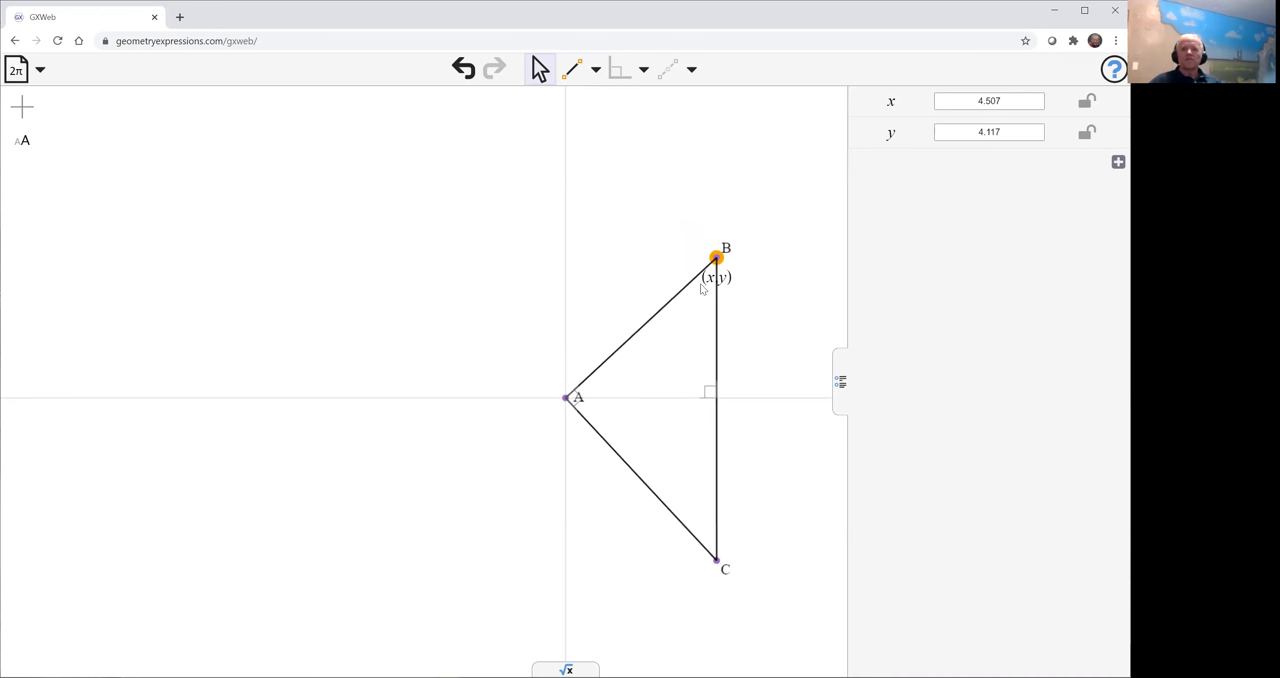
left_click_drag(712, 258, 638, 272)
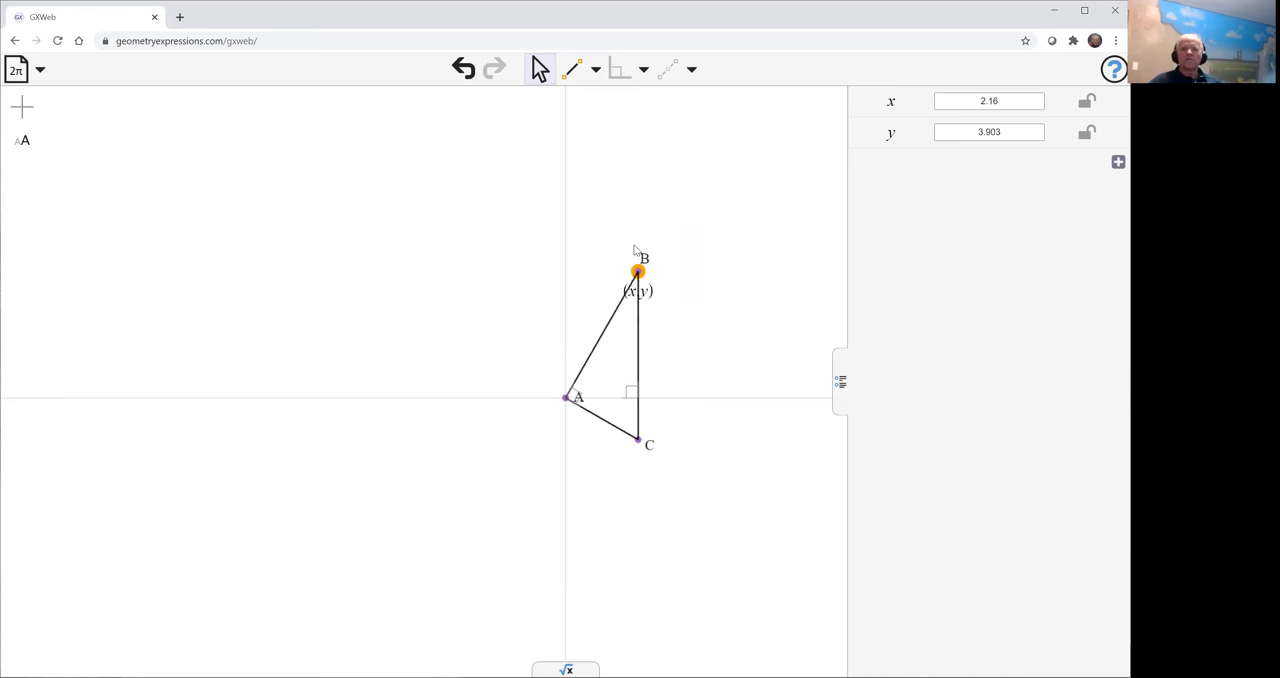
left_click_drag(636, 272, 724, 164)
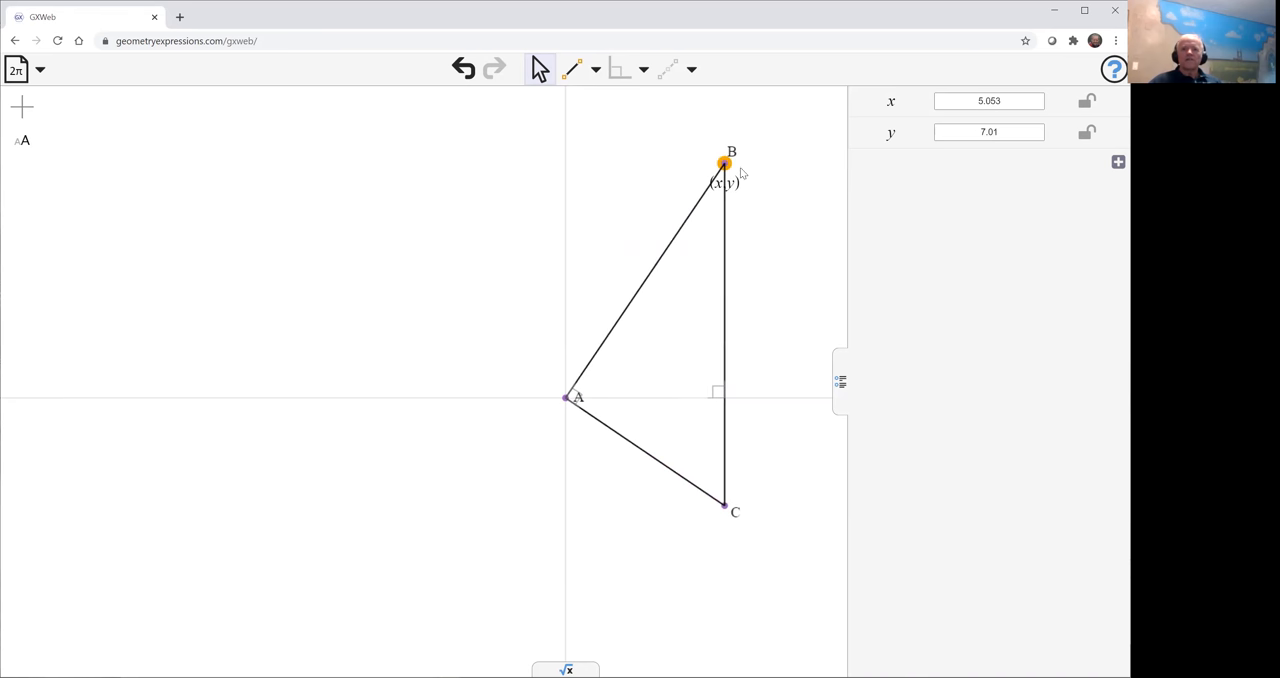
left_click_drag(724, 164, 668, 240)
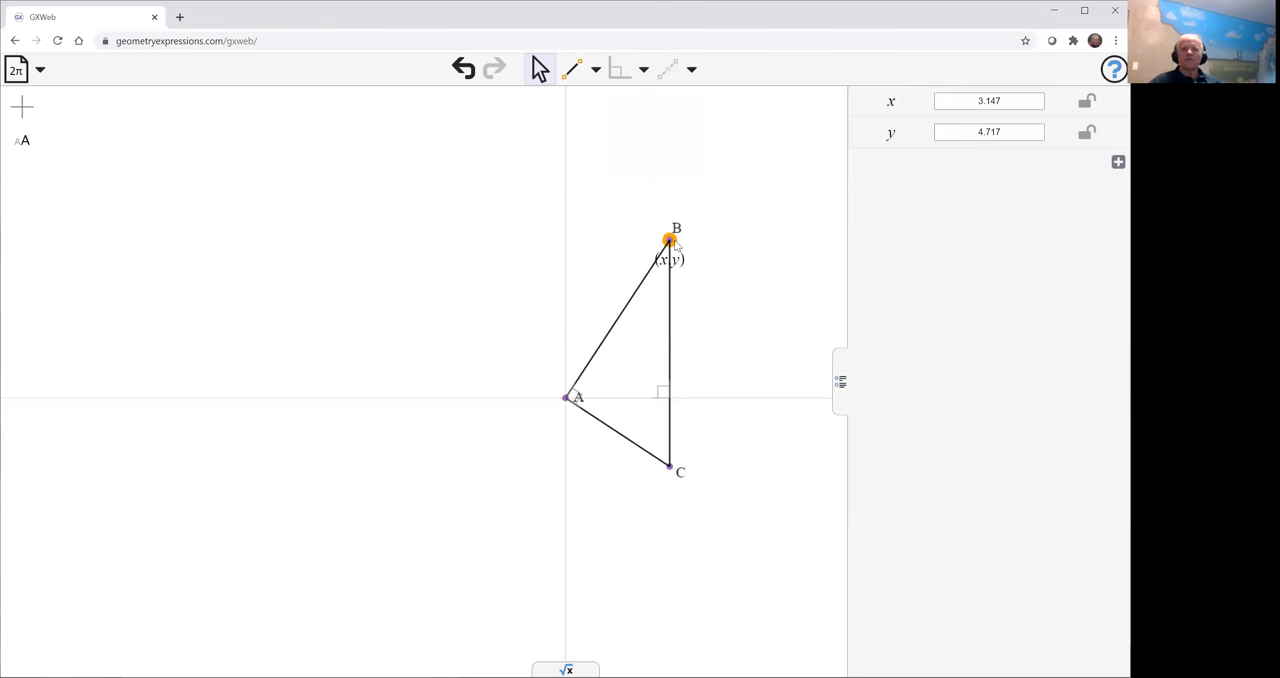
left_click_drag(668, 240, 676, 242)
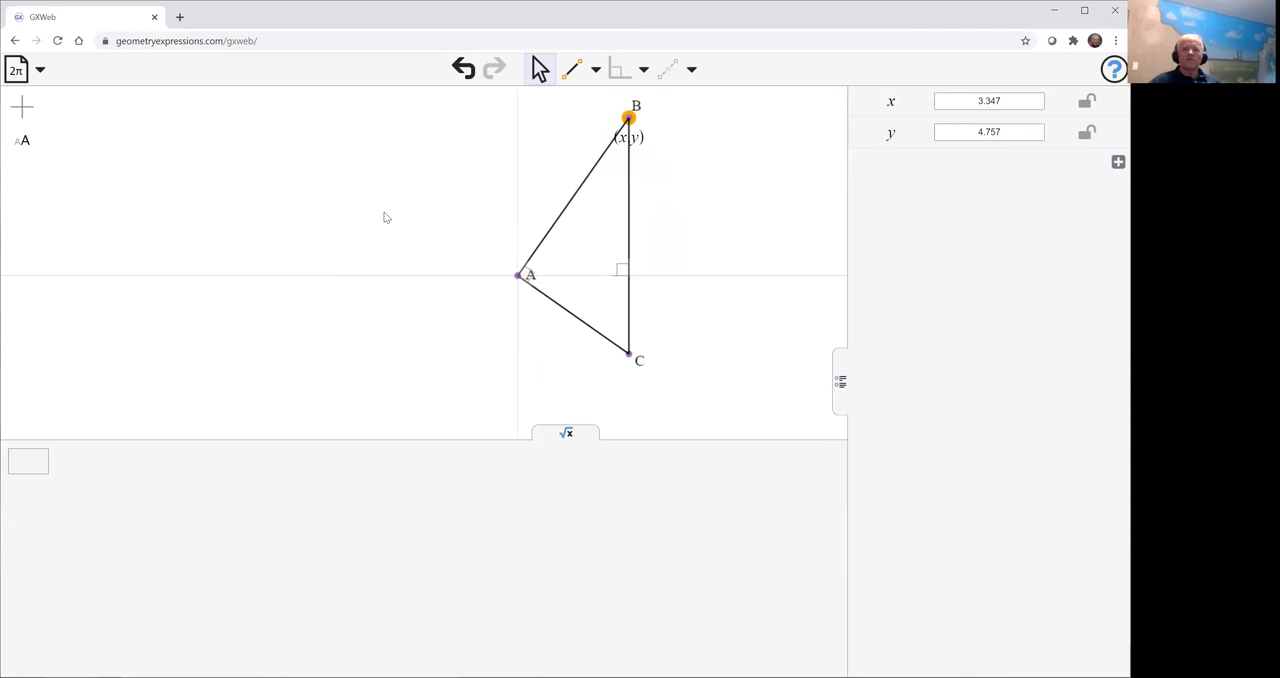
Step: Compute C's coordinates as (x, −x²/y), then pick B's (x,y) constraint for removal
left_click(28, 460)
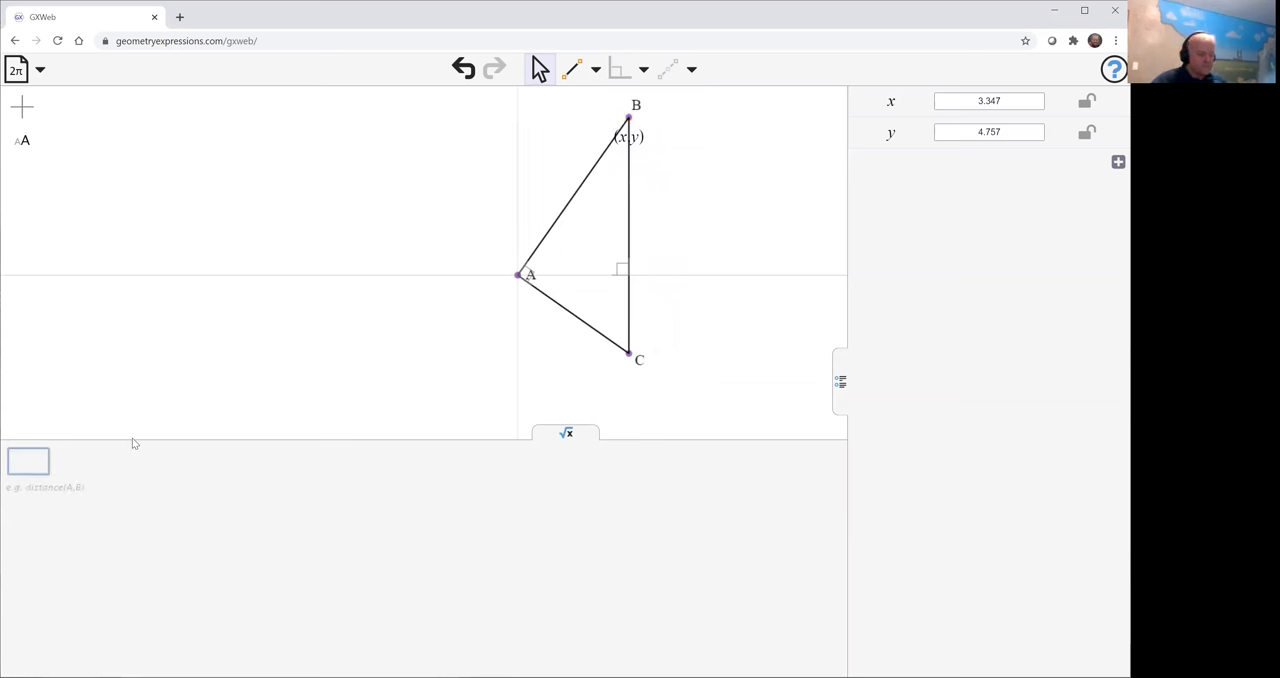
type("coordi")
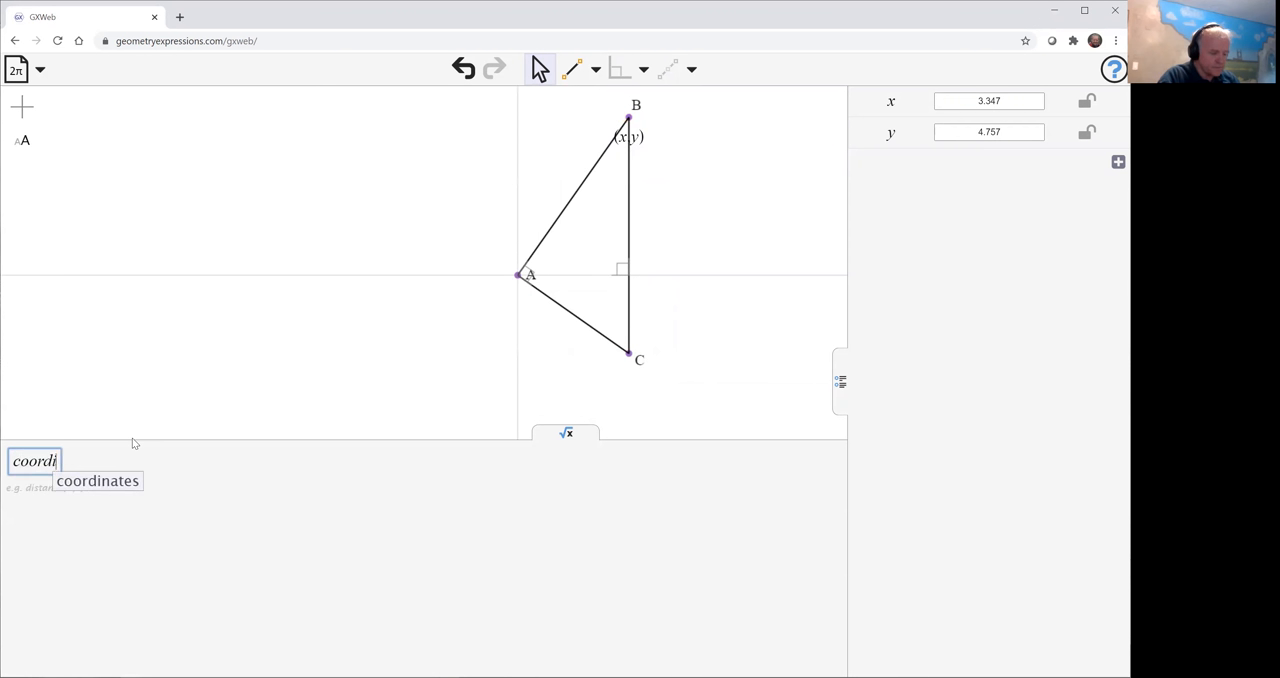
left_click(96, 480)
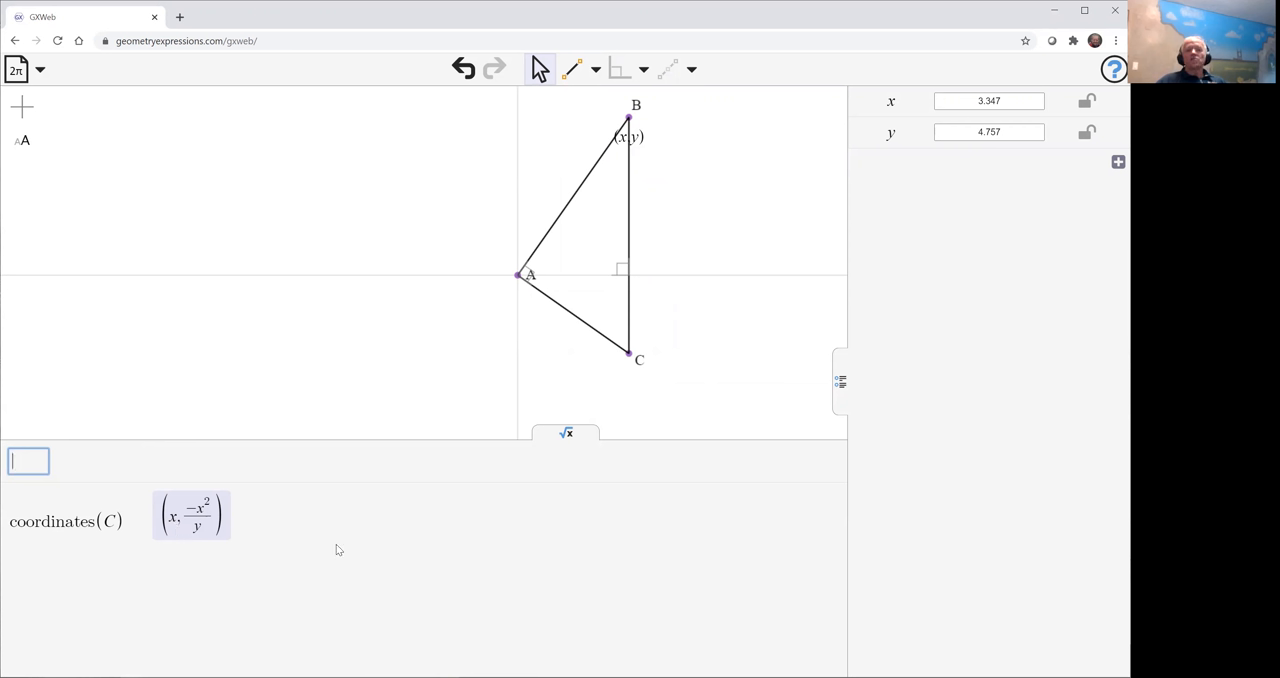
mouse_move(432, 472)
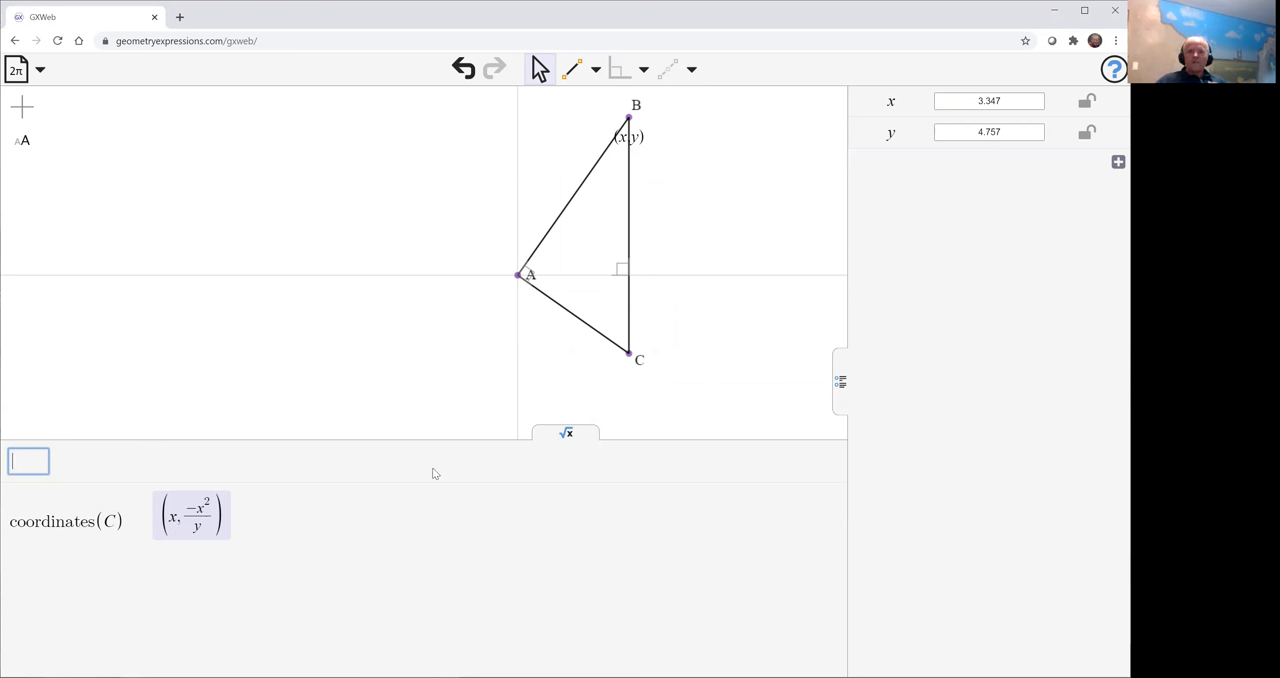
mouse_move(628, 124)
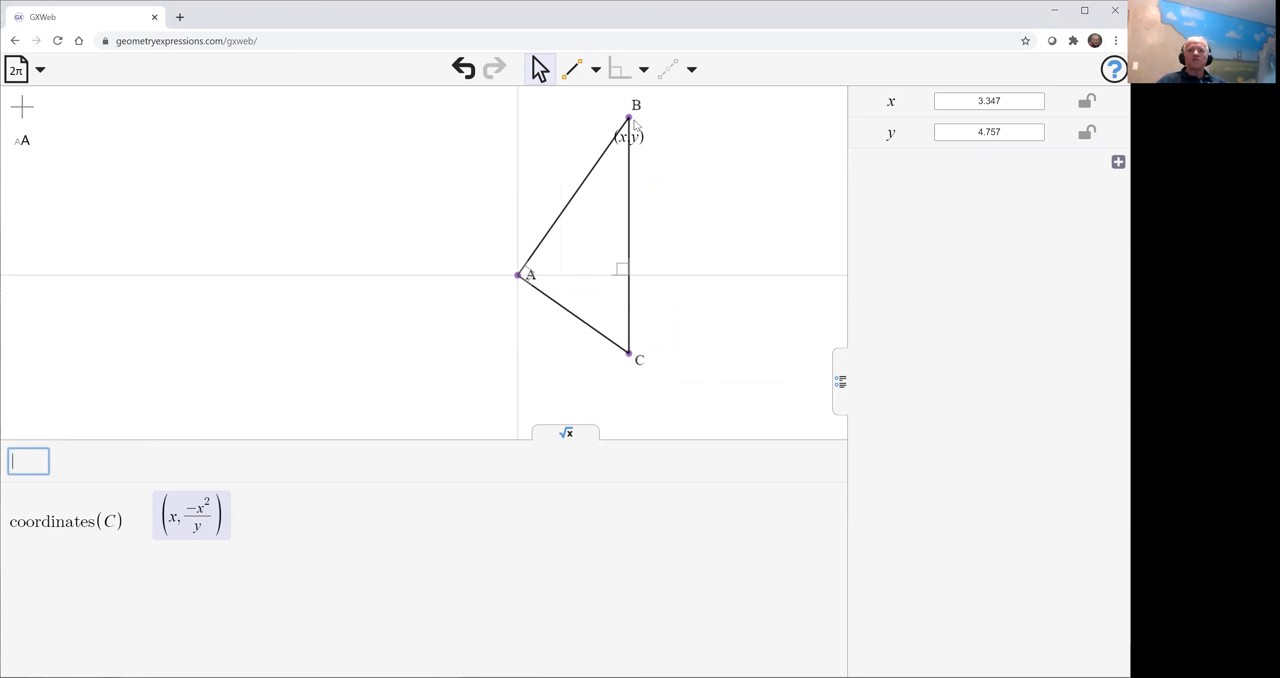
mouse_move(656, 140)
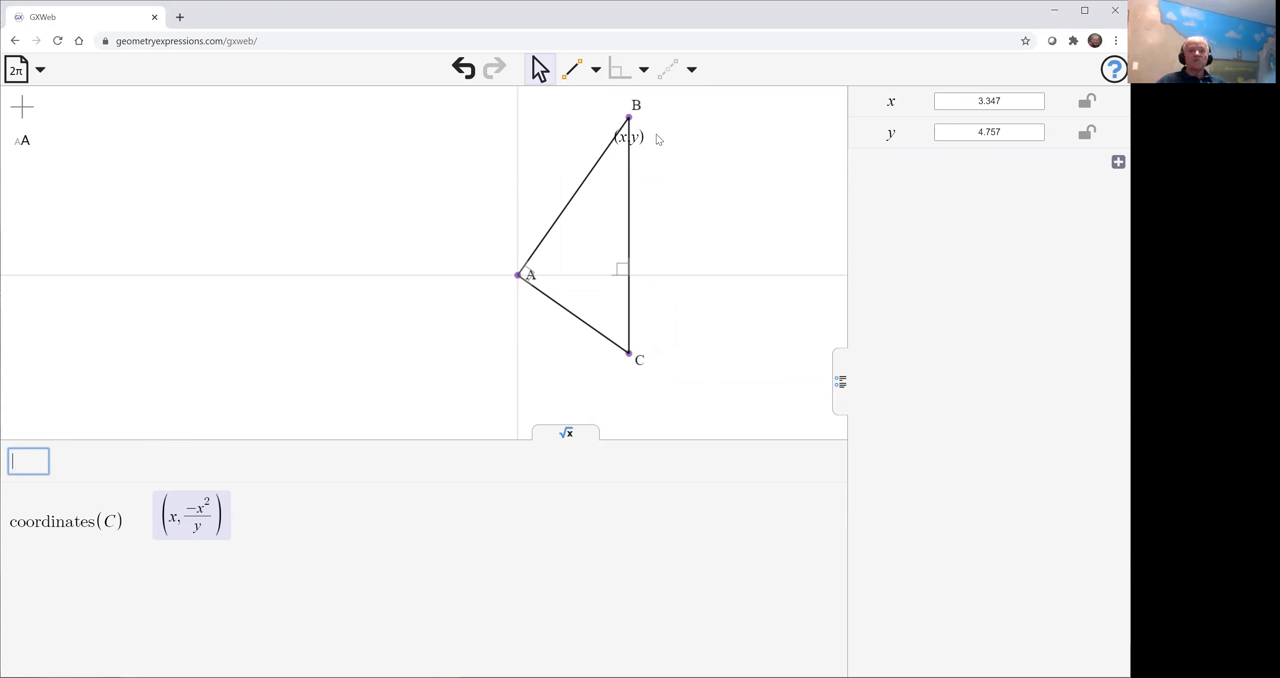
mouse_move(556, 342)
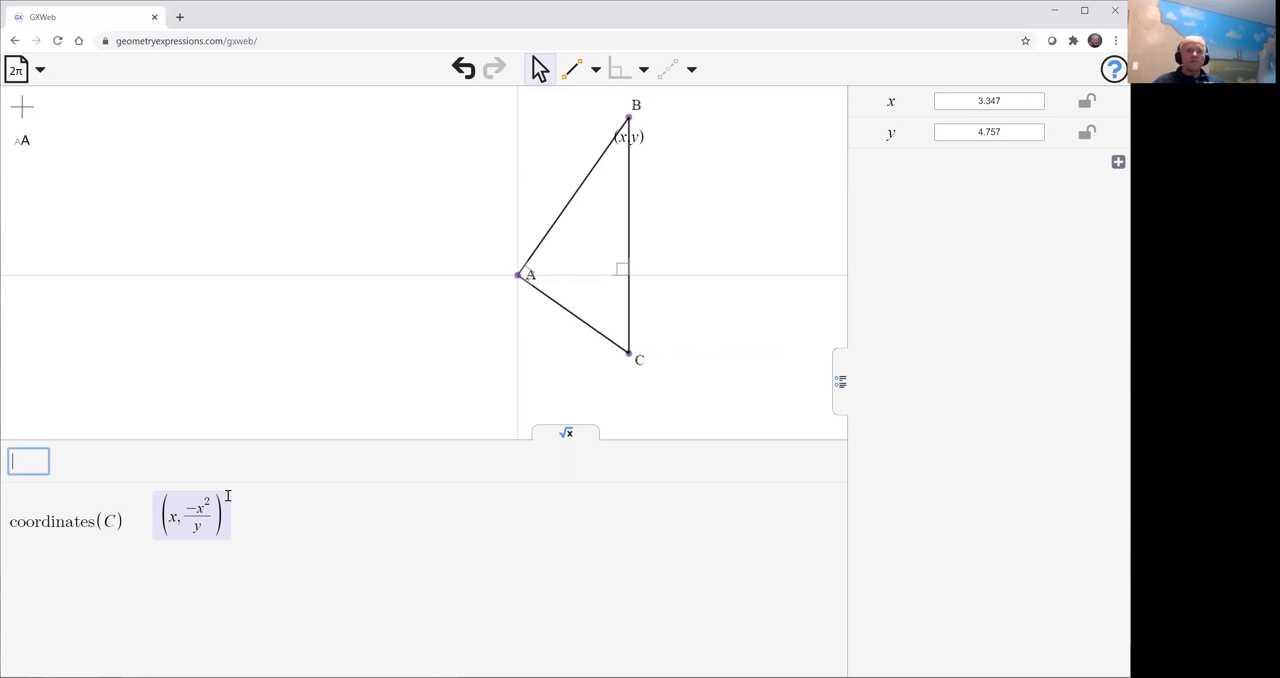
mouse_move(260, 520)
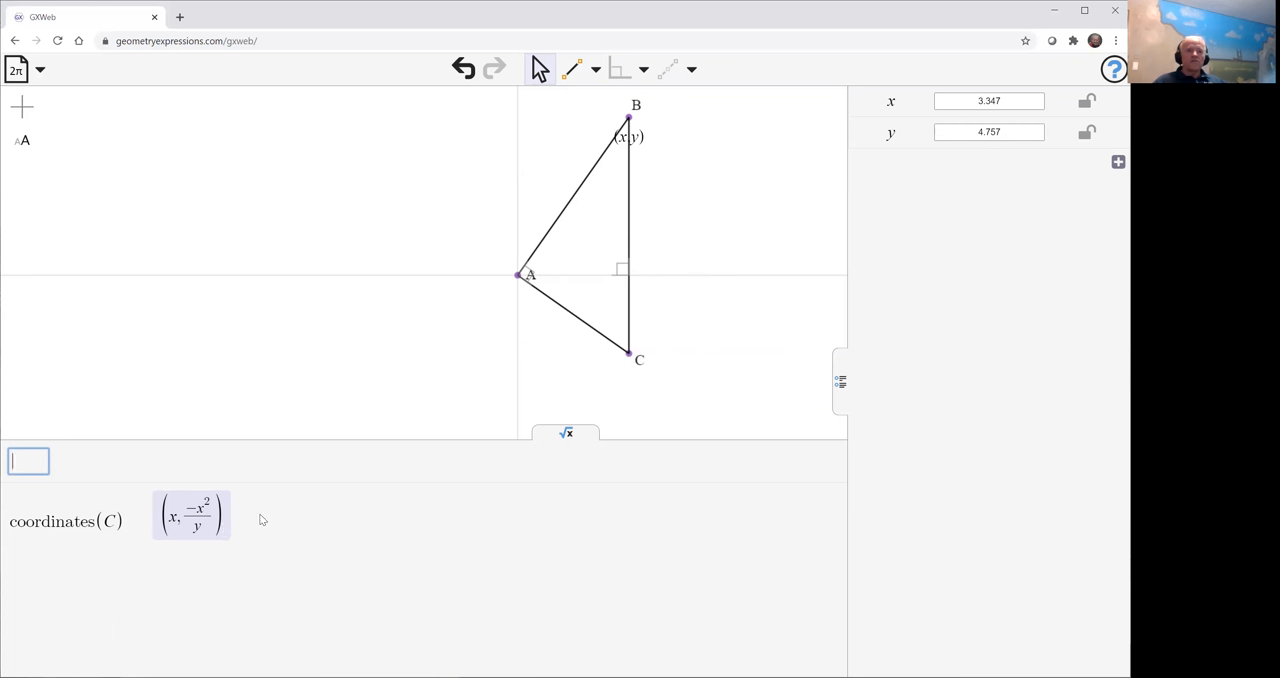
mouse_move(178, 532)
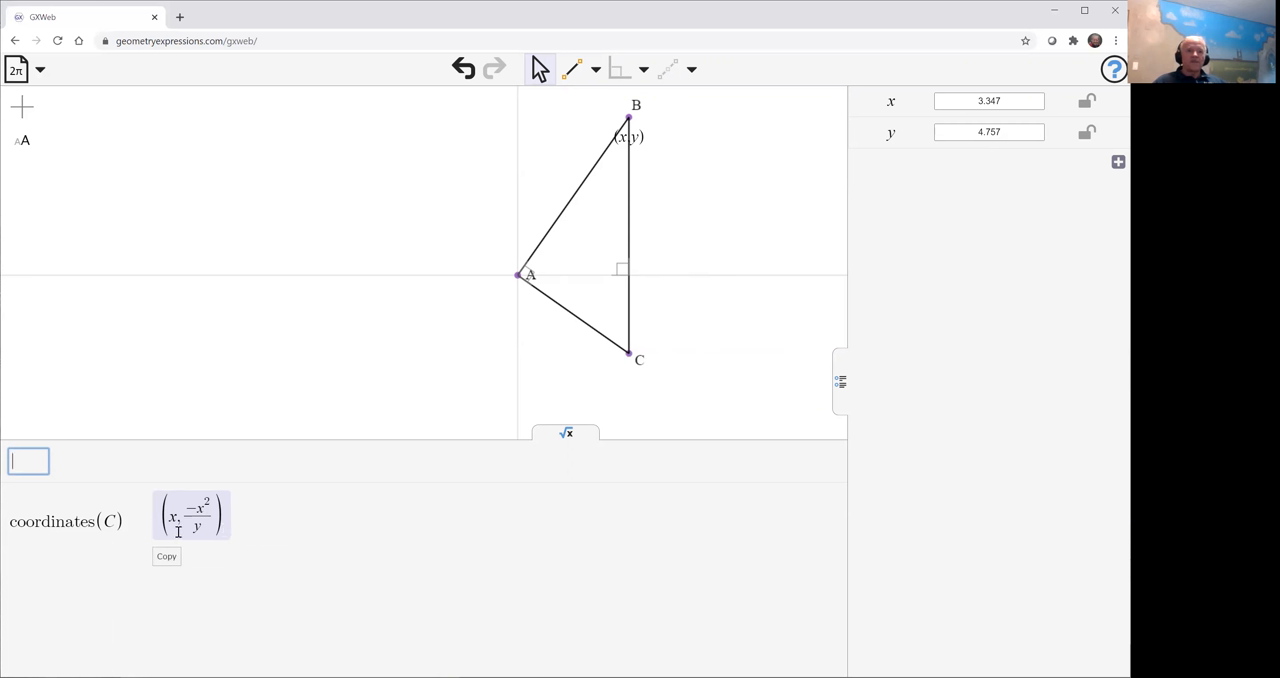
mouse_move(672, 372)
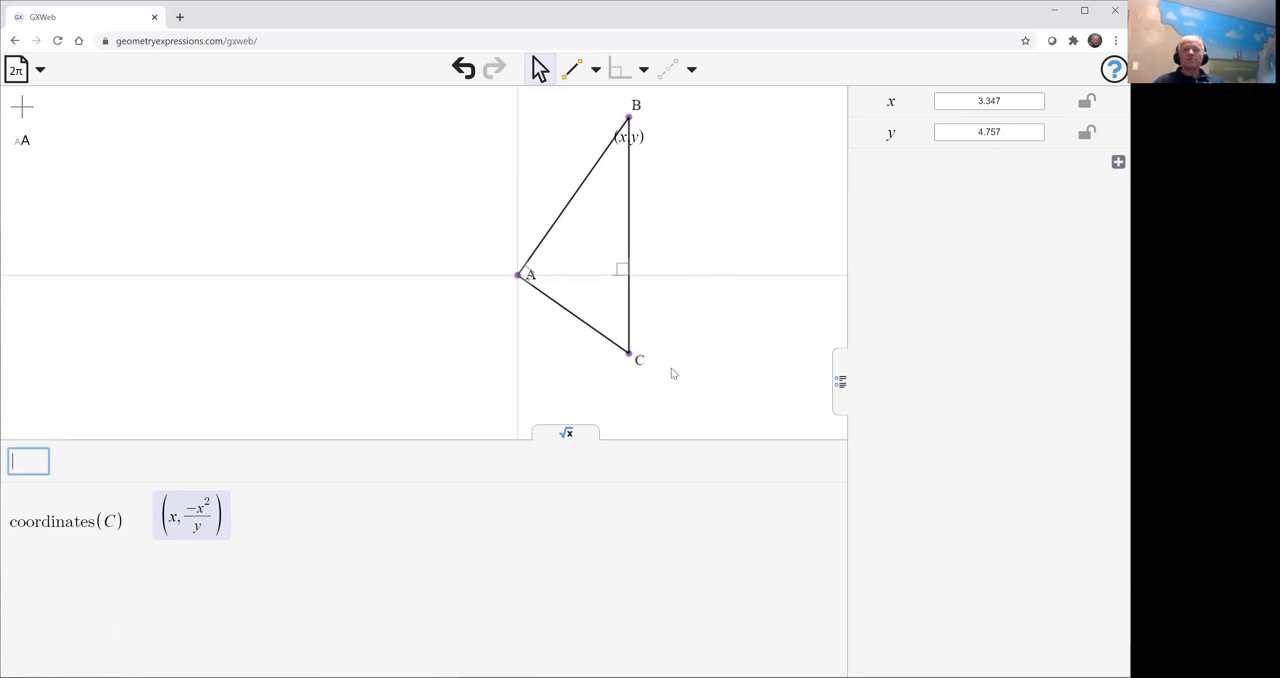
mouse_move(752, 244)
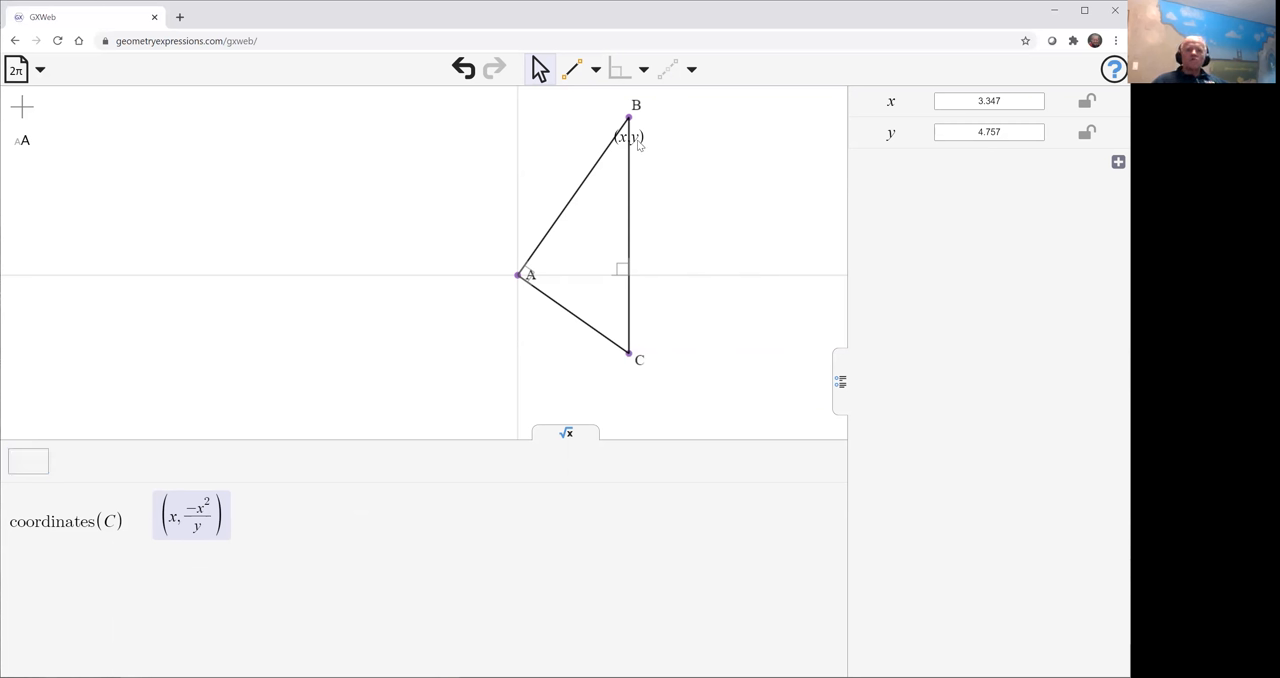
left_click(628, 136)
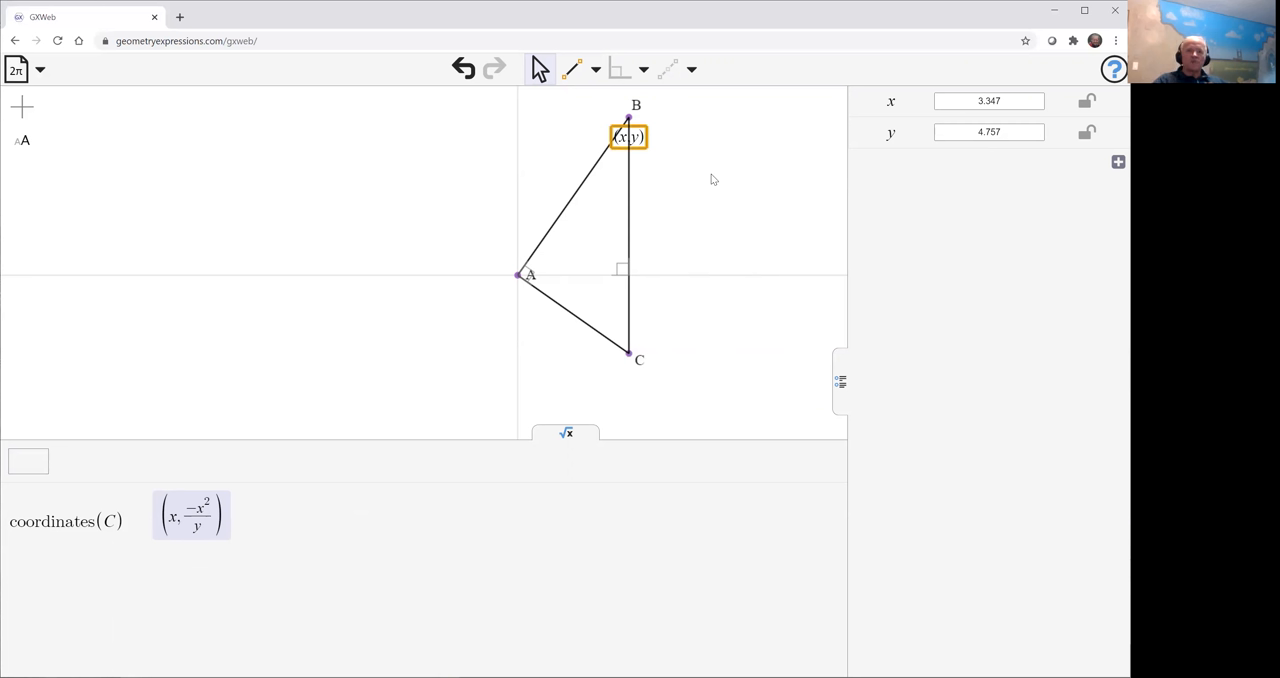
Step: Delete B's (x,y) constraint and set AB length a and angle θ at A
left_click(712, 180)
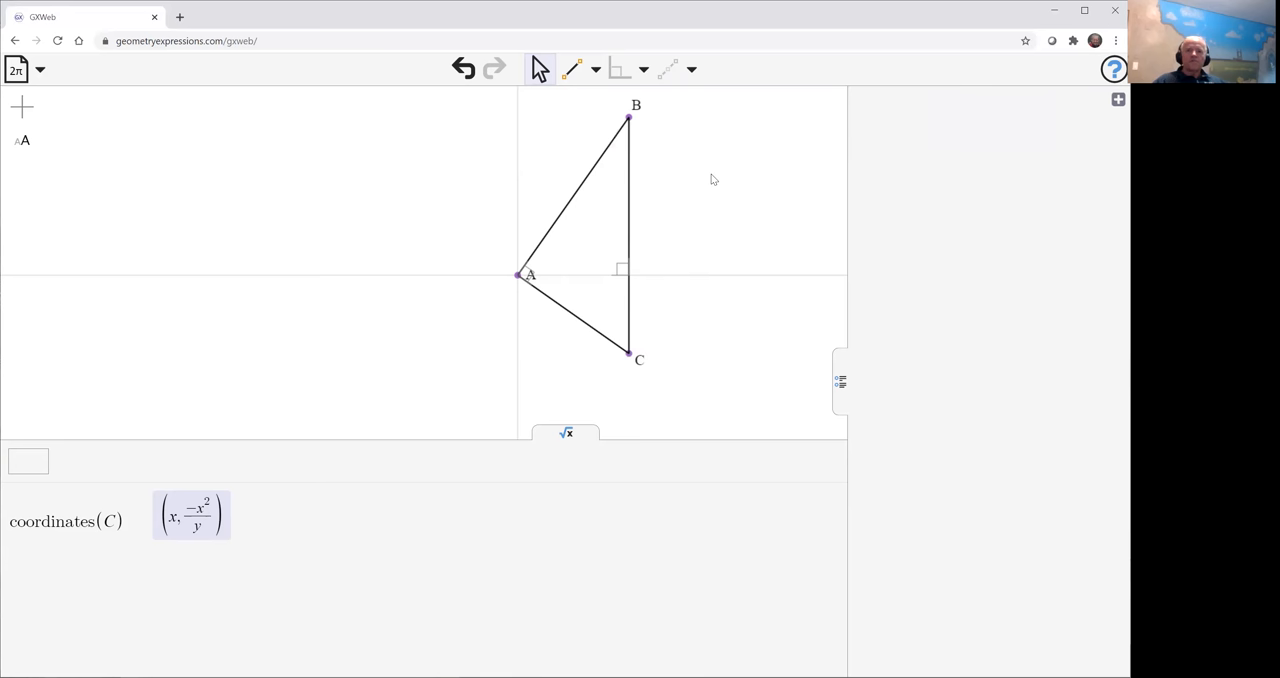
left_click(572, 196)
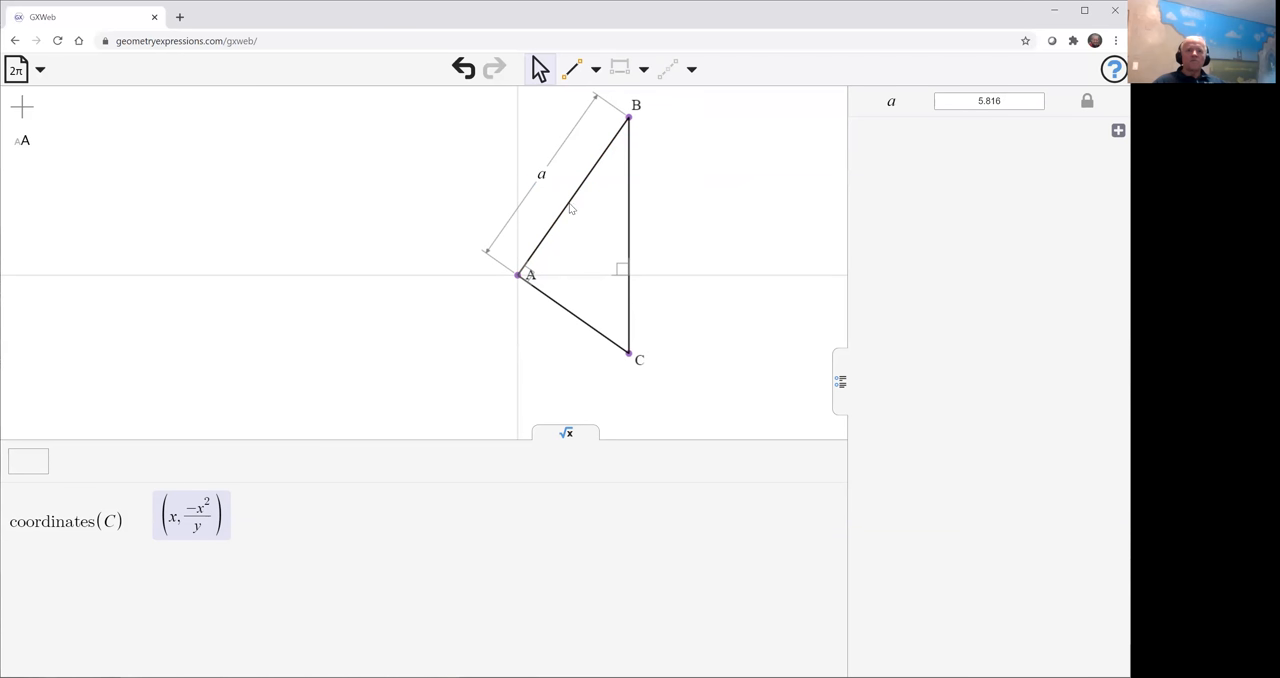
left_click(572, 196)
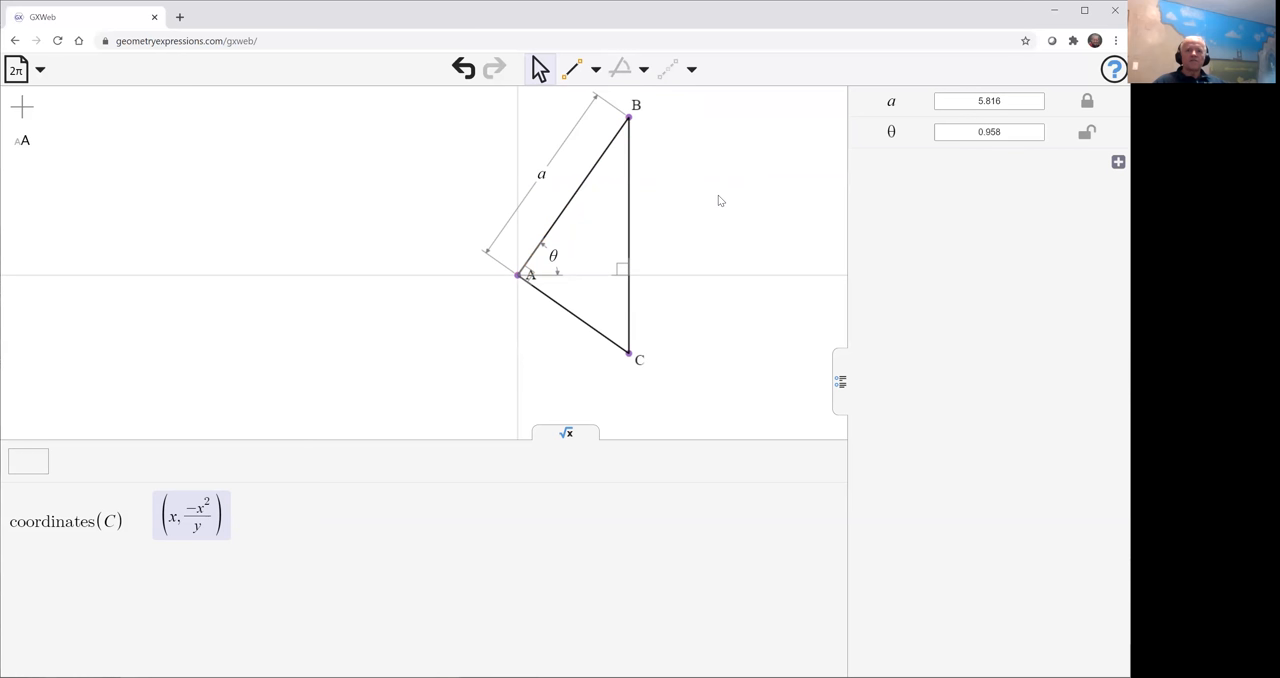
mouse_move(640, 132)
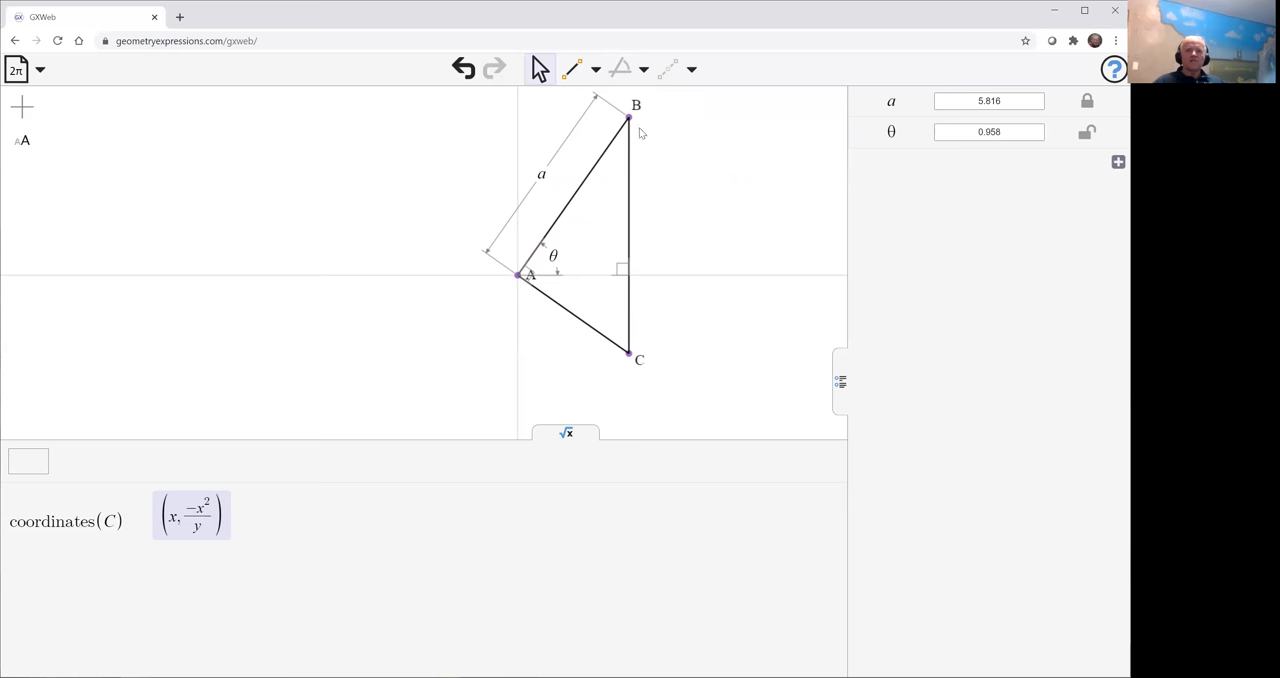
Step: Swing B to vary θ and choose point C for tracing
left_click_drag(630, 118, 672, 164)
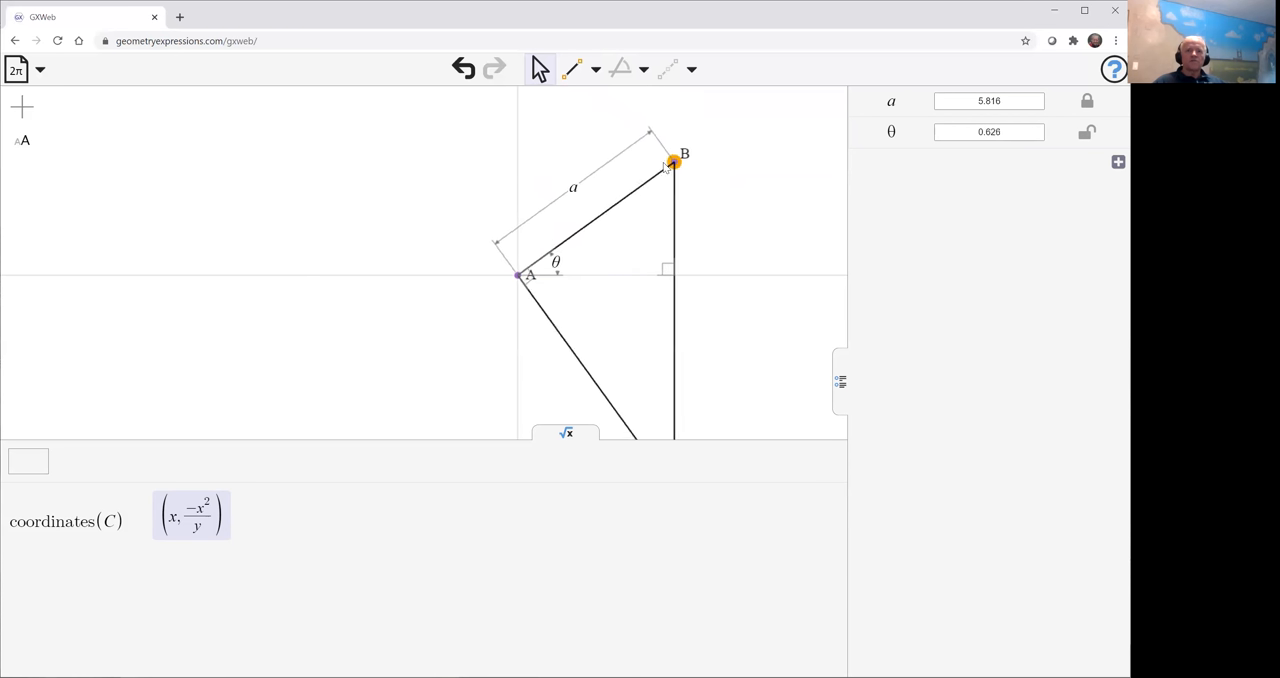
left_click_drag(670, 162, 620, 112)
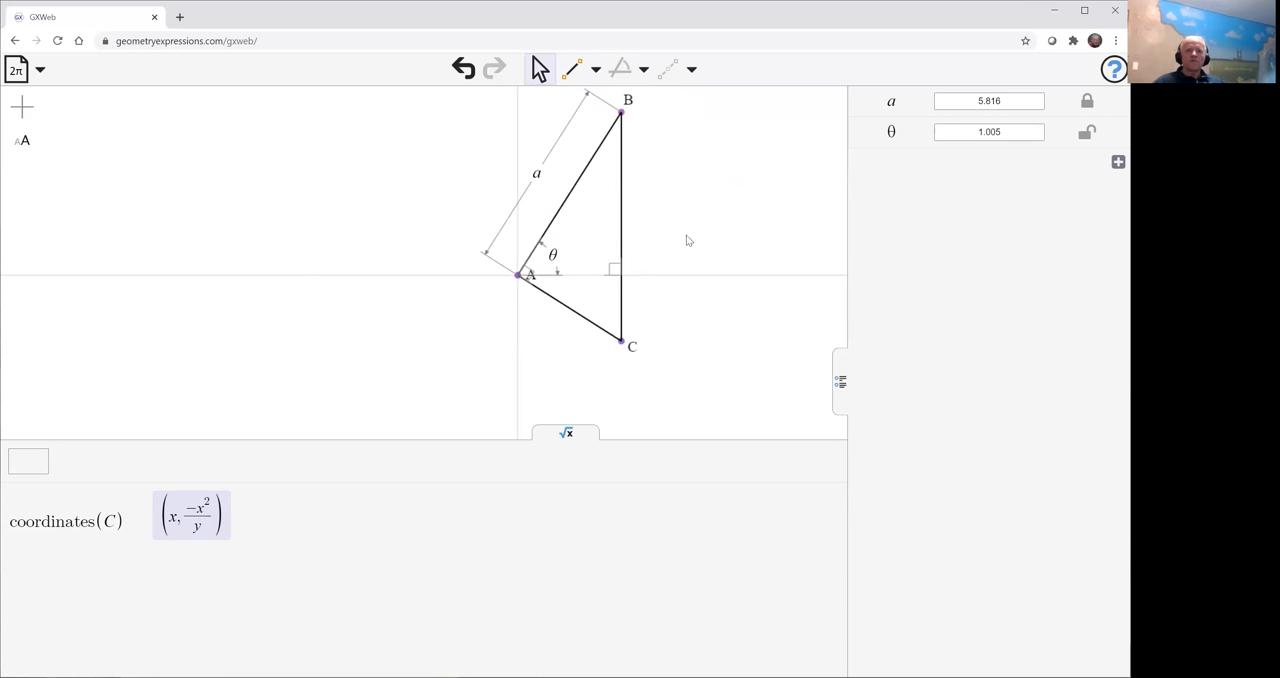
left_click(620, 340)
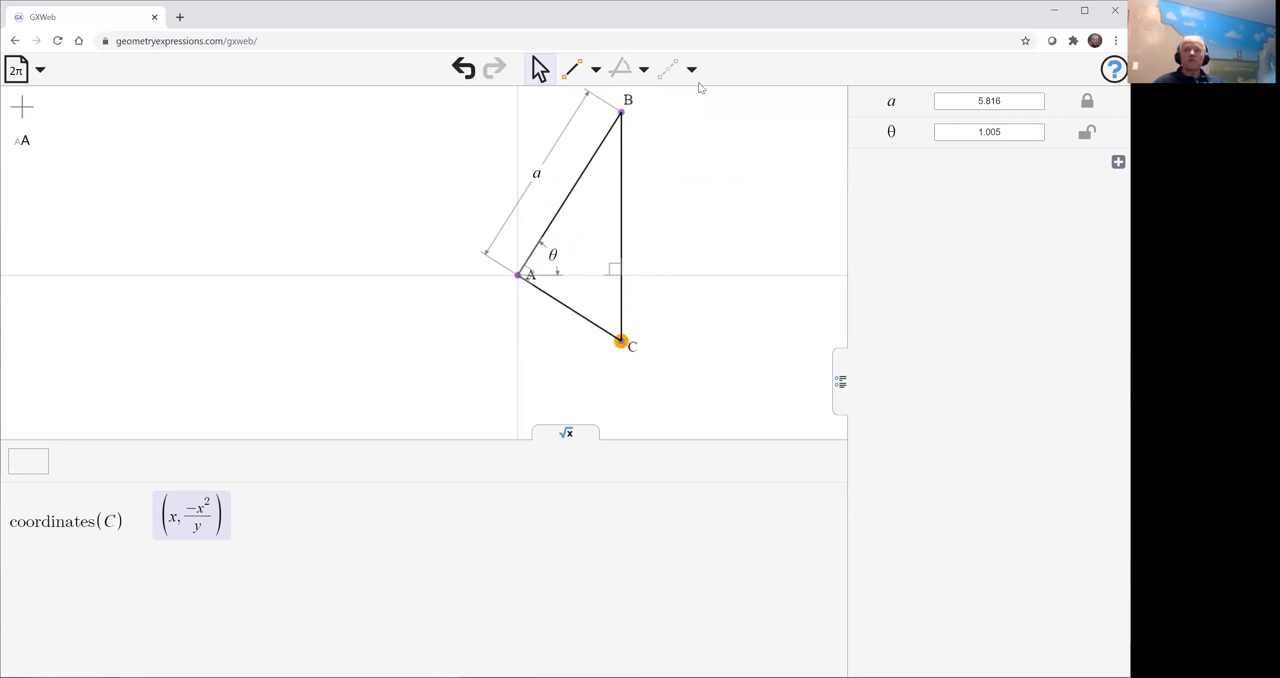
Step: Generate C's locus and derive its implicit equation X⁴+X²Y²−Y²a²
left_click(692, 68)
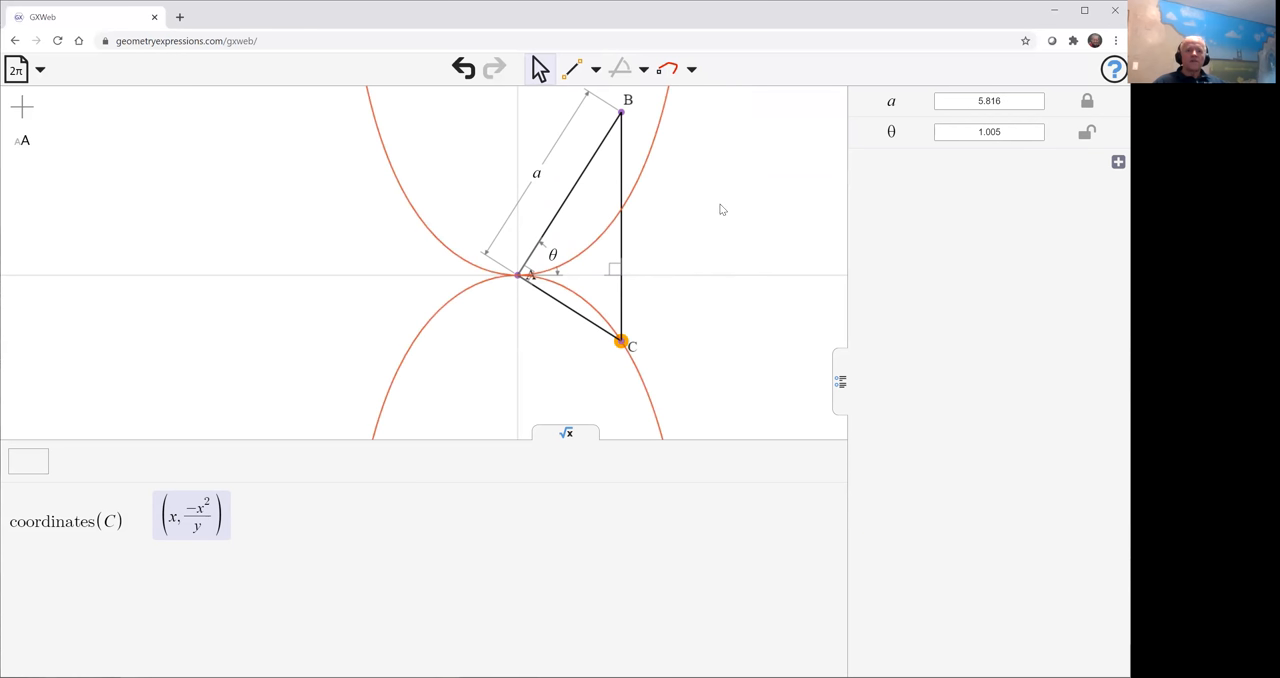
mouse_move(388, 440)
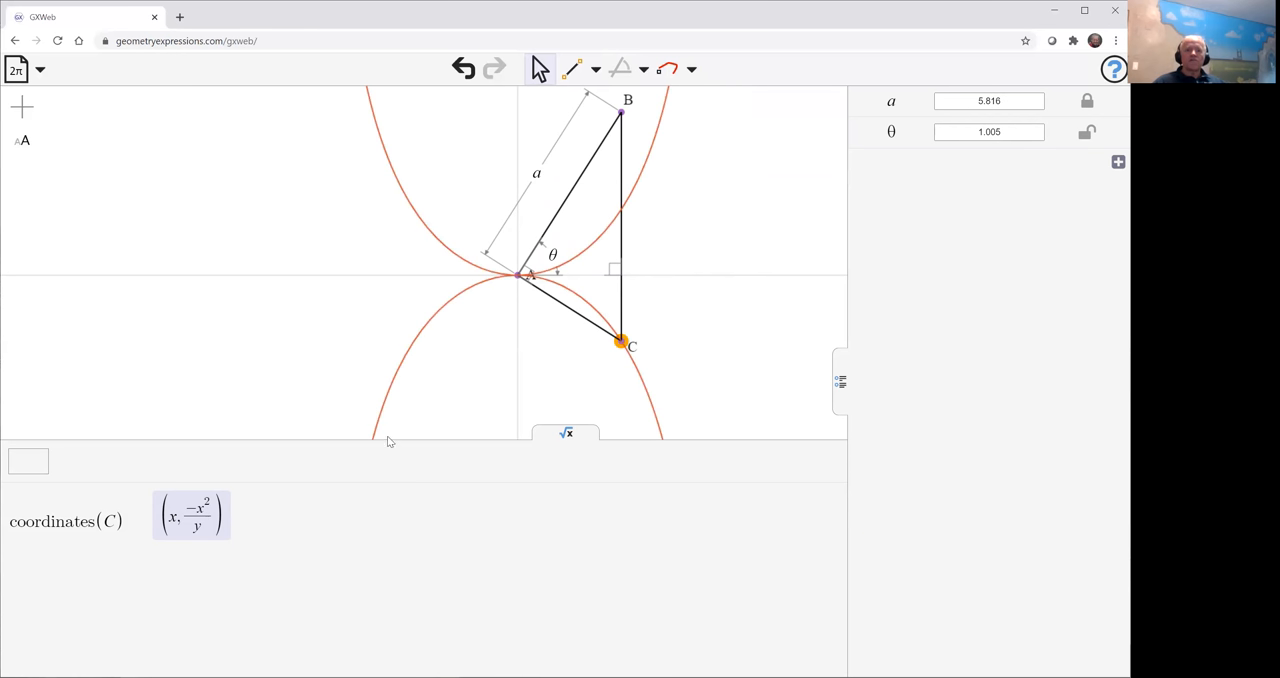
mouse_move(576, 448)
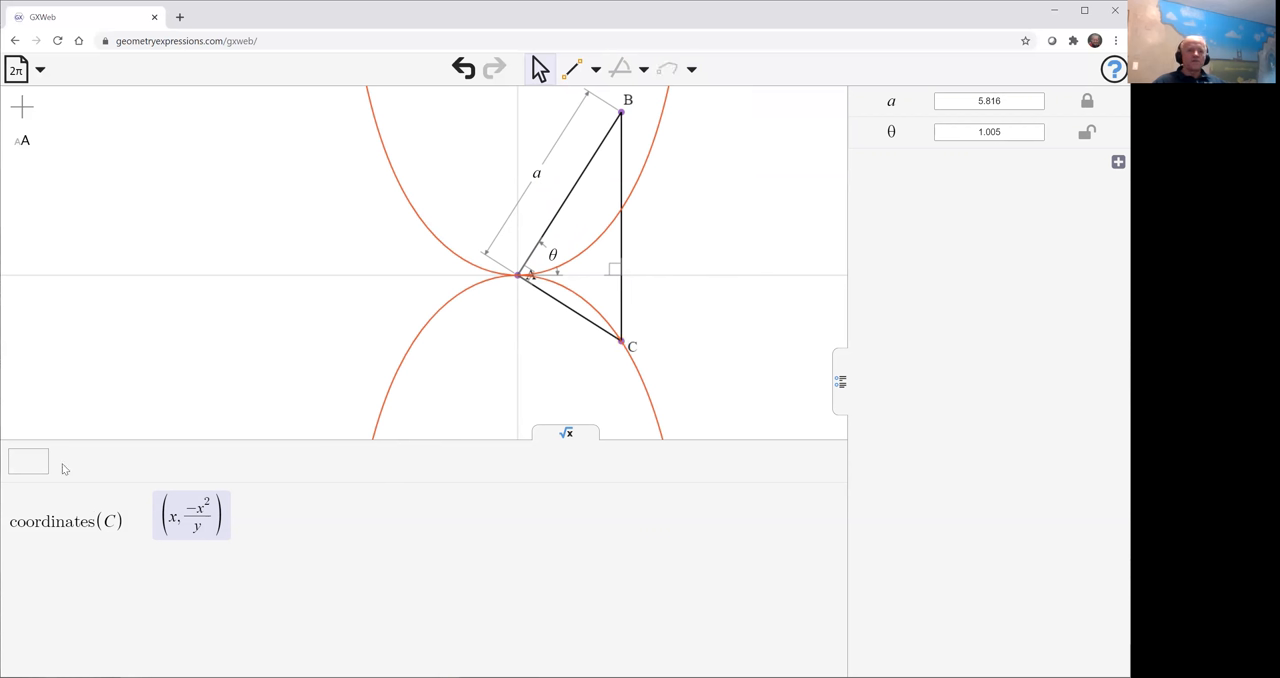
left_click(28, 460)
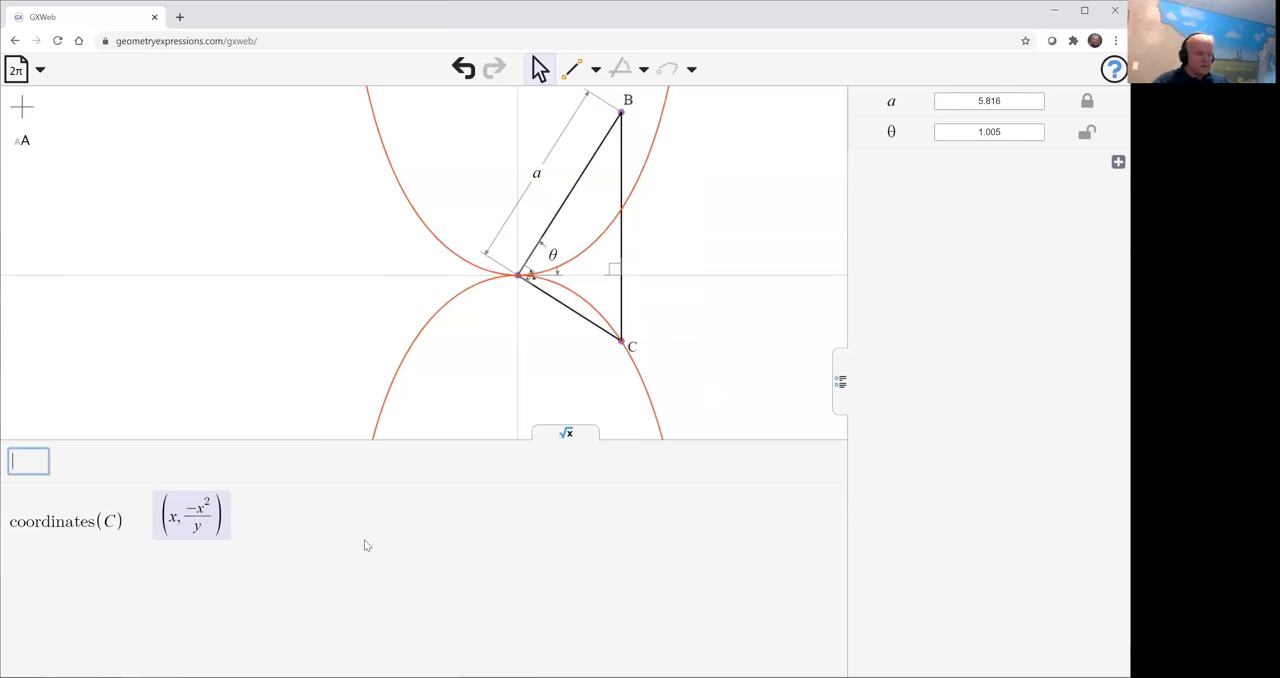
type("equat")
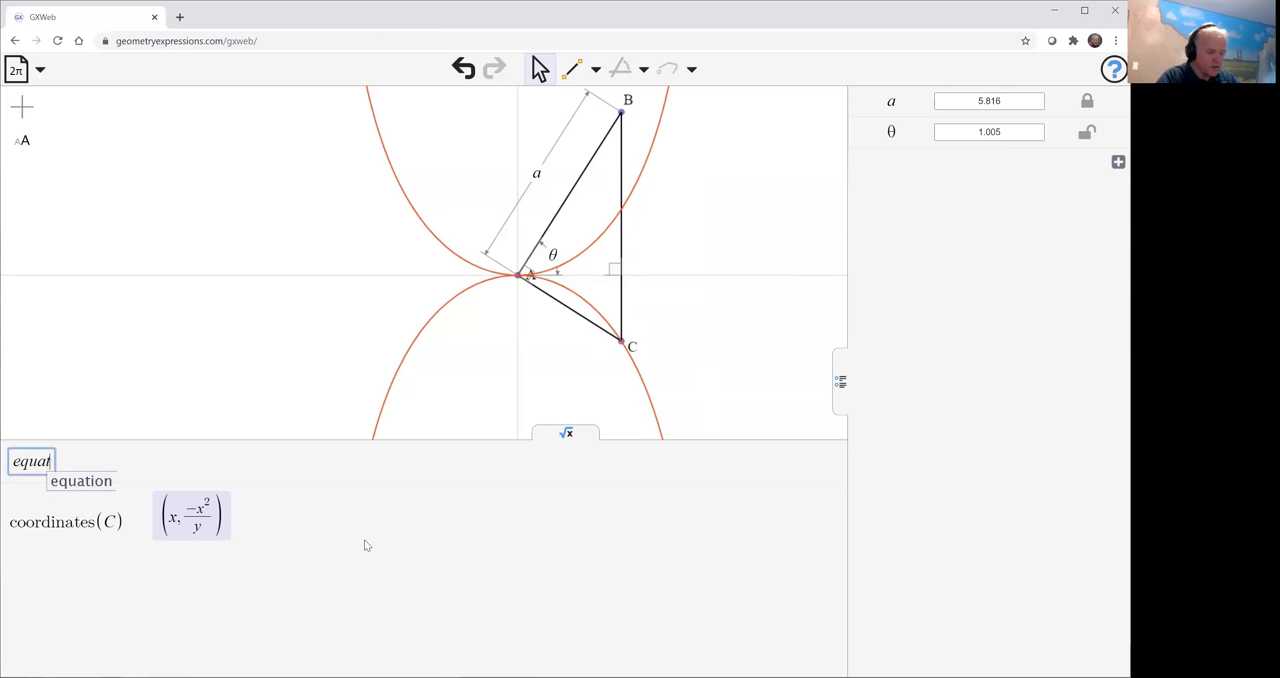
left_click(80, 480)
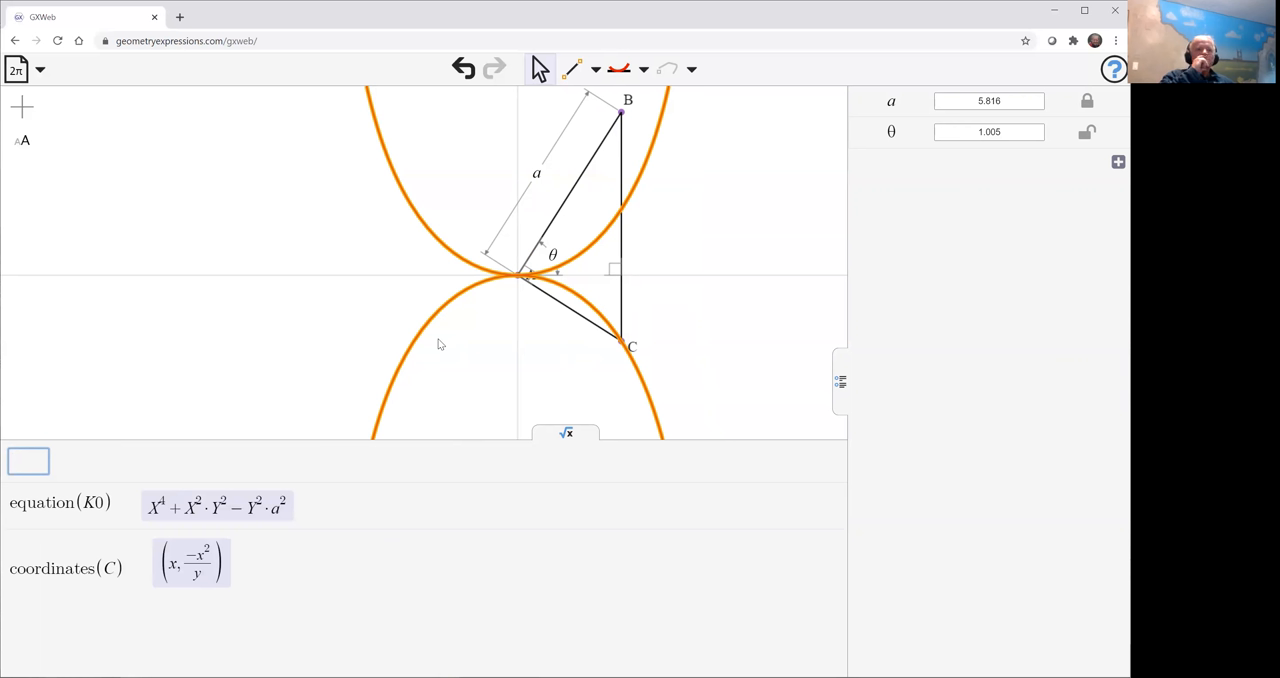
mouse_move(350, 390)
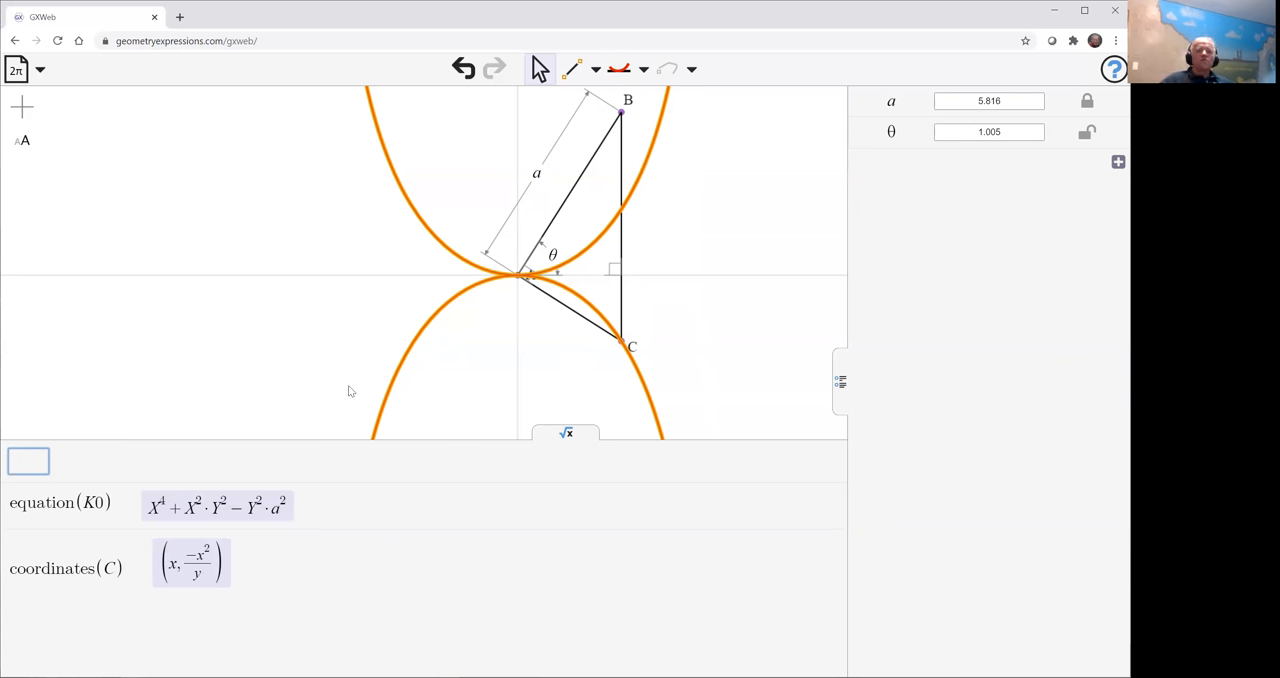
mouse_move(518, 260)
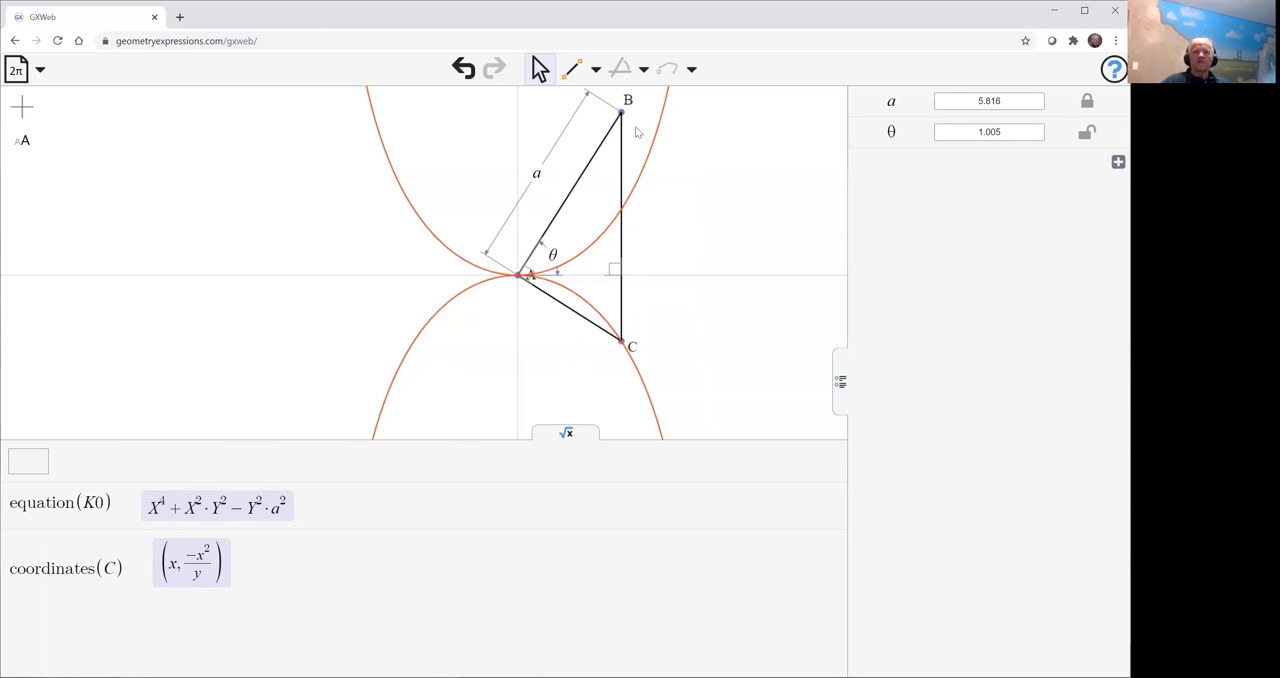
Step: Trace B's circular locus and derive its equation X²+Y²−a²
left_click(692, 68)
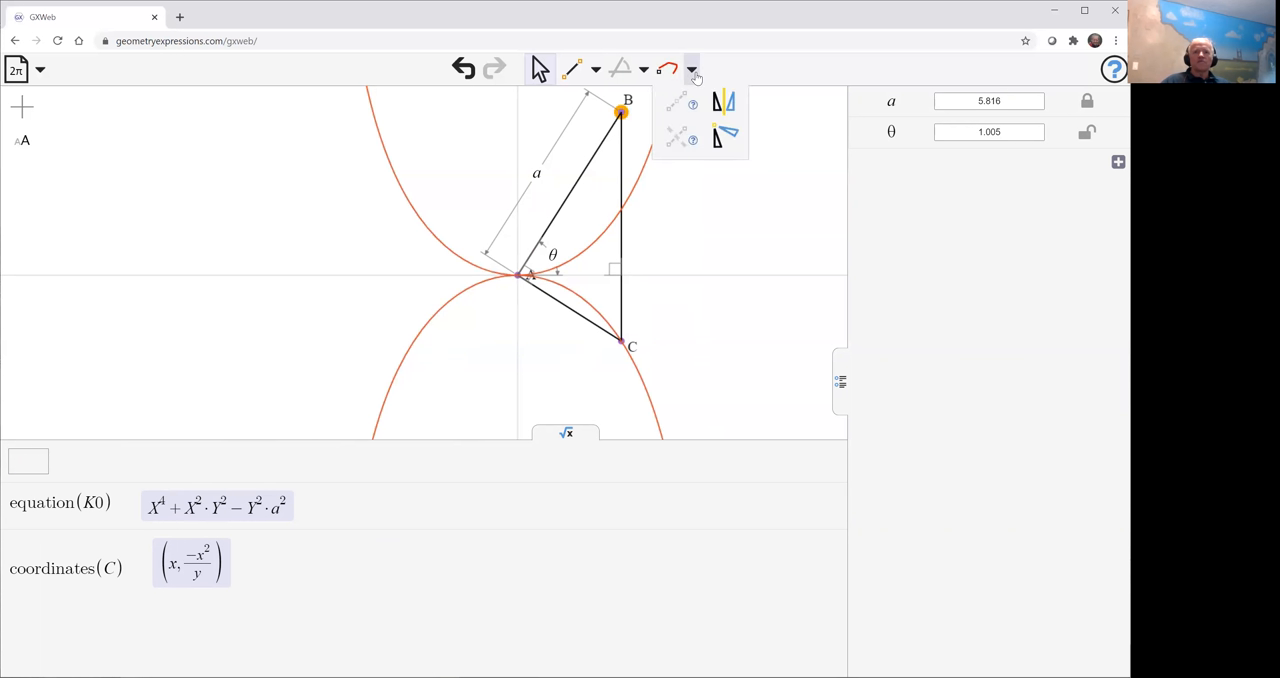
left_click(692, 68)
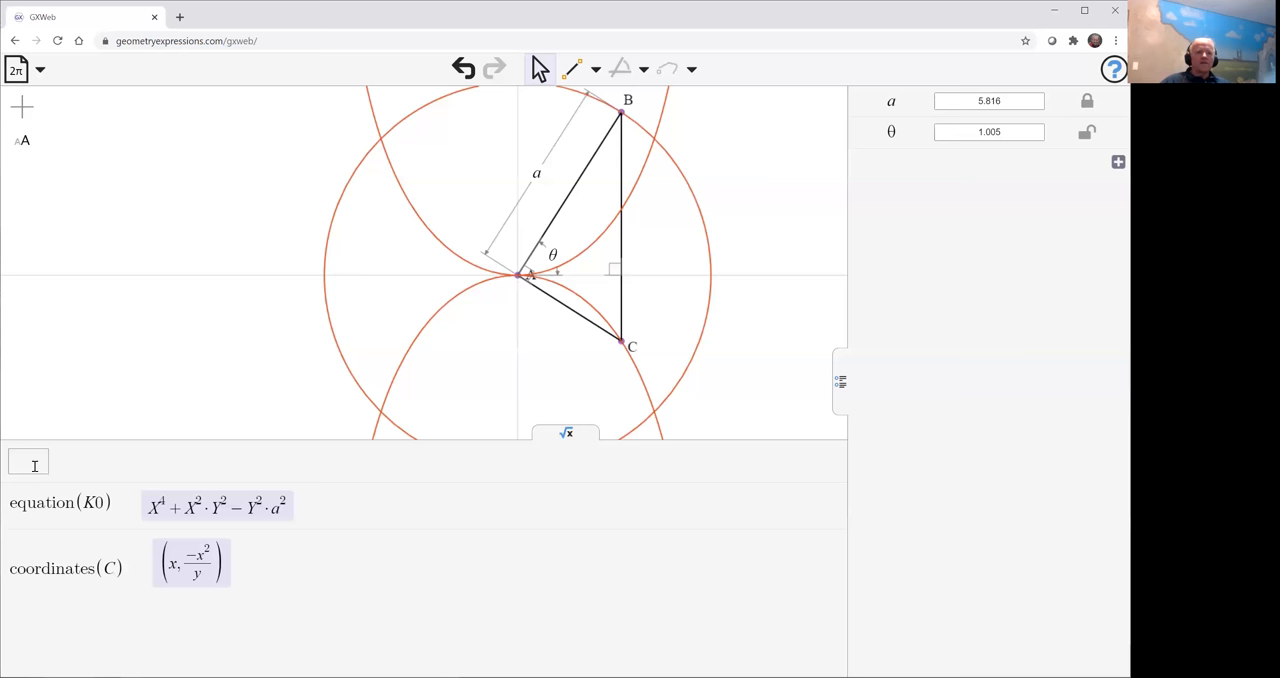
type("eq")
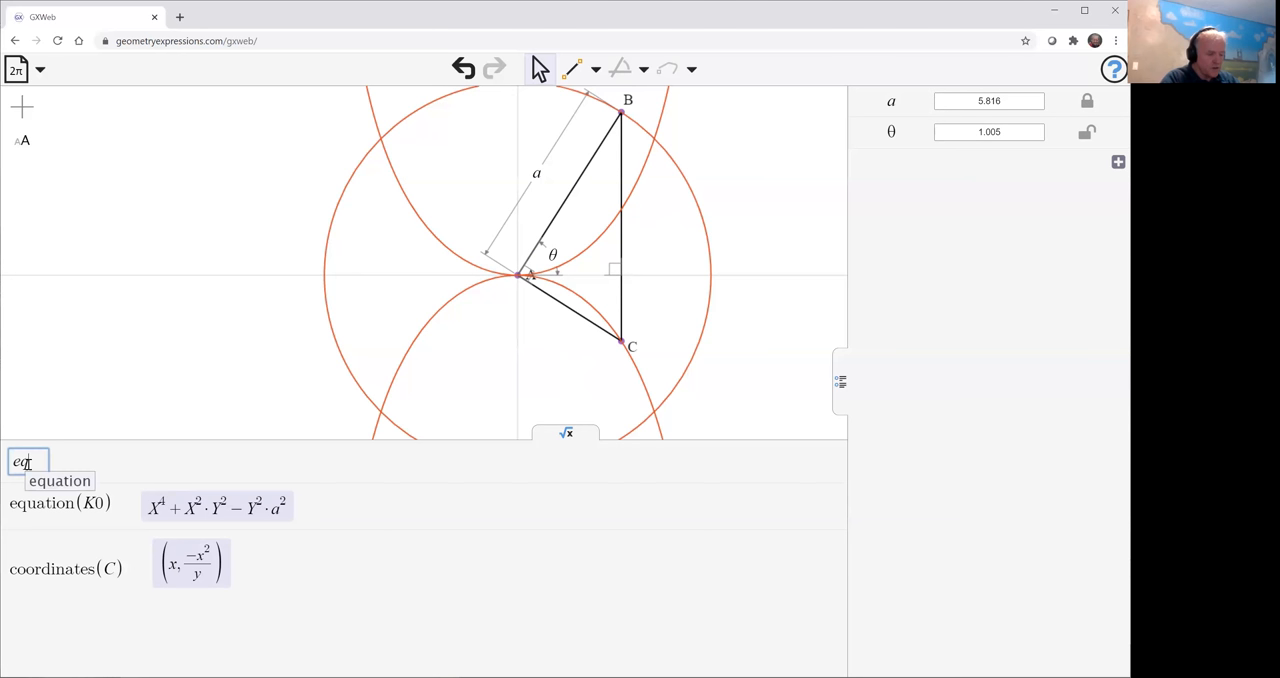
left_click(58, 480)
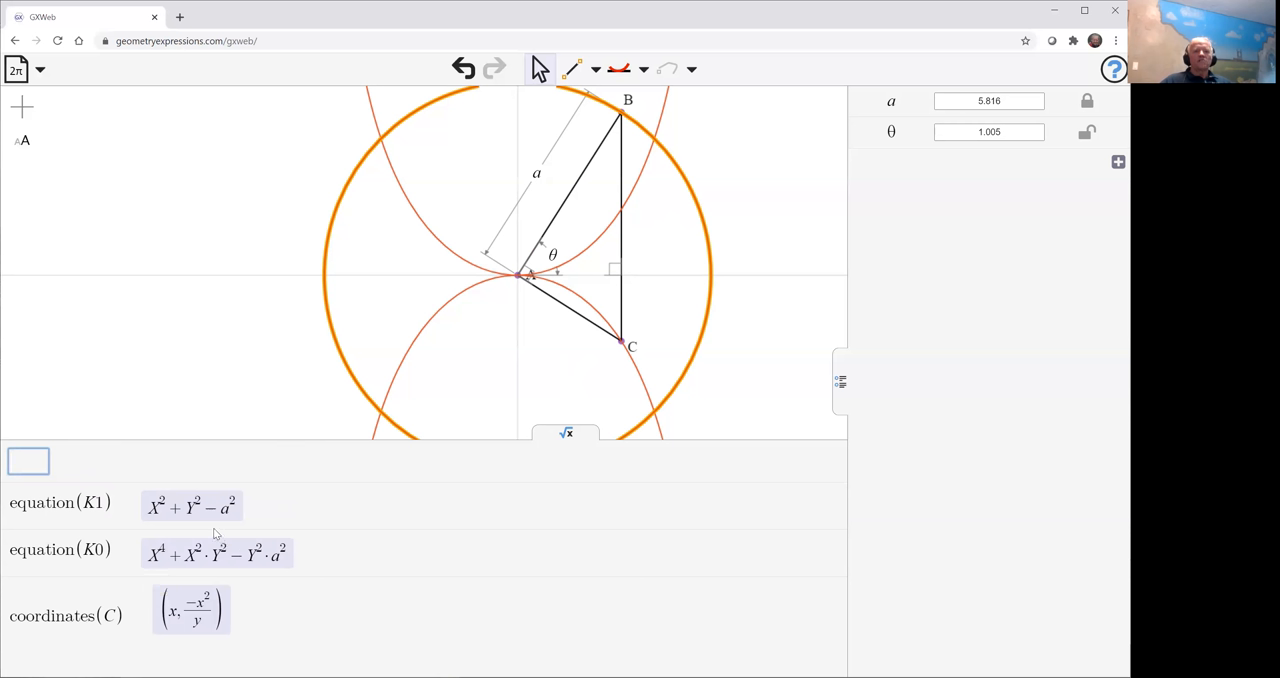
mouse_move(272, 508)
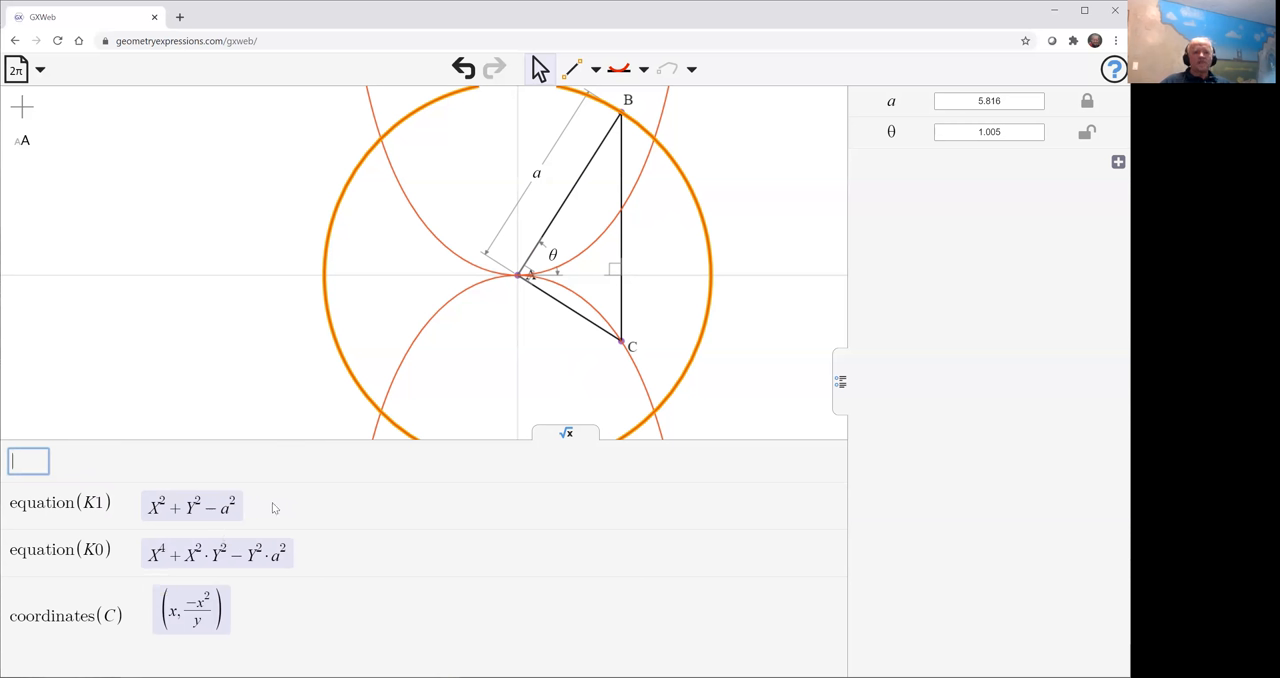
mouse_move(284, 616)
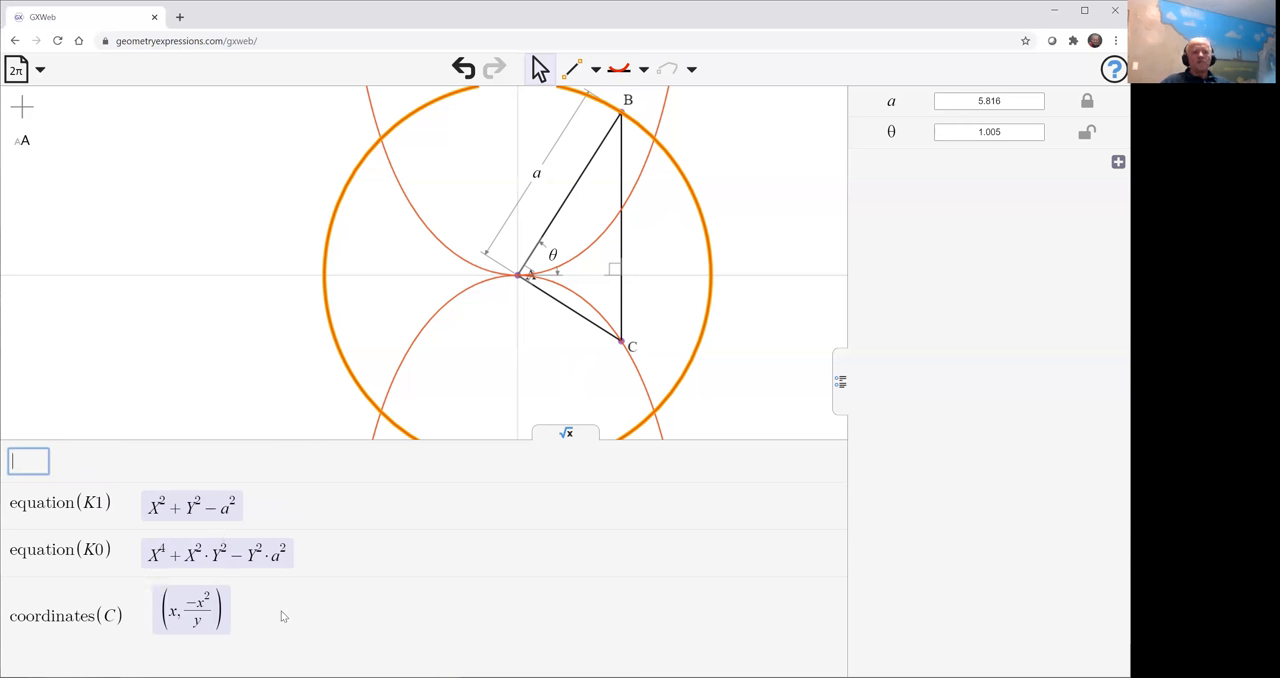
left_click(190, 608)
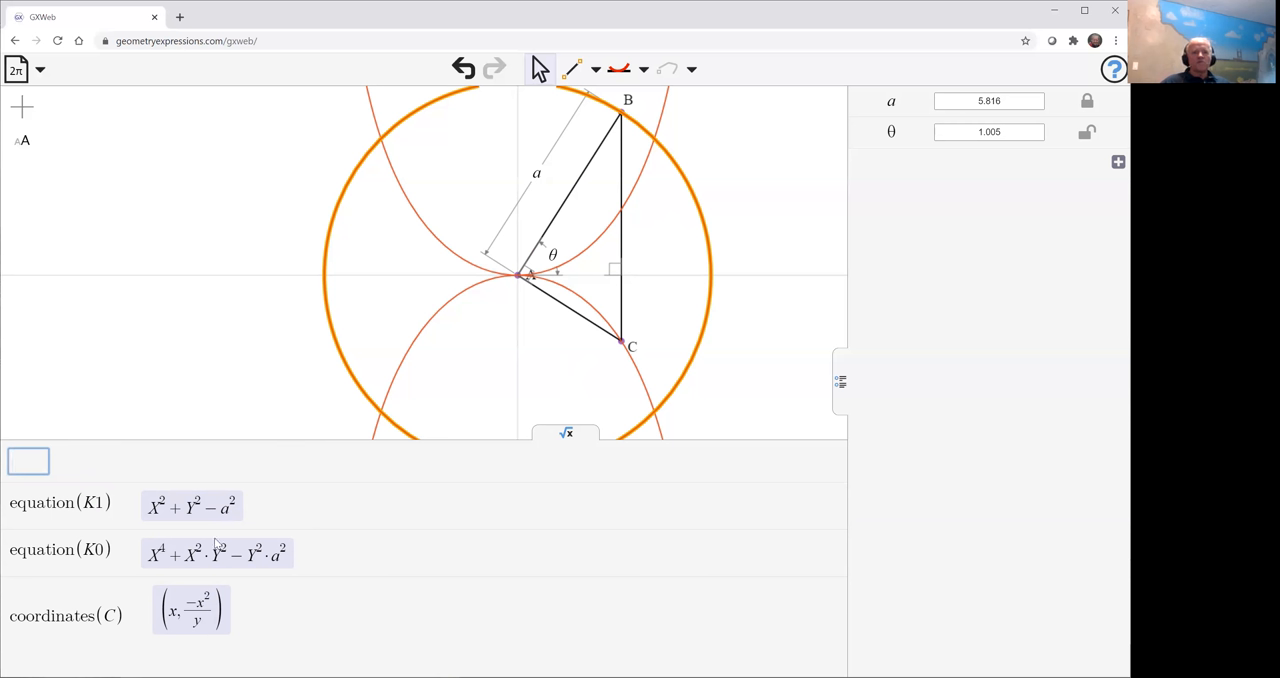
left_click(190, 610)
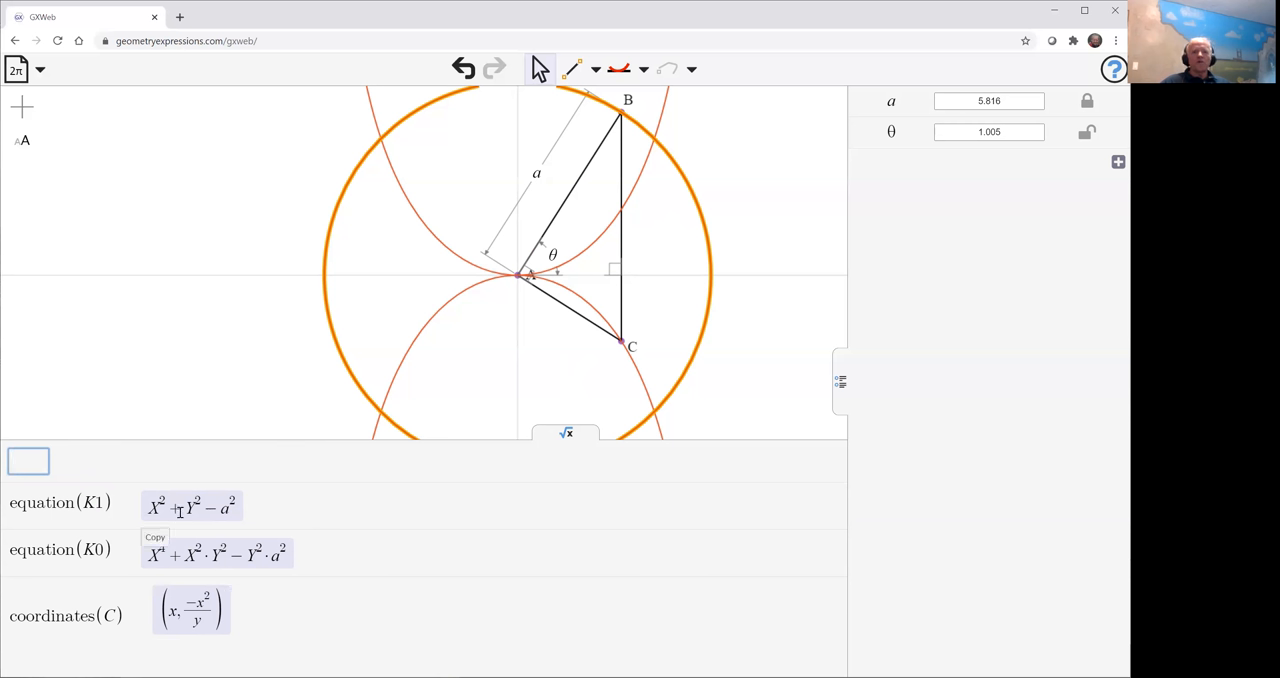
mouse_move(388, 556)
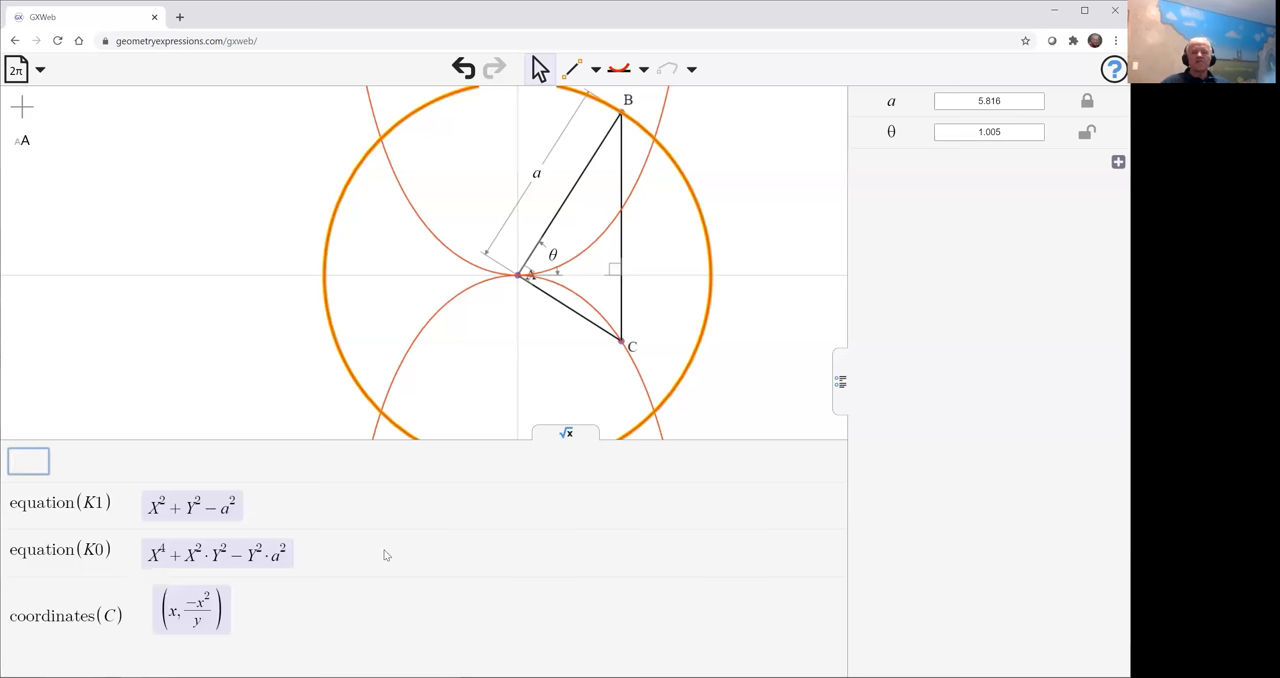
mouse_move(760, 196)
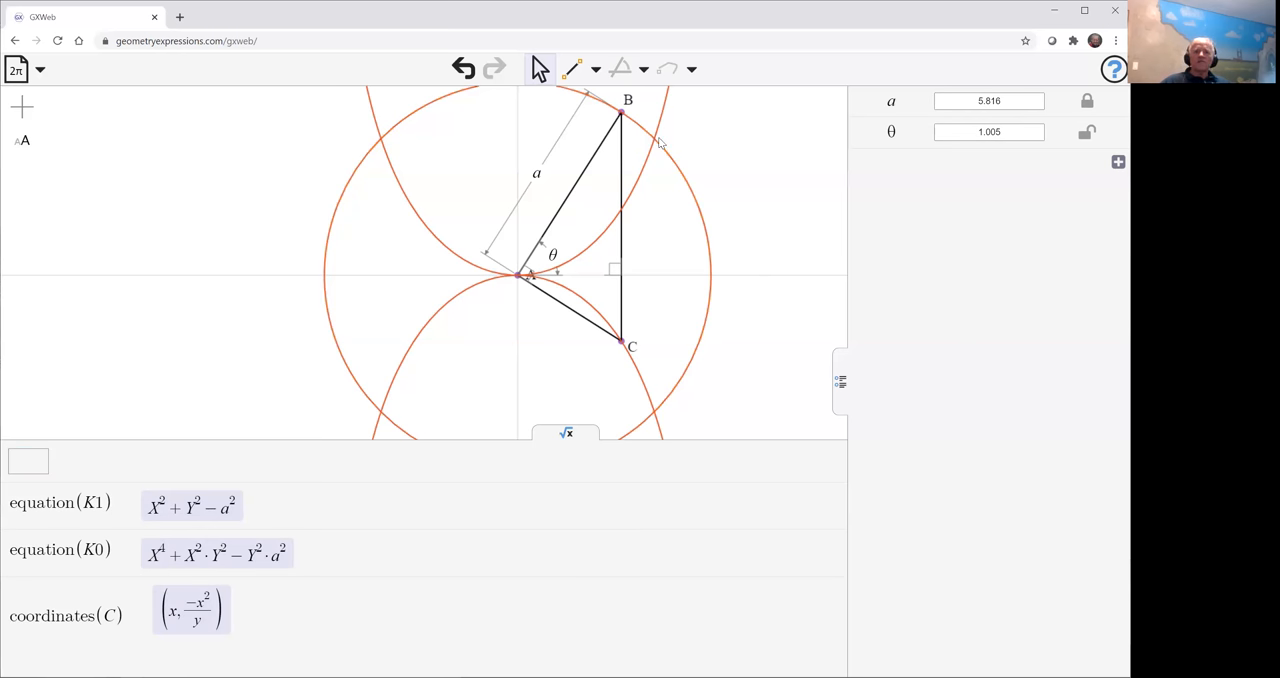
mouse_move(730, 172)
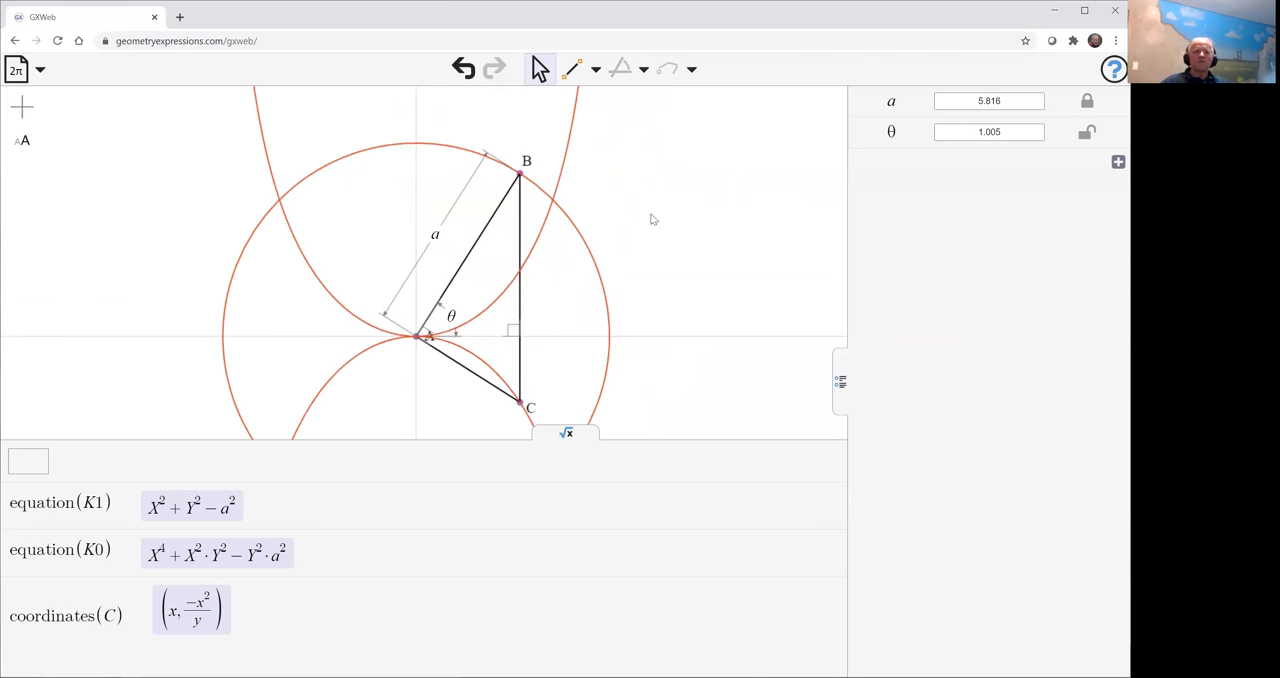
mouse_move(480, 316)
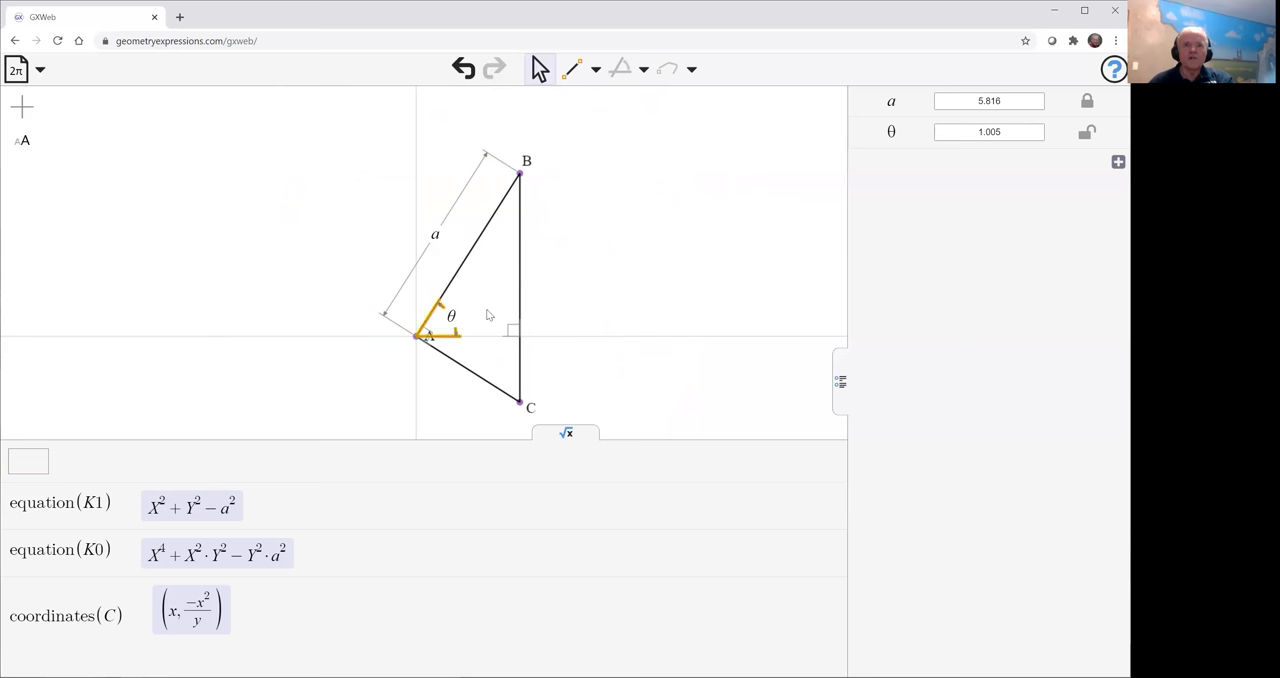
Step: Delete the angle θ and length a constraints from the triangle
left_click(470, 250)
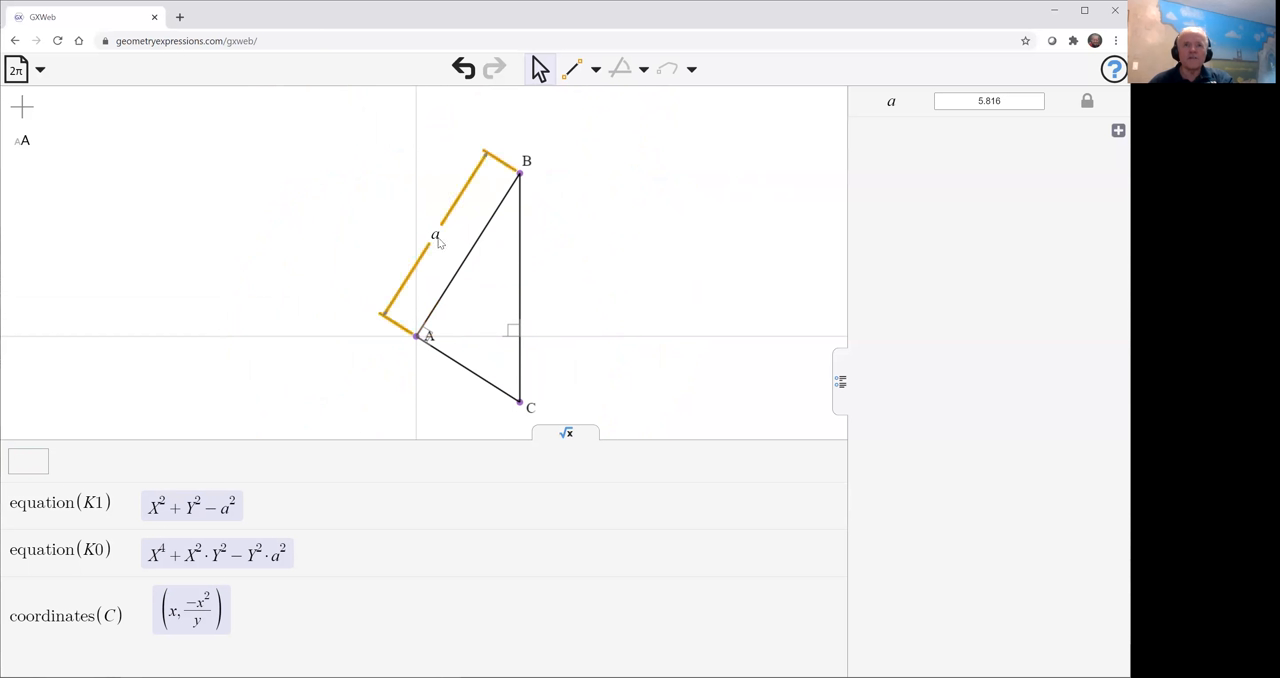
left_click(572, 68)
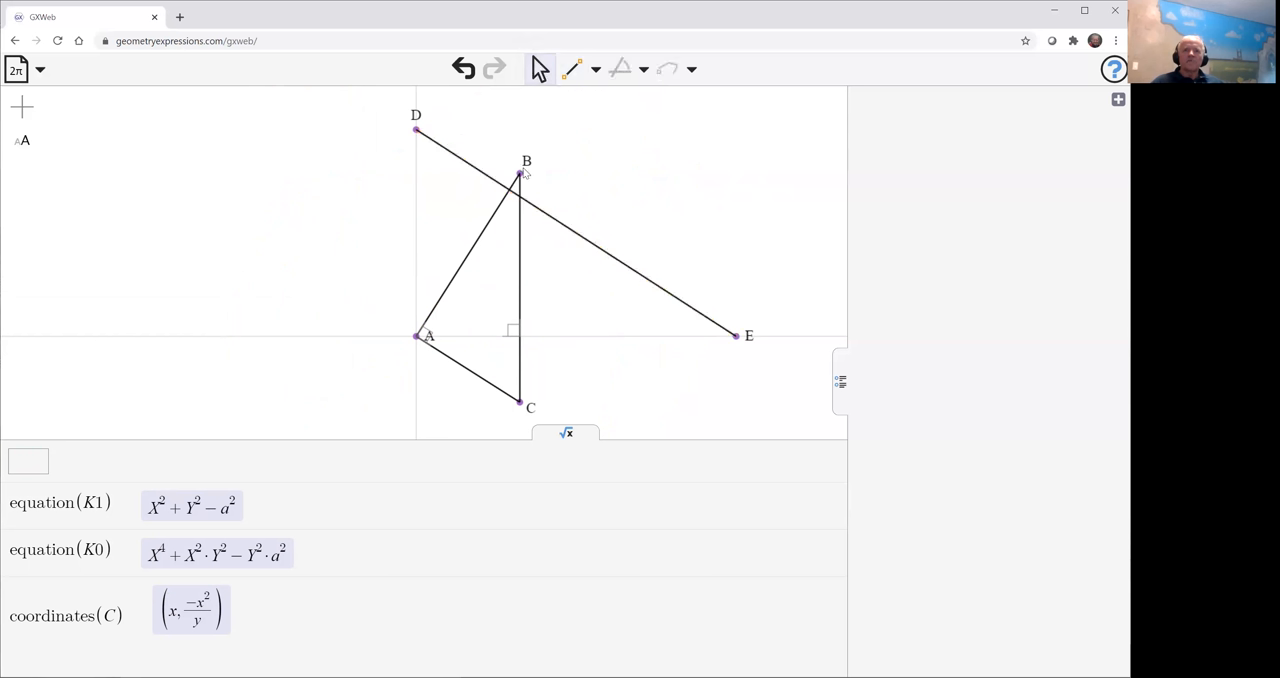
Step: Draw segment DE through B and drag endpoint E closer to B
left_click(520, 172)
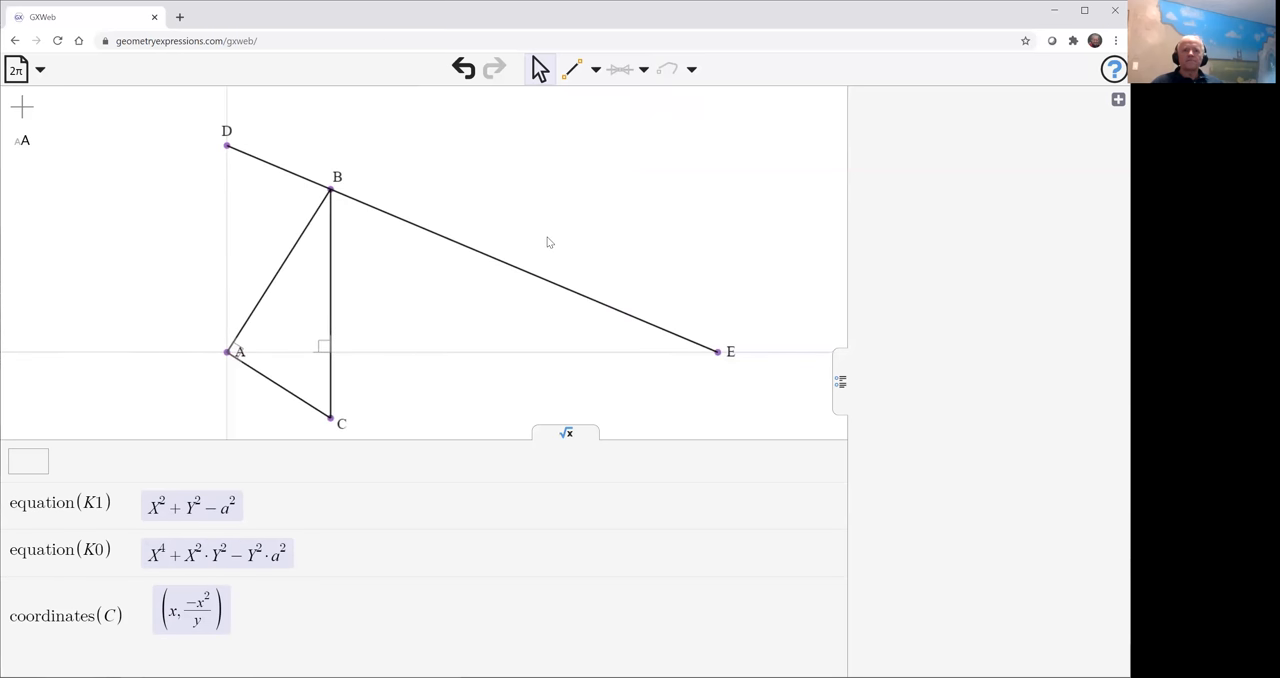
mouse_move(348, 192)
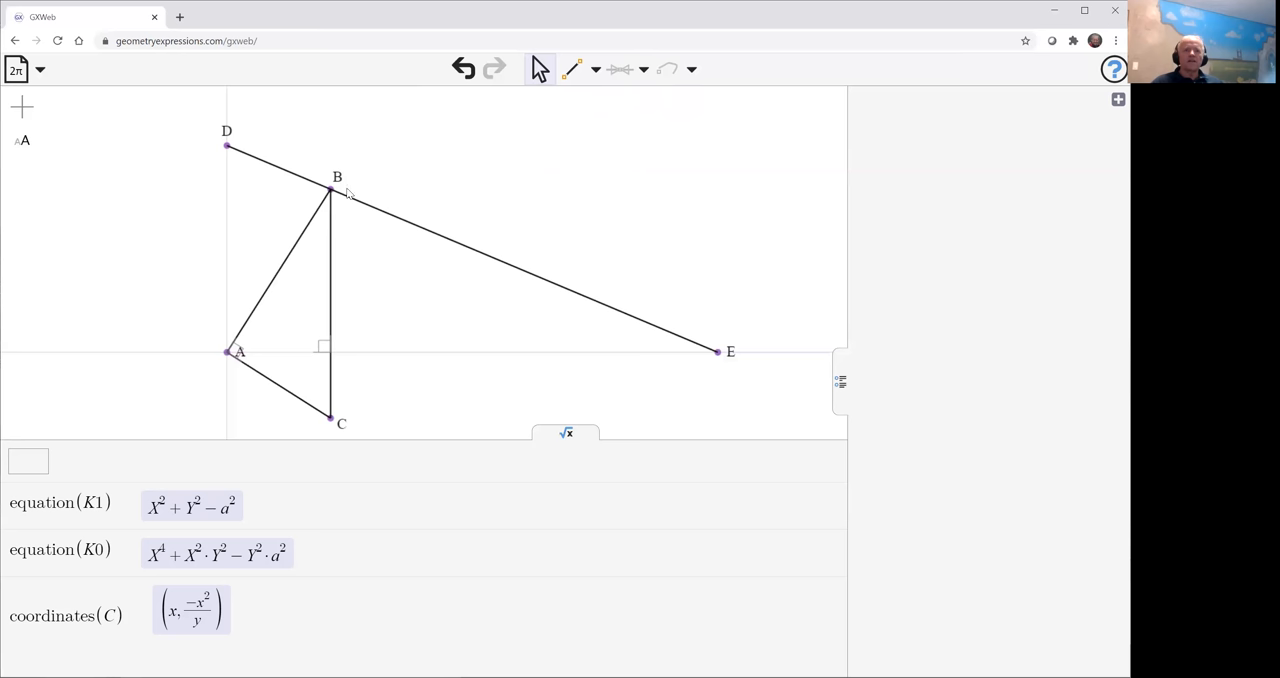
left_click(716, 352)
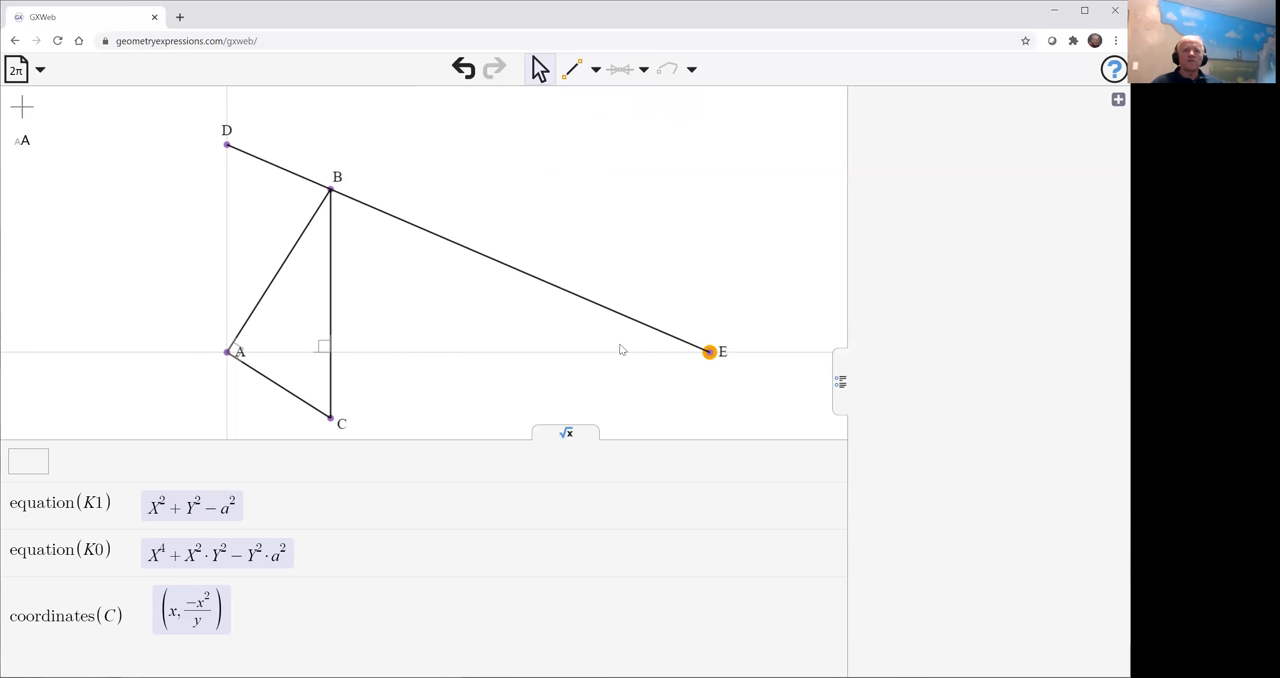
left_click_drag(710, 352, 580, 352)
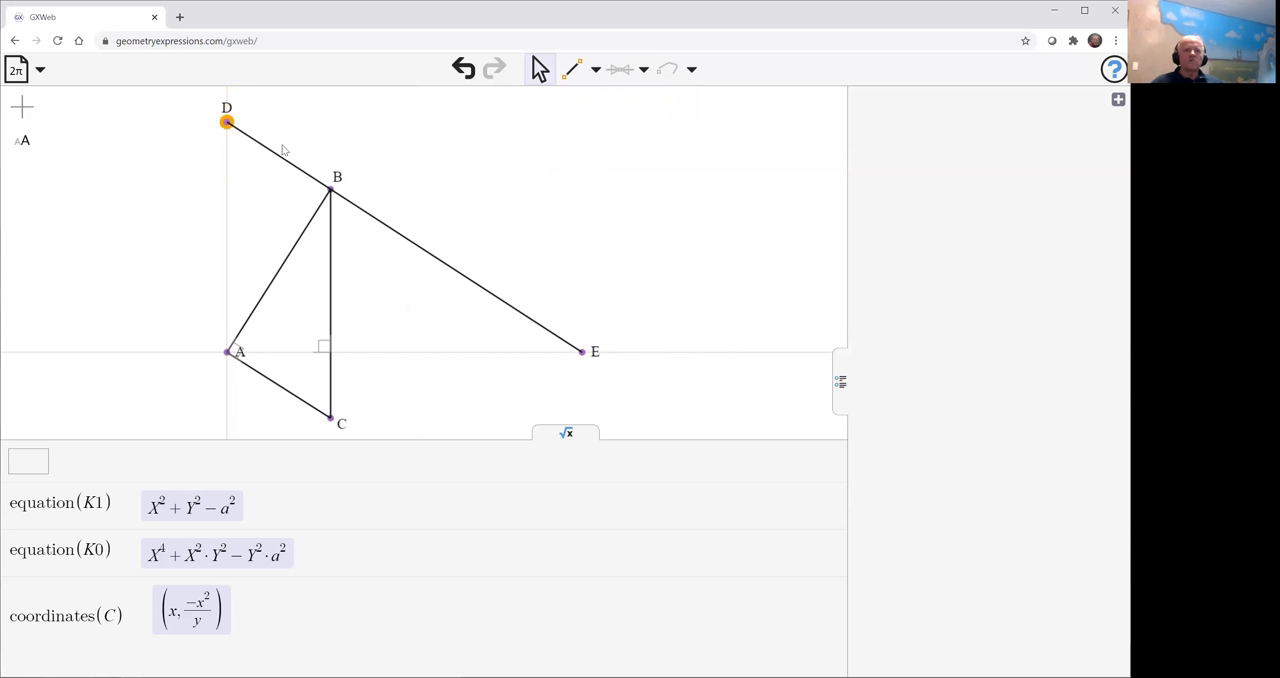
left_click(330, 188)
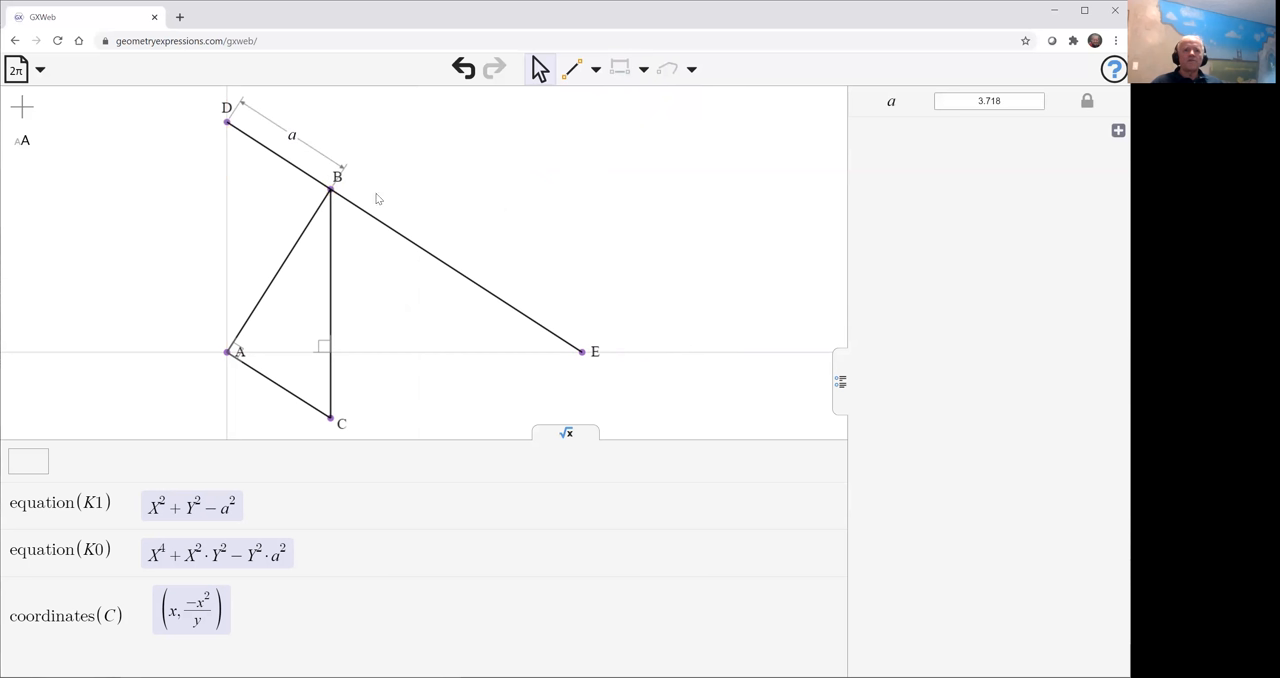
left_click(332, 190)
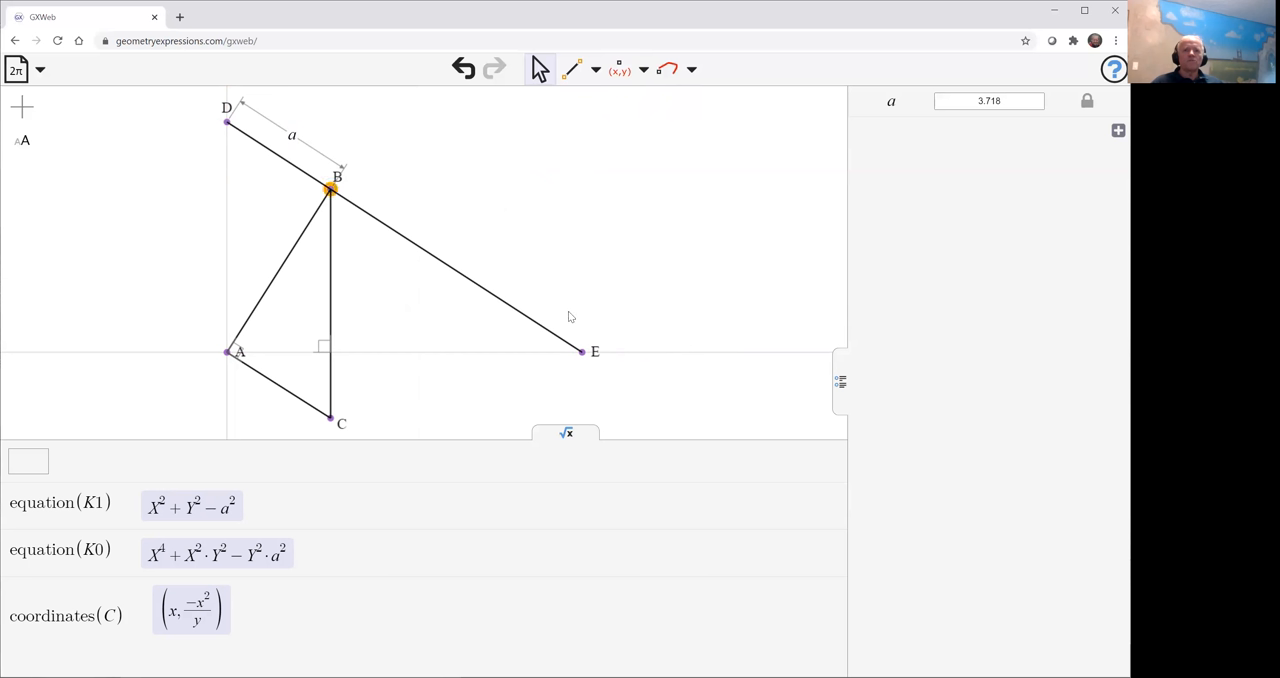
left_click(580, 352)
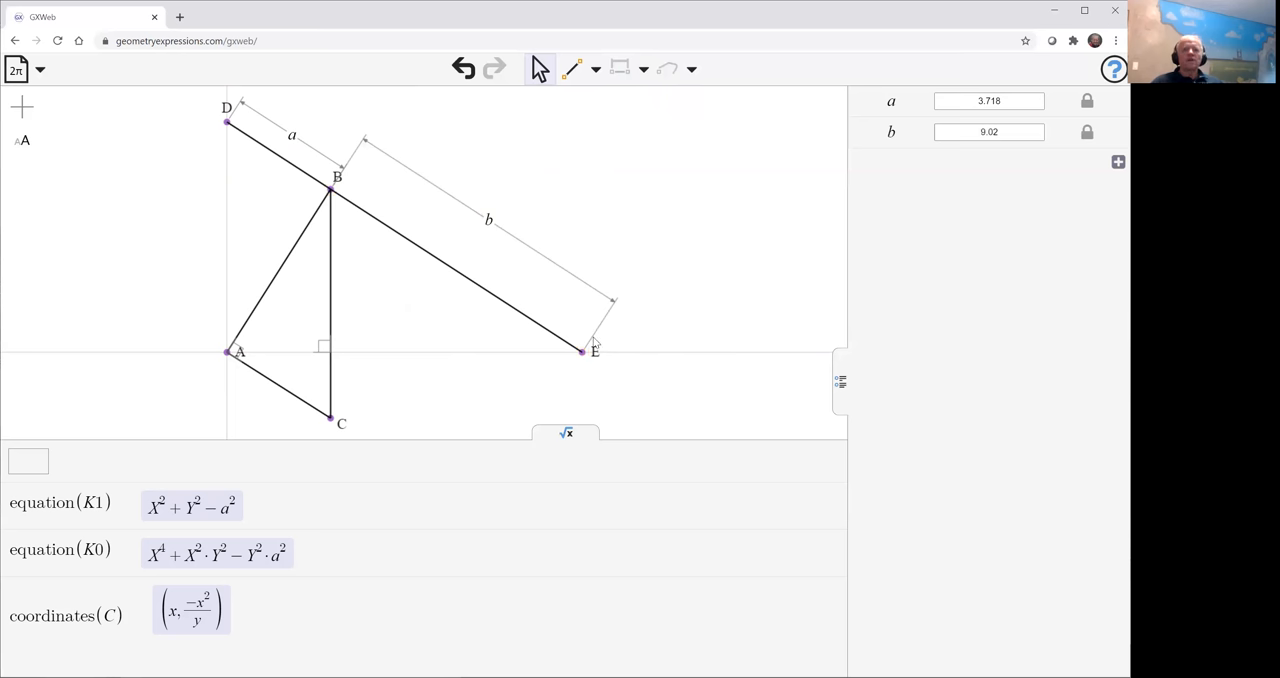
left_click(582, 352)
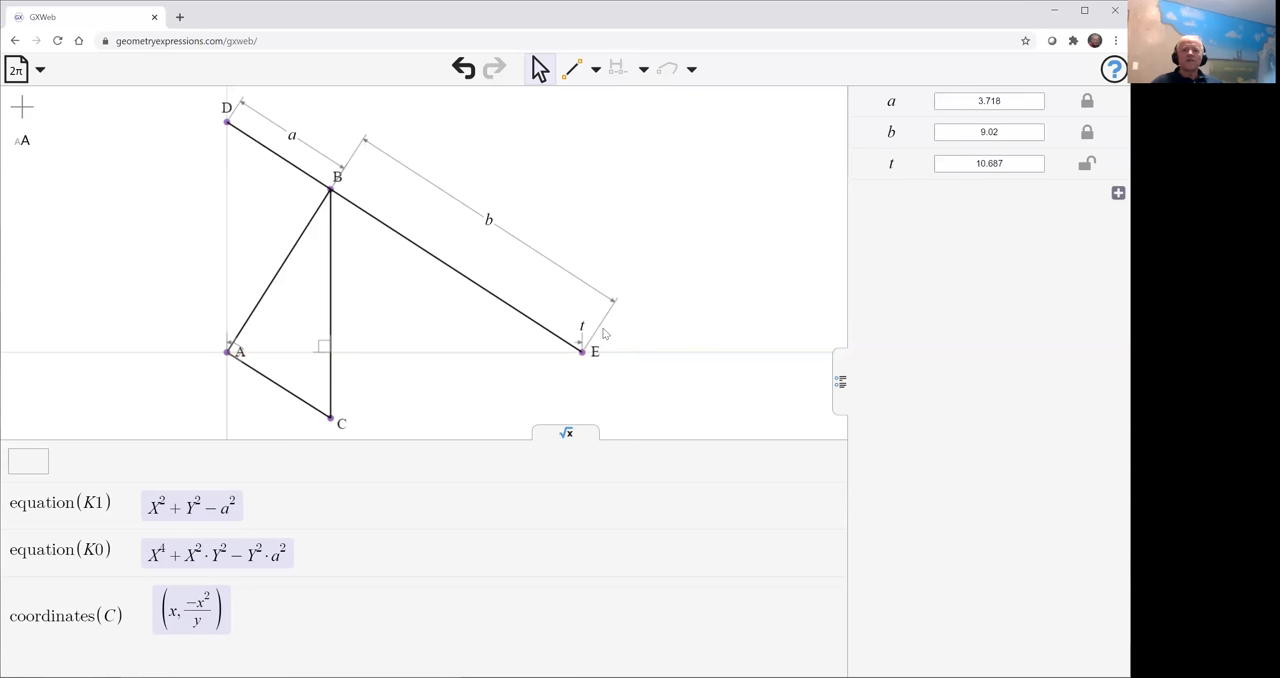
mouse_move(690, 356)
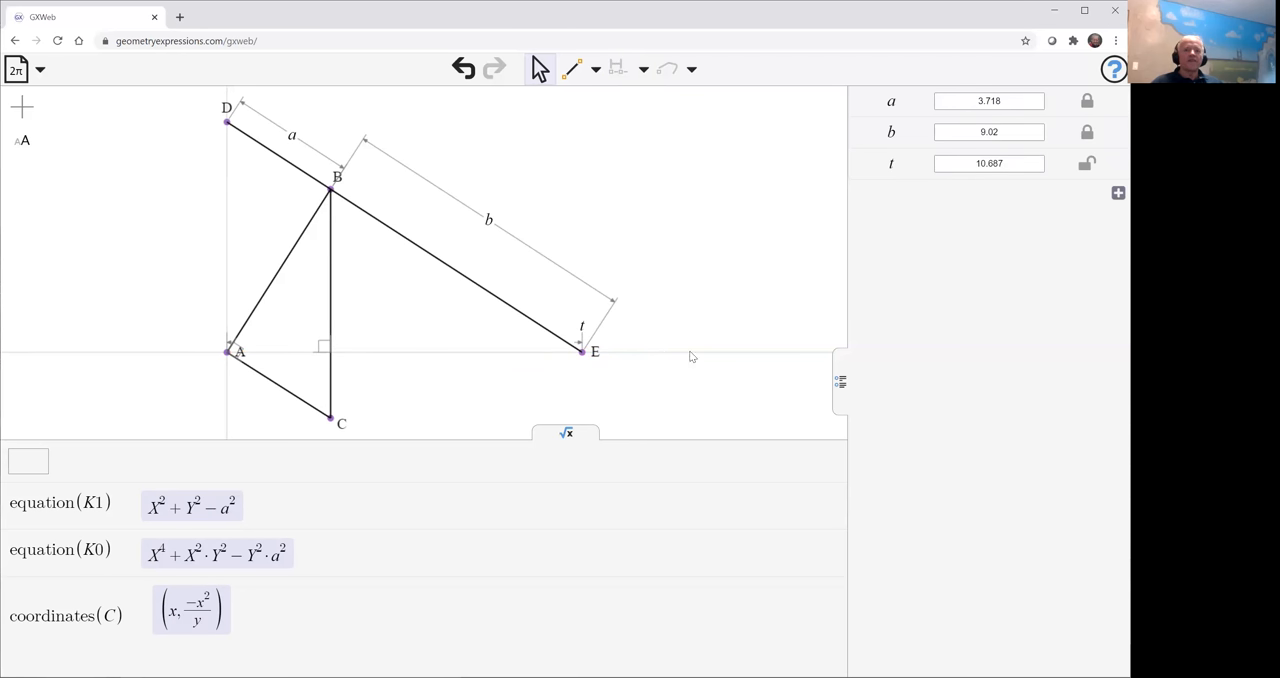
mouse_move(100, 376)
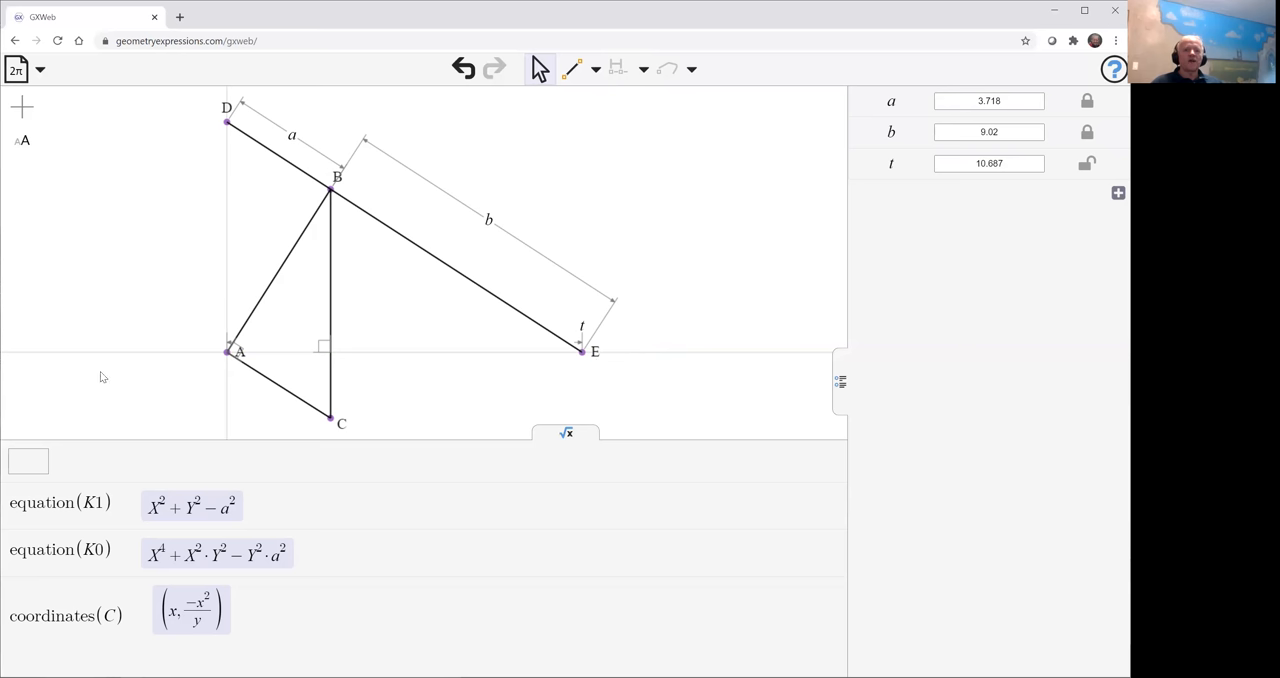
mouse_move(604, 390)
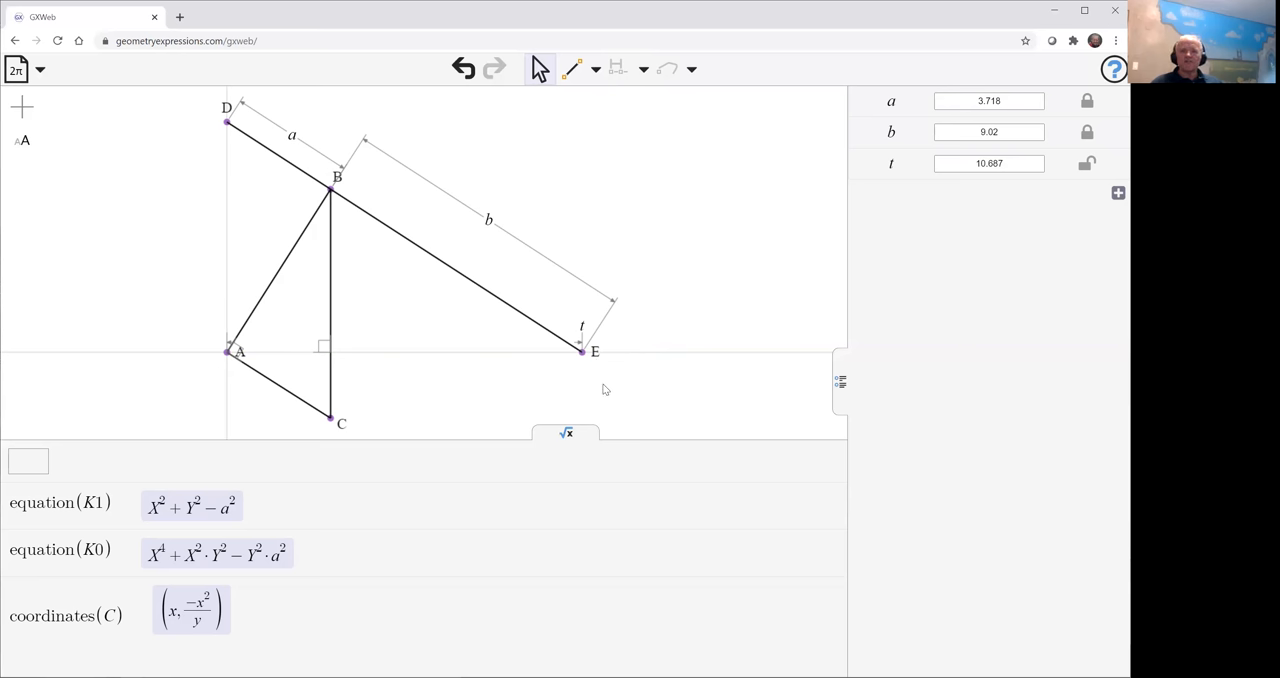
Step: Drag point E along its line so t changes to 10.42 while a and b stay fixed, then select C
left_click_drag(580, 352, 596, 356)
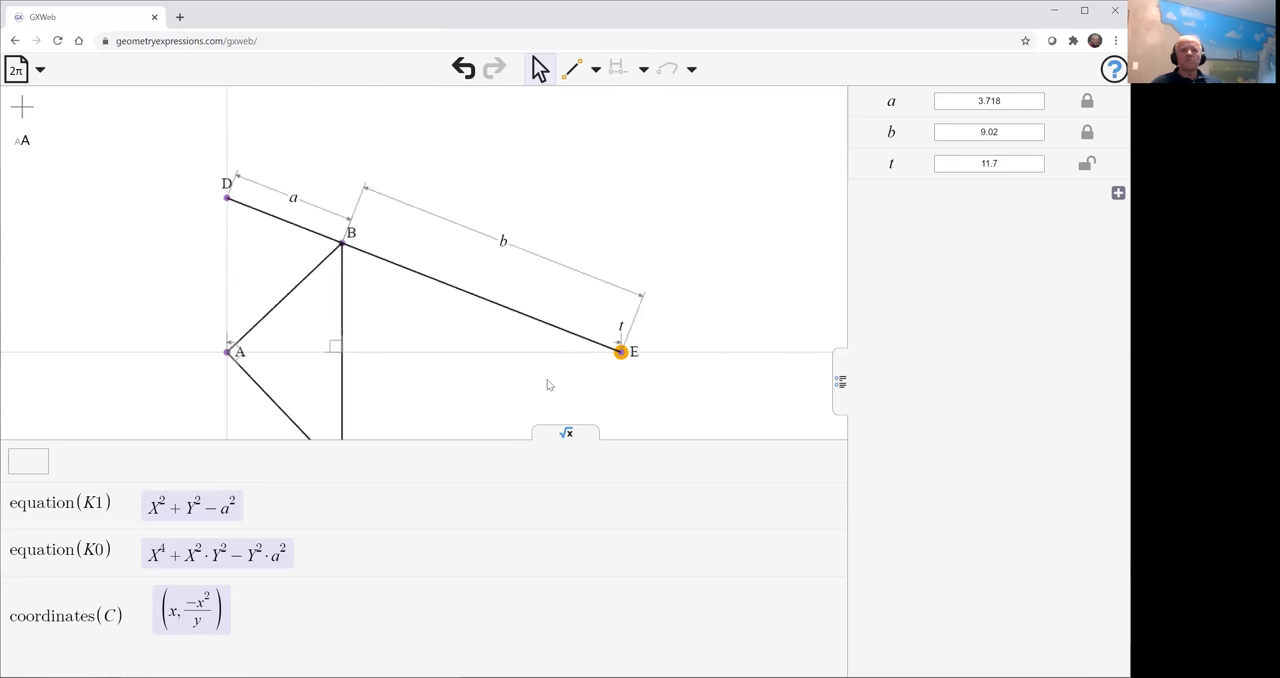
left_click_drag(620, 352, 524, 352)
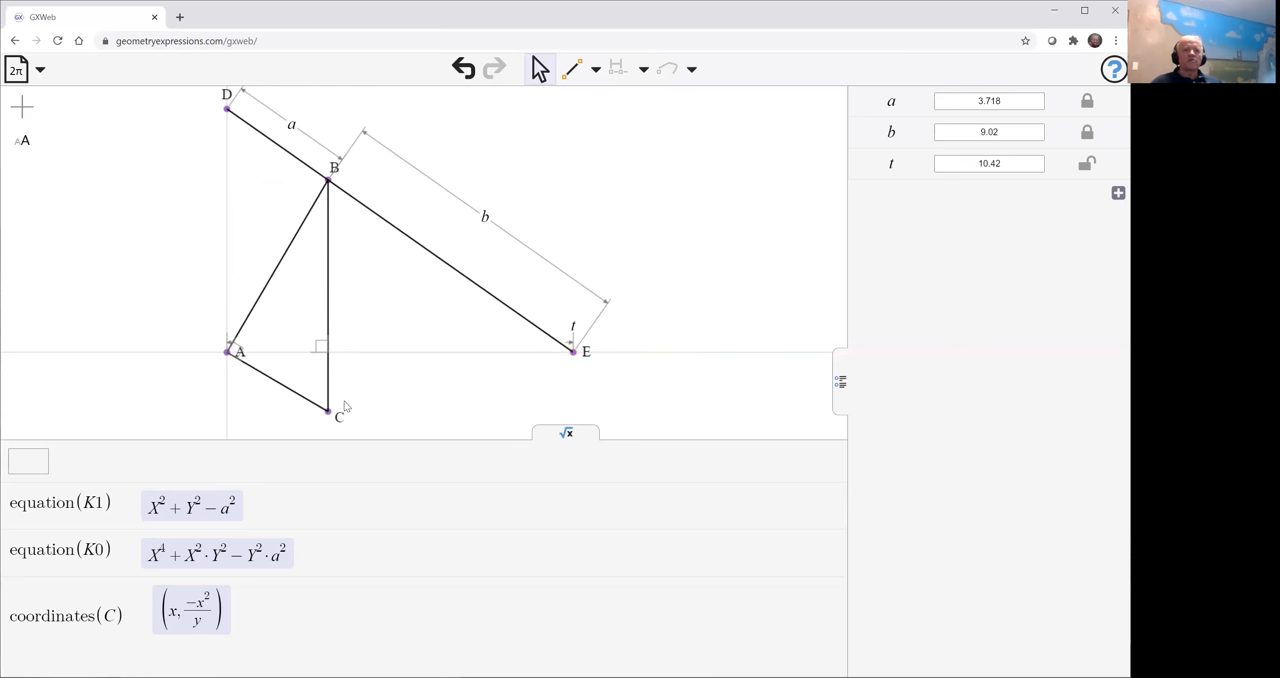
left_click(326, 410)
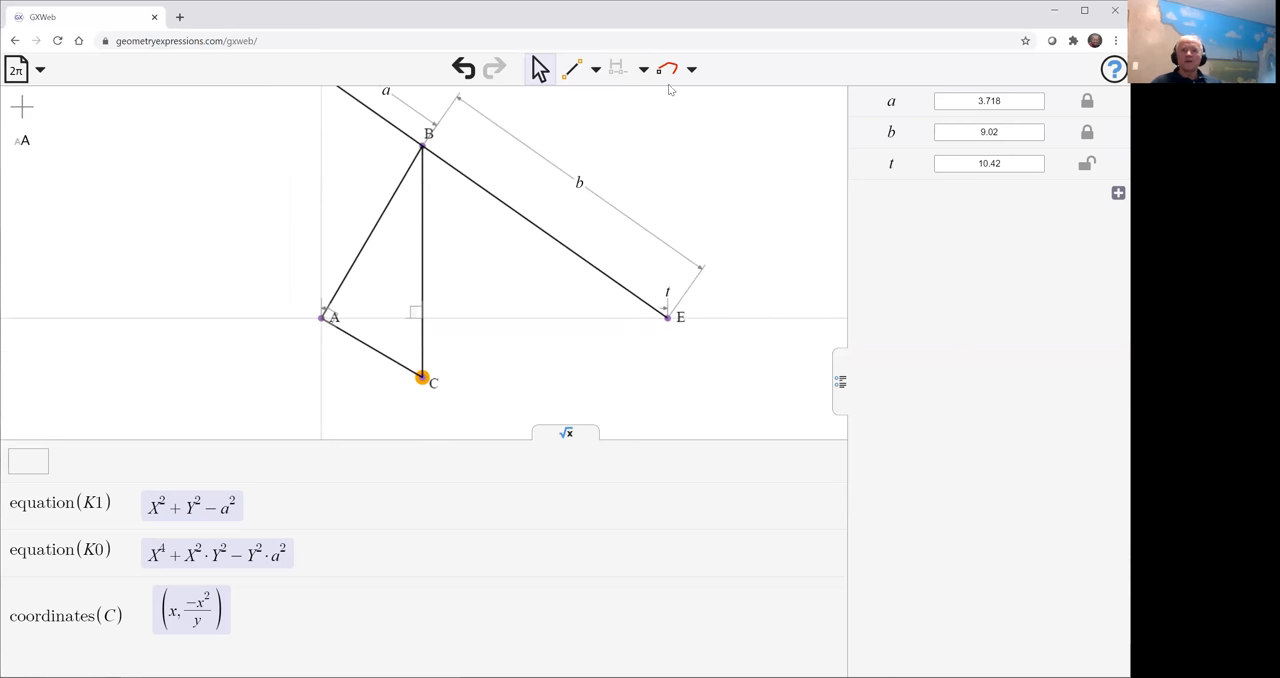
Step: Construct the locus of point C over parameter t, giving its kappa curve
left_click(668, 68)
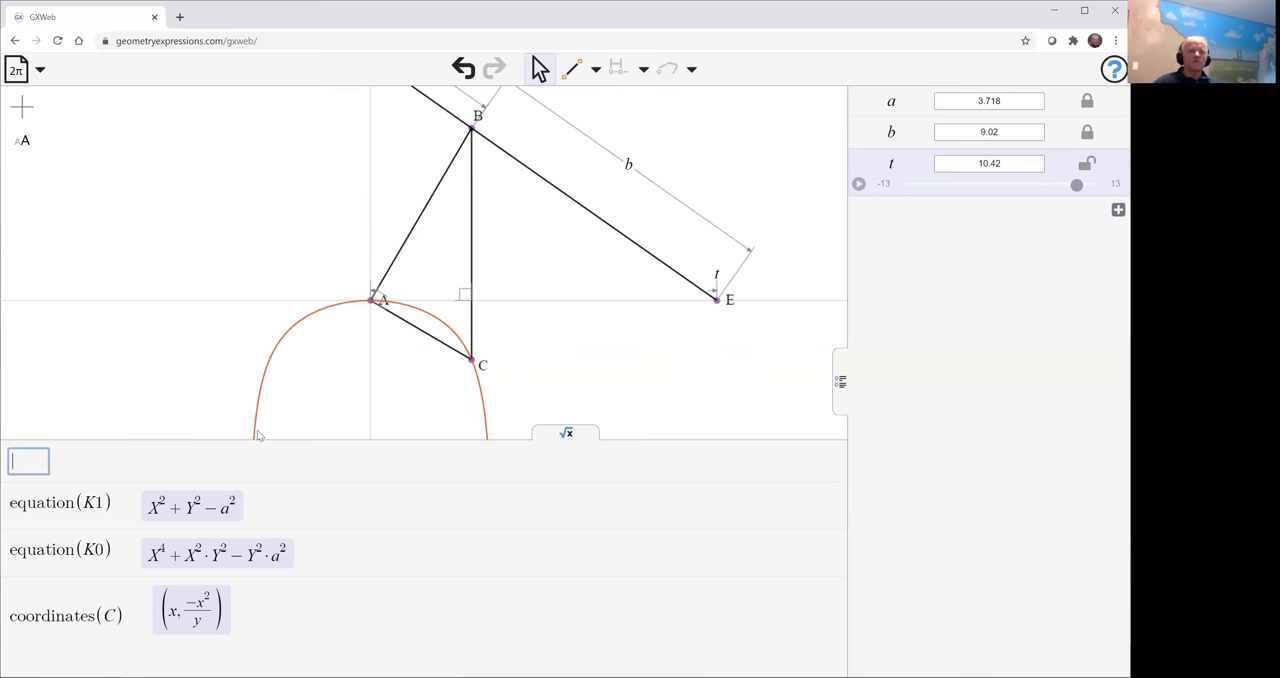
Step: Compute C's locus implicit equation −X⁴a² − X²Y²b² + Y²a²b², then select point B
type("equation(")
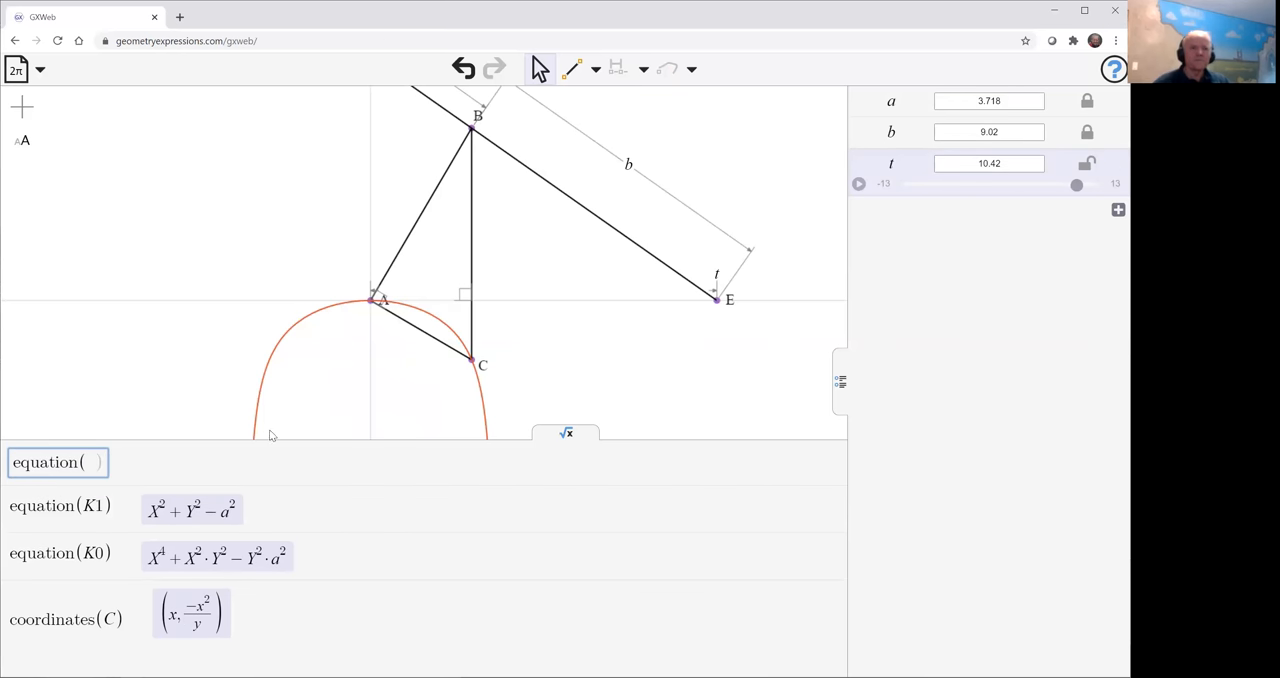
mouse_move(288, 340)
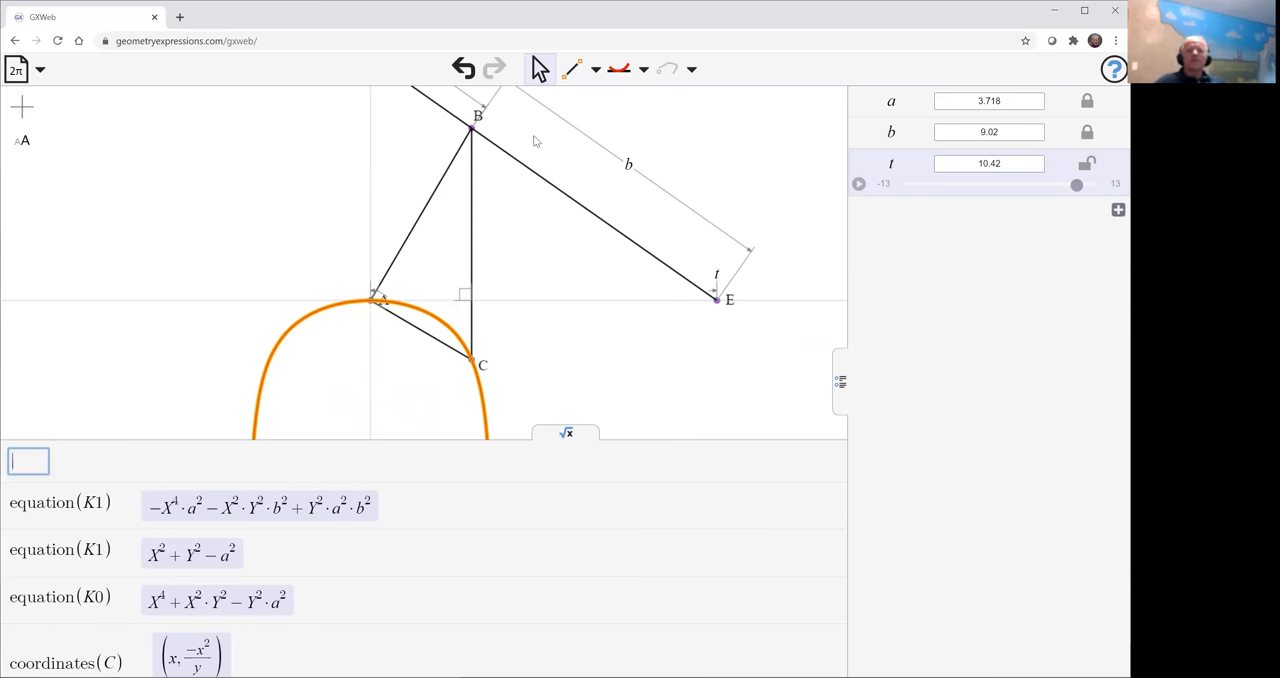
left_click(472, 120)
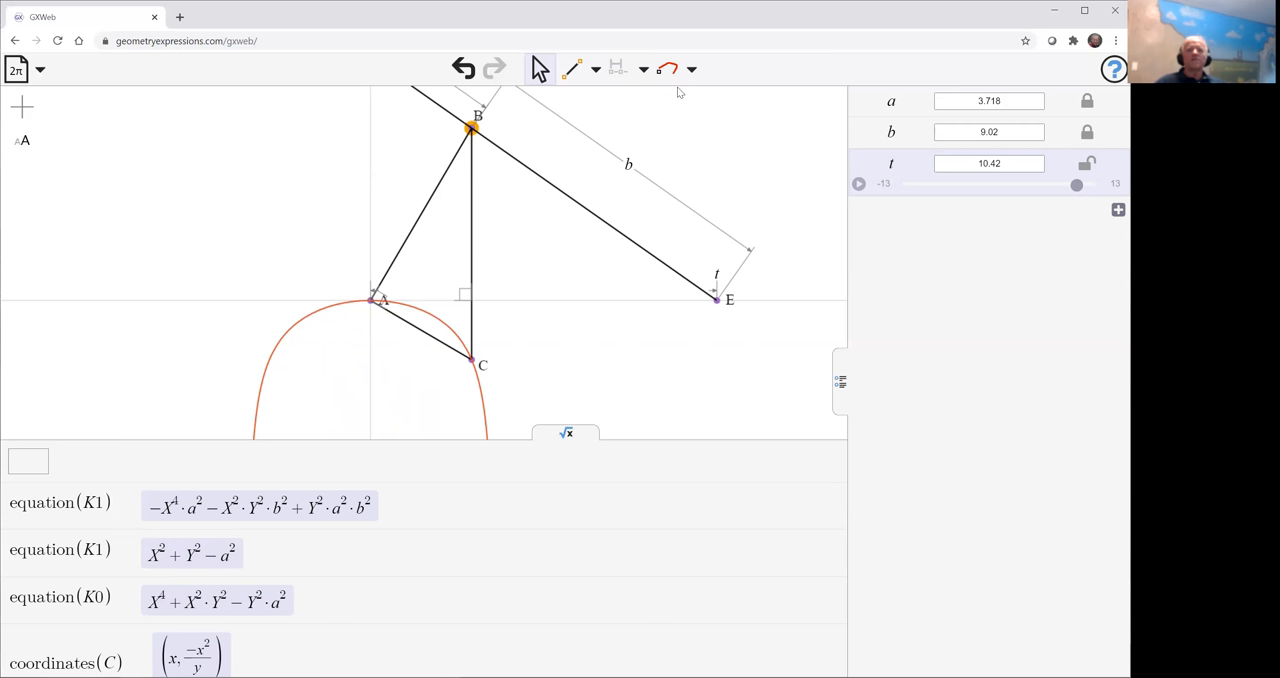
Step: Construct the locus of point B over t, tracing its ellipse
left_click(666, 68)
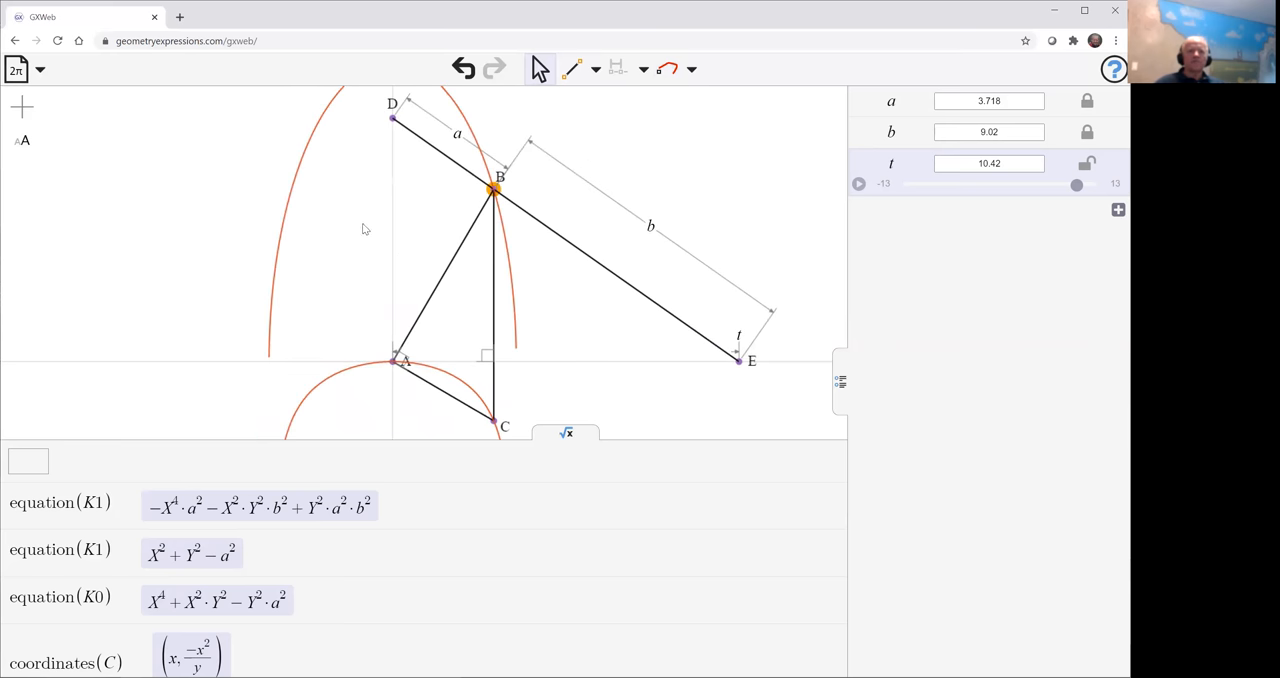
mouse_move(476, 276)
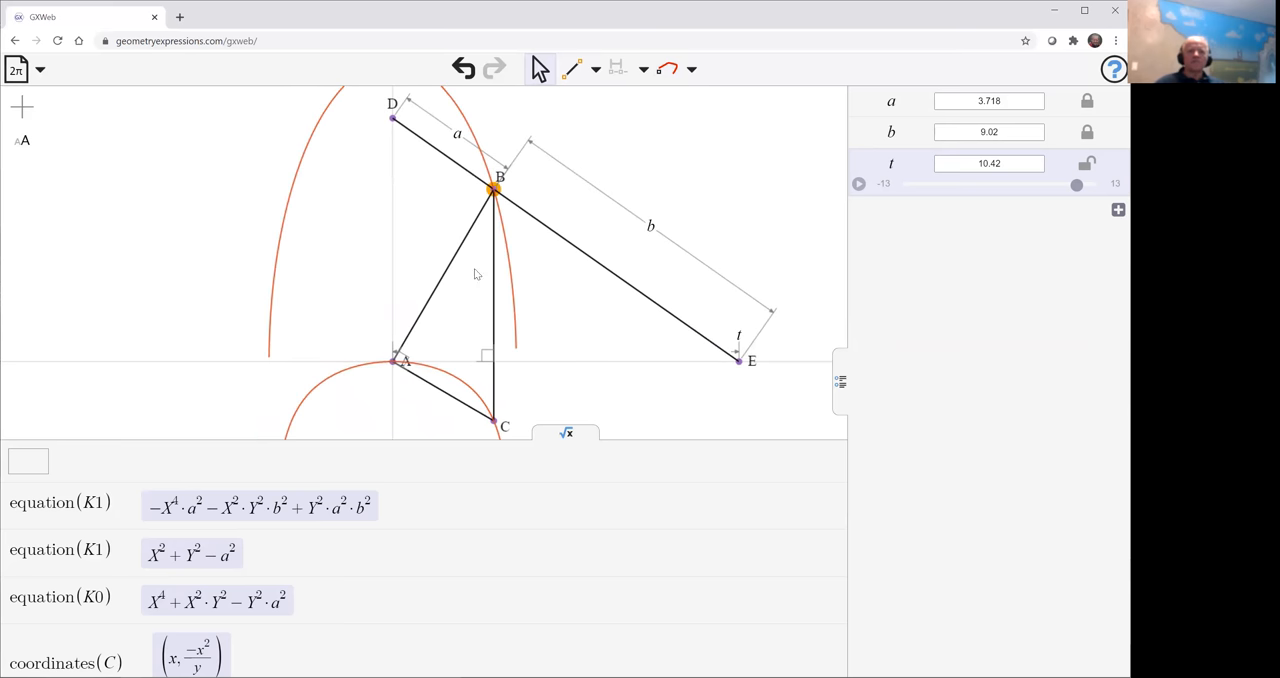
mouse_move(124, 432)
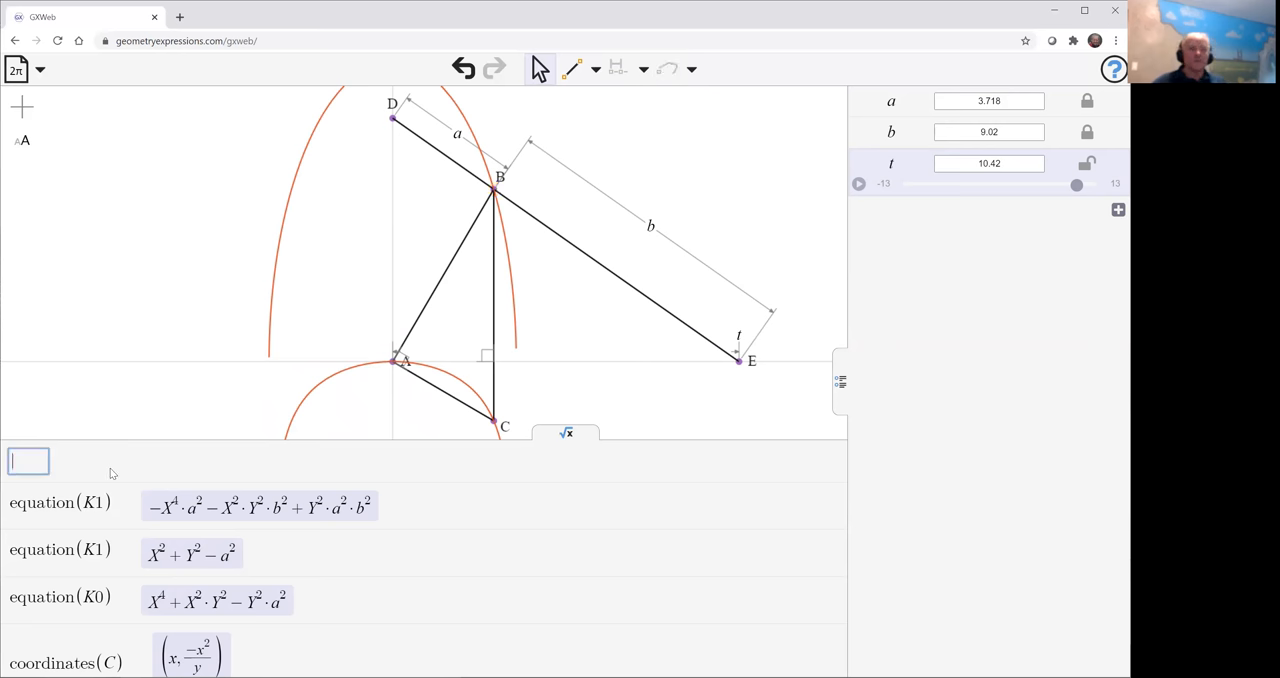
Step: Compute B's ellipse equation −Y²a² − X²b² + a²b², listed above C's kappa equation
type("equa")
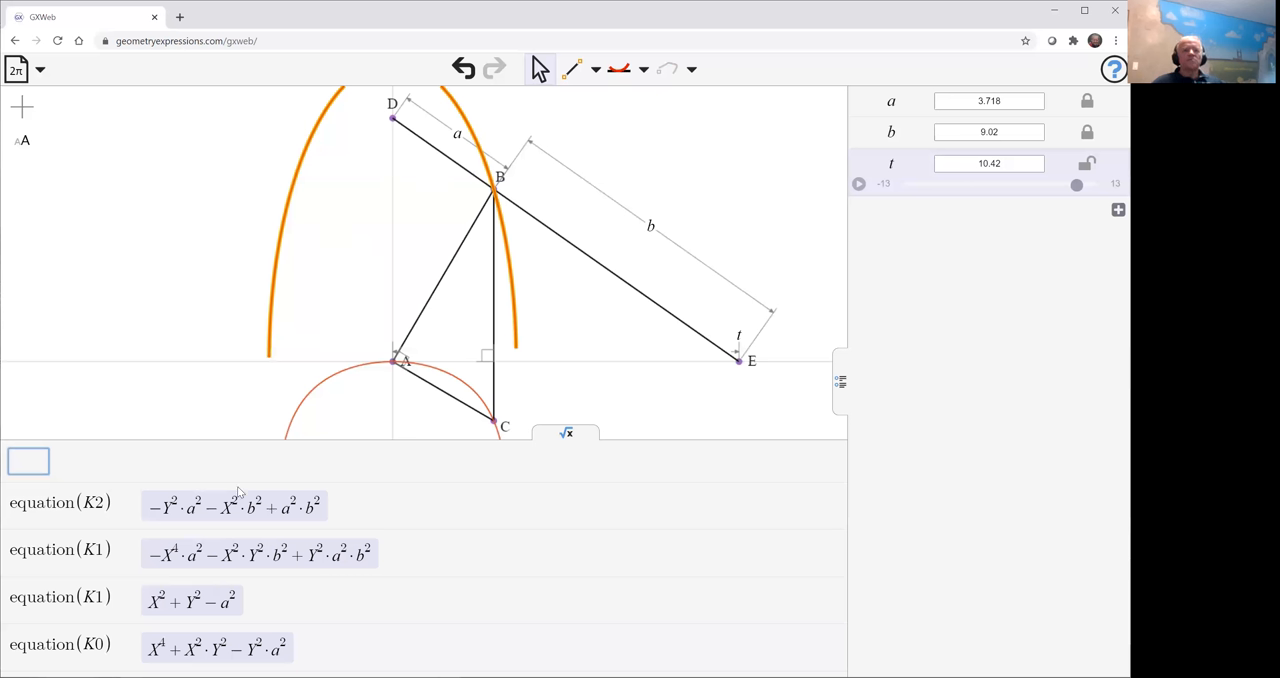
mouse_move(490, 552)
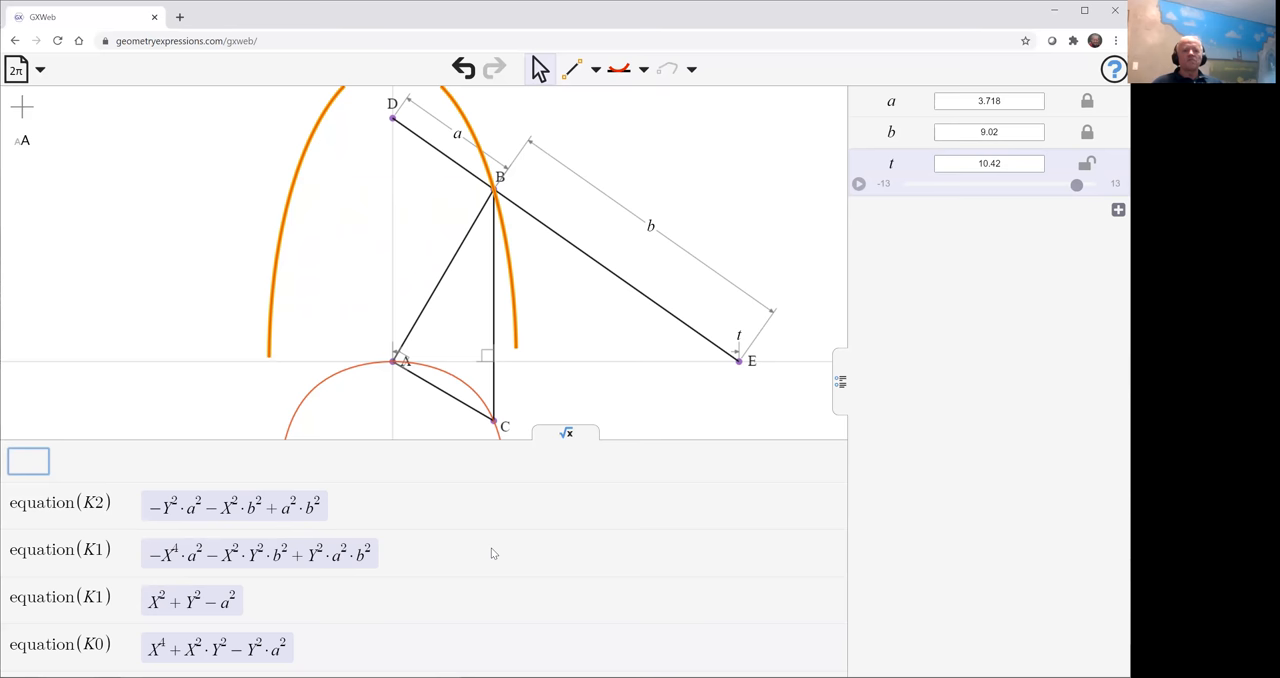
scroll("down", 3)
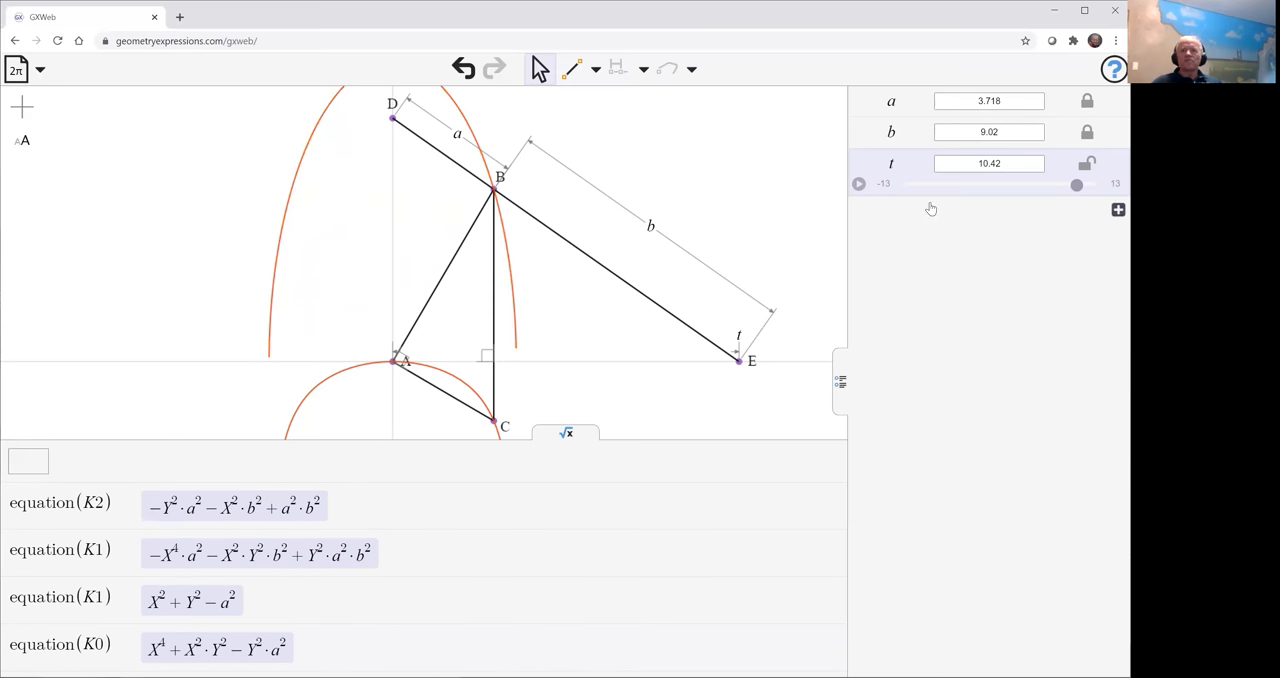
left_click(988, 132)
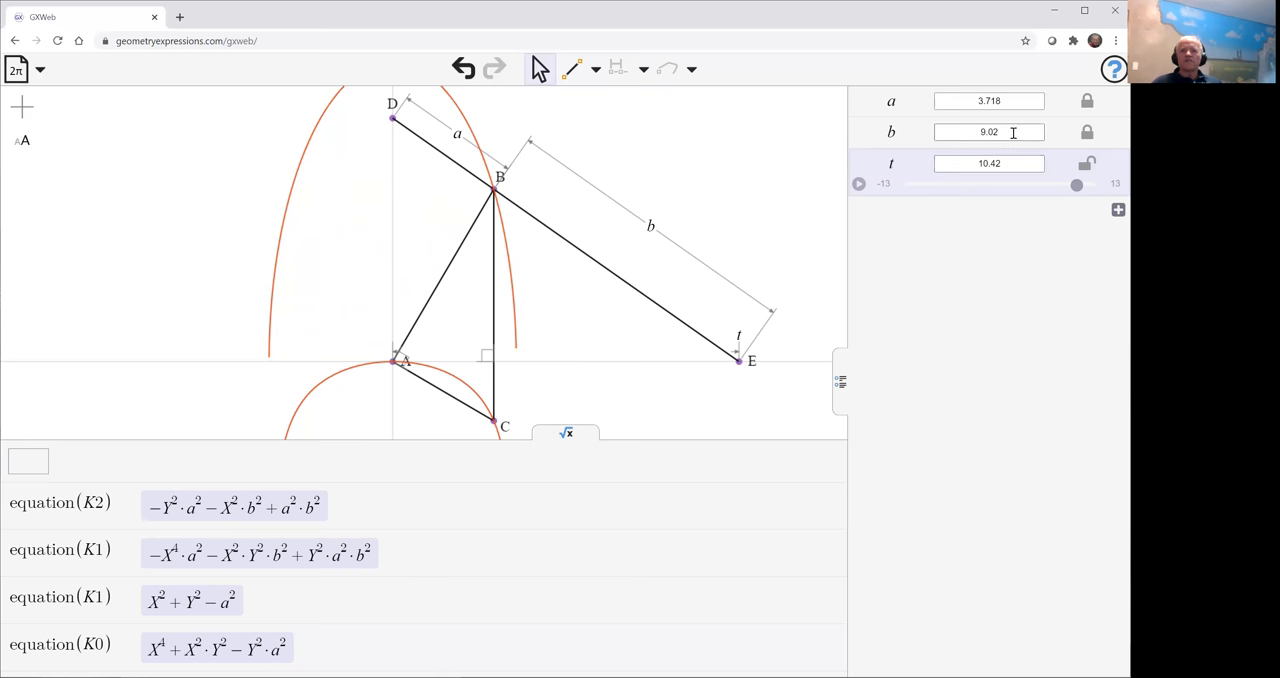
Step: Show a slider for a and sweep it up to about 5.6 and back, ending near 4.56
left_click(988, 100)
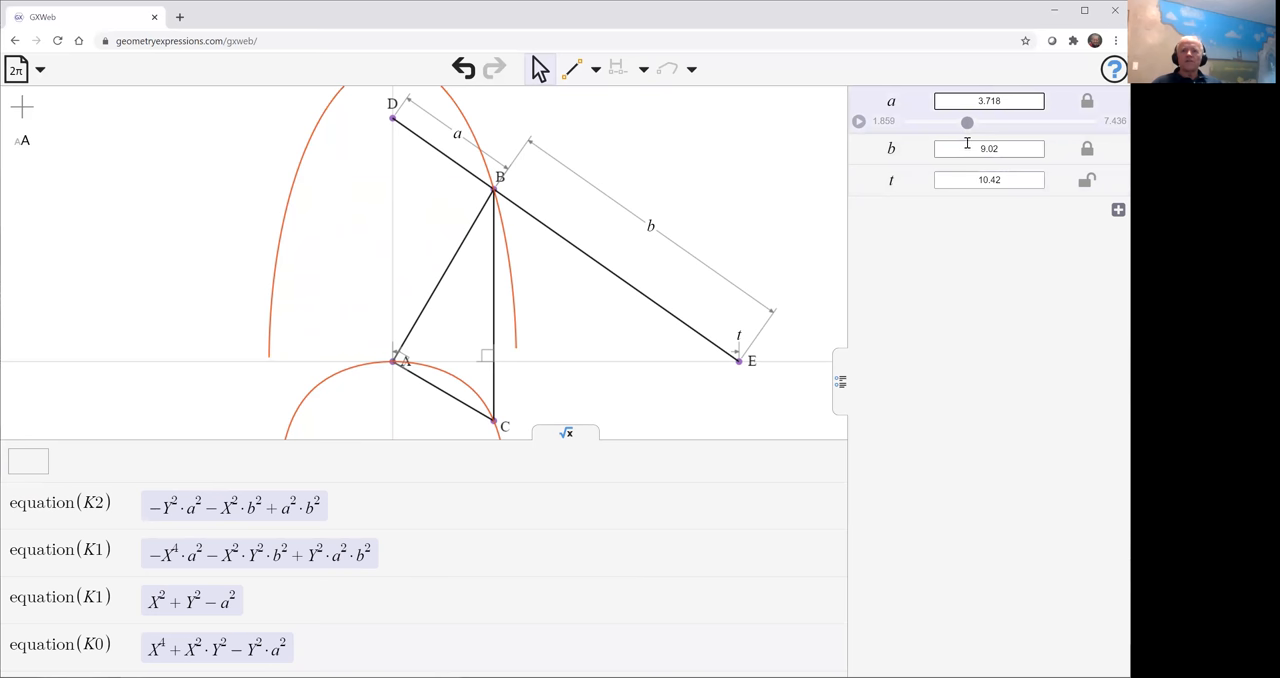
left_click_drag(968, 122, 968, 122)
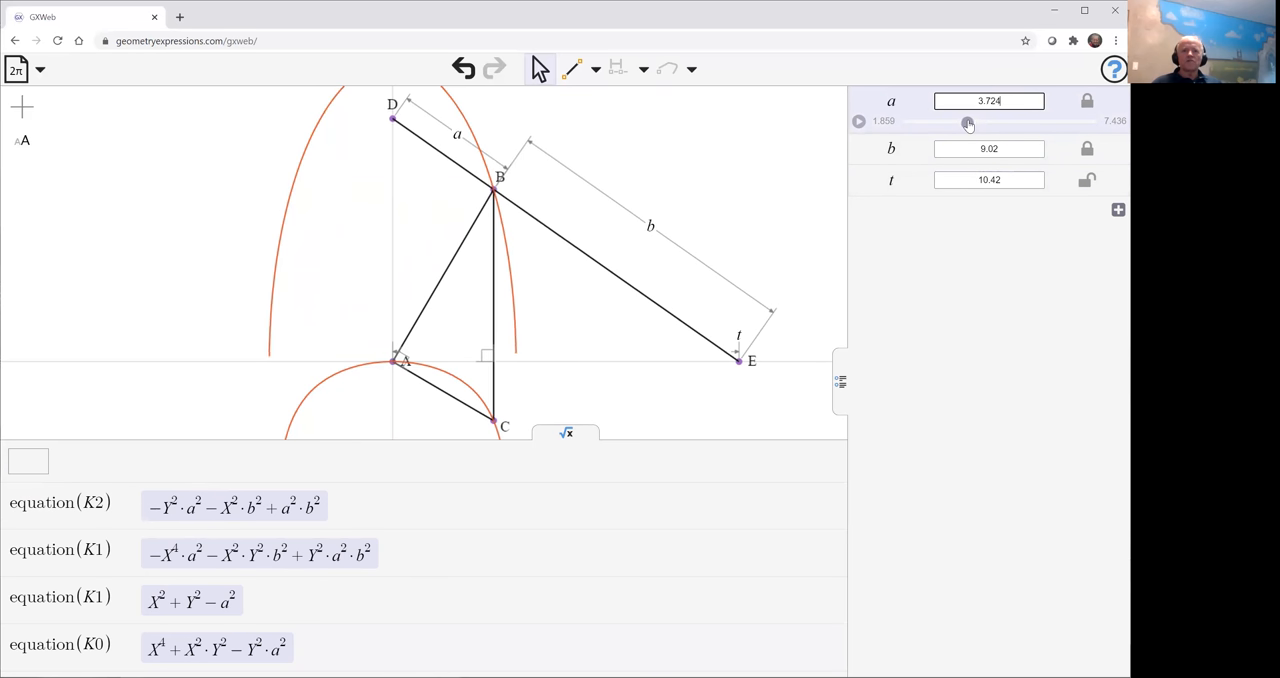
left_click_drag(968, 122, 998, 122)
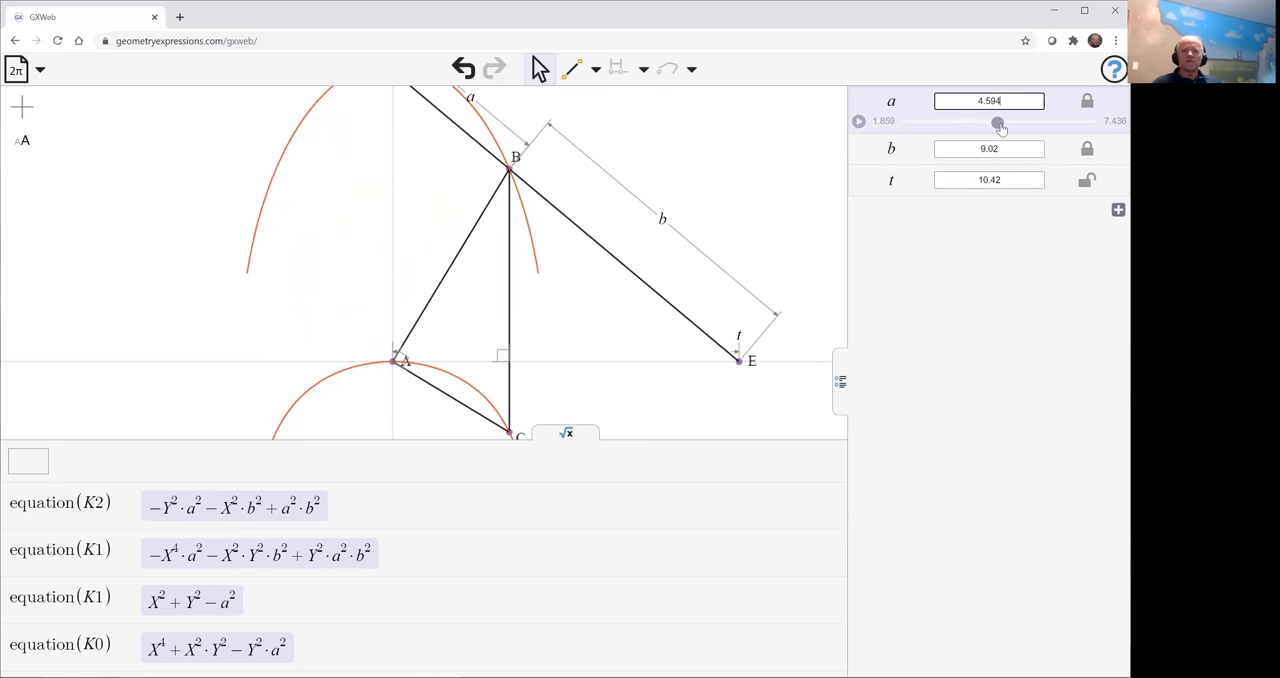
left_click_drag(996, 122, 1032, 122)
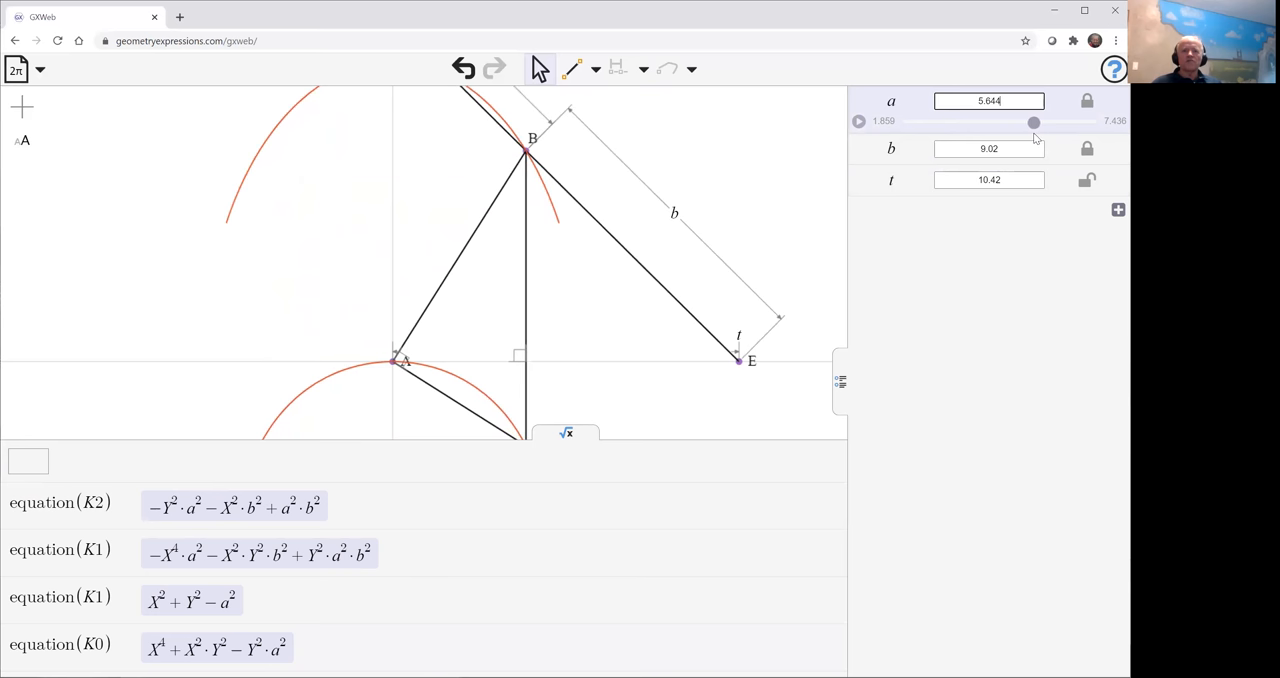
left_click_drag(1034, 120, 968, 120)
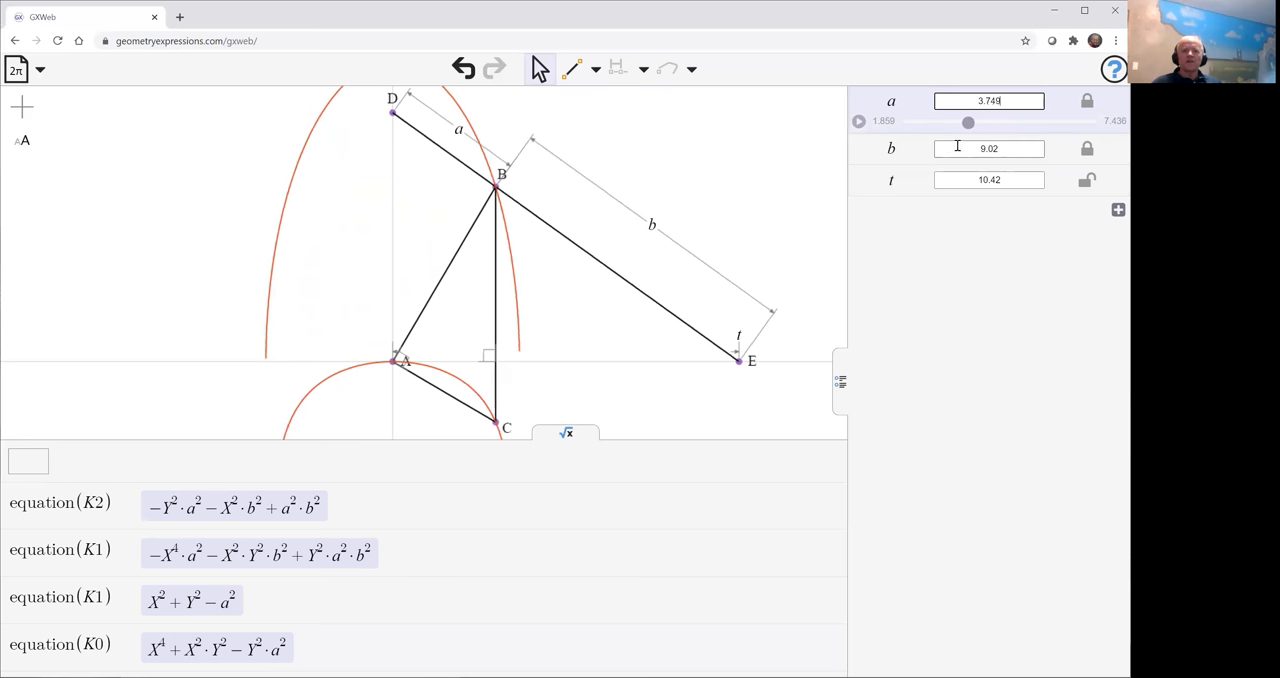
left_click_drag(968, 120, 940, 120)
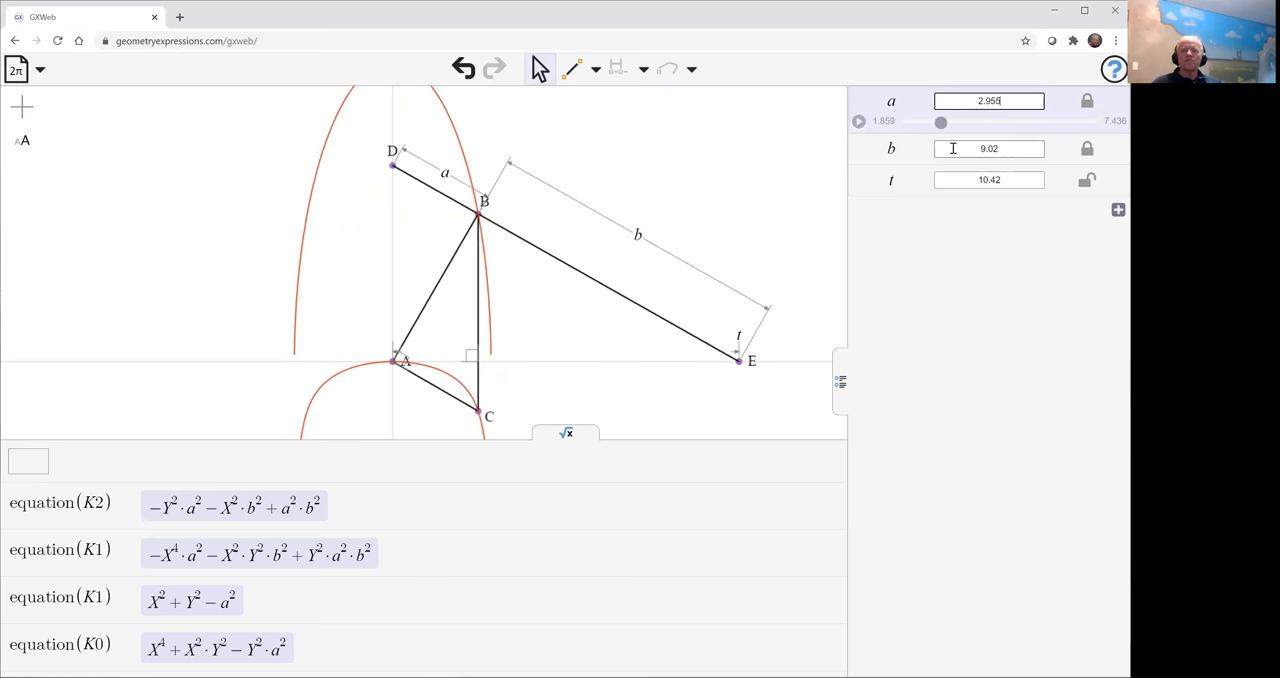
left_click_drag(940, 120, 996, 120)
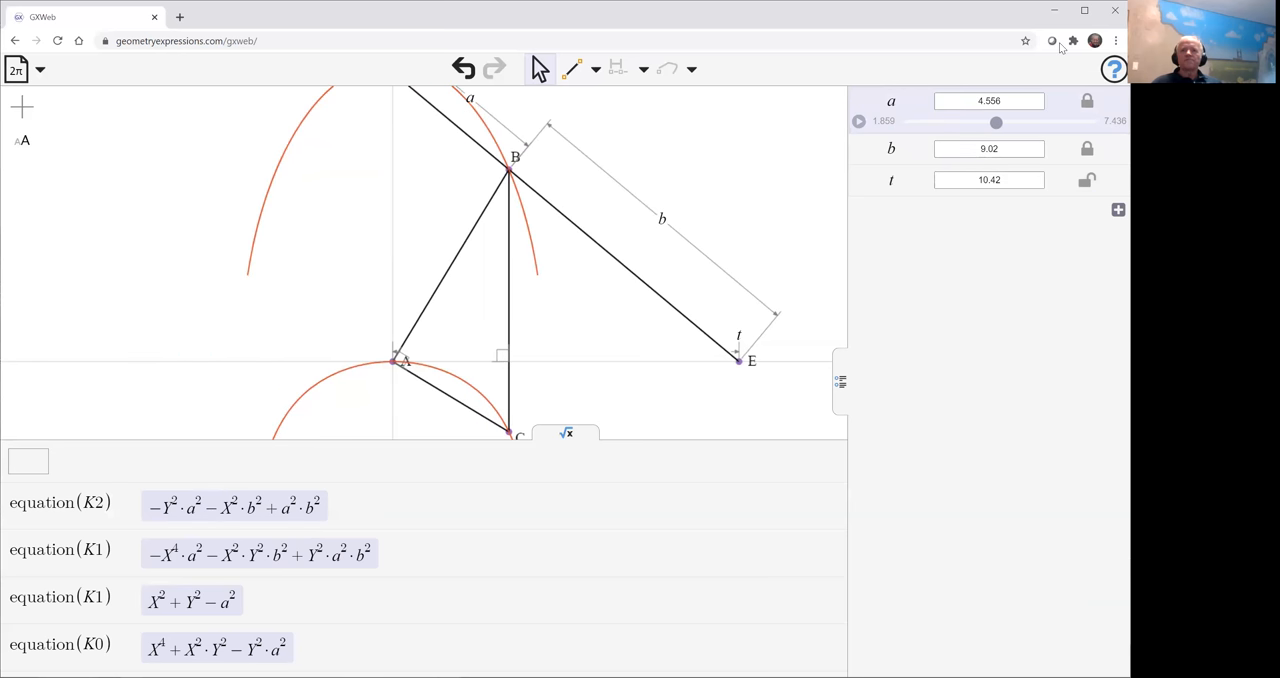